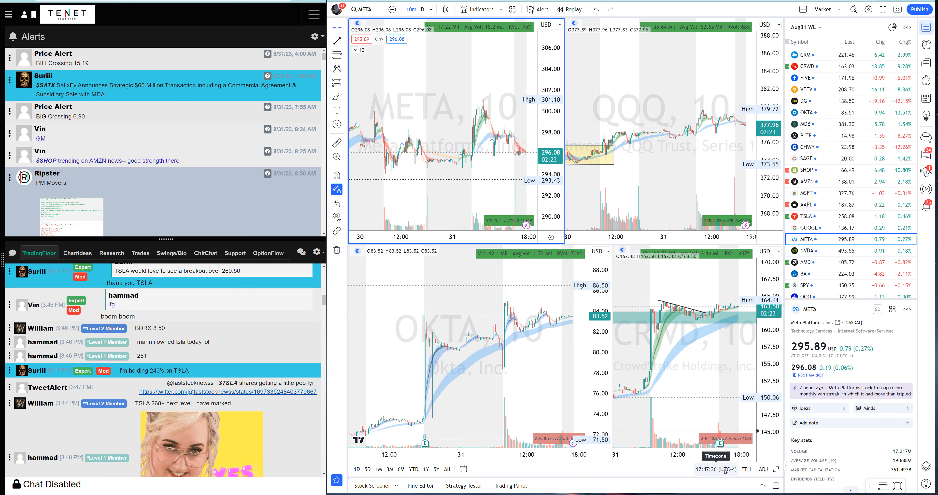
{"action": "mouse_move", "coordinate": [539, 413]}
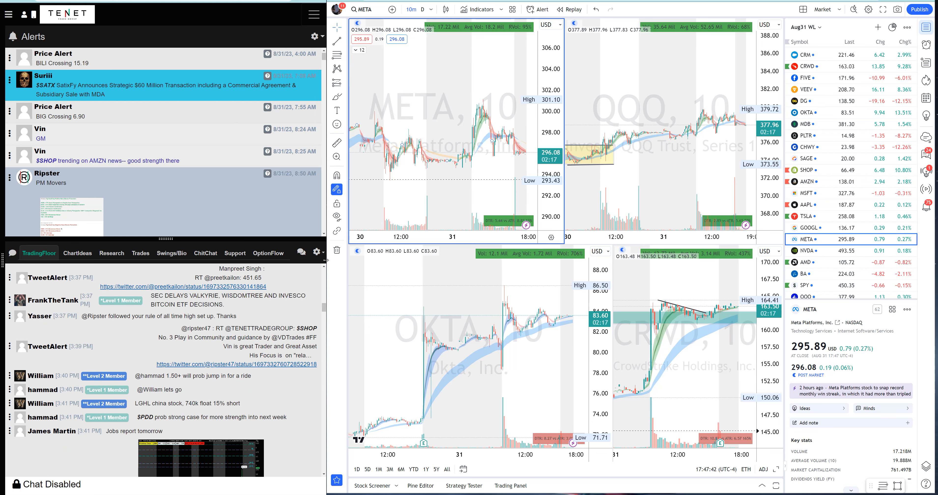
{"action": "mouse_move", "coordinate": [583, 249]}
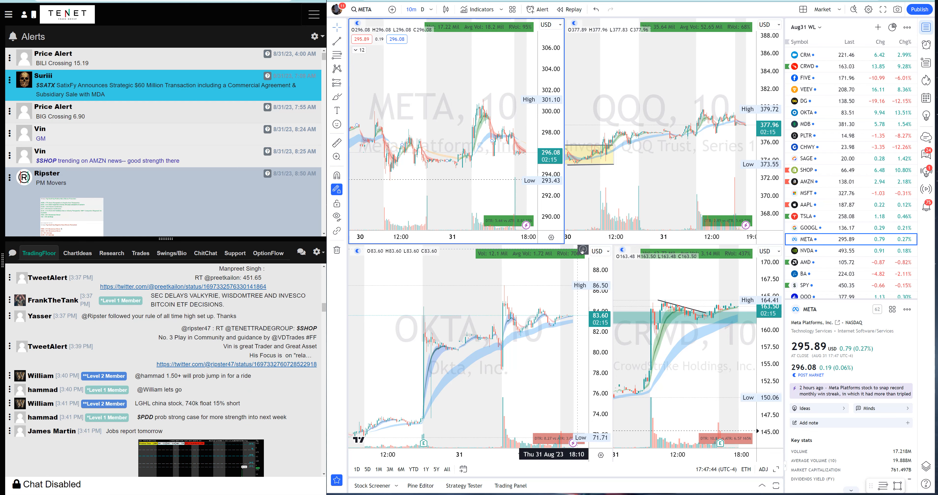
{"action": "mouse_move", "coordinate": [537, 120]}
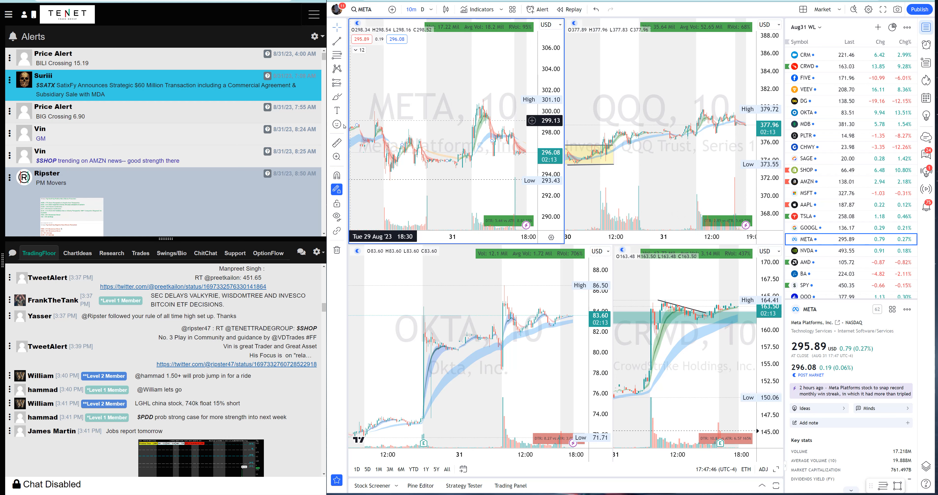
{"action": "mouse_move", "coordinate": [337, 125]}
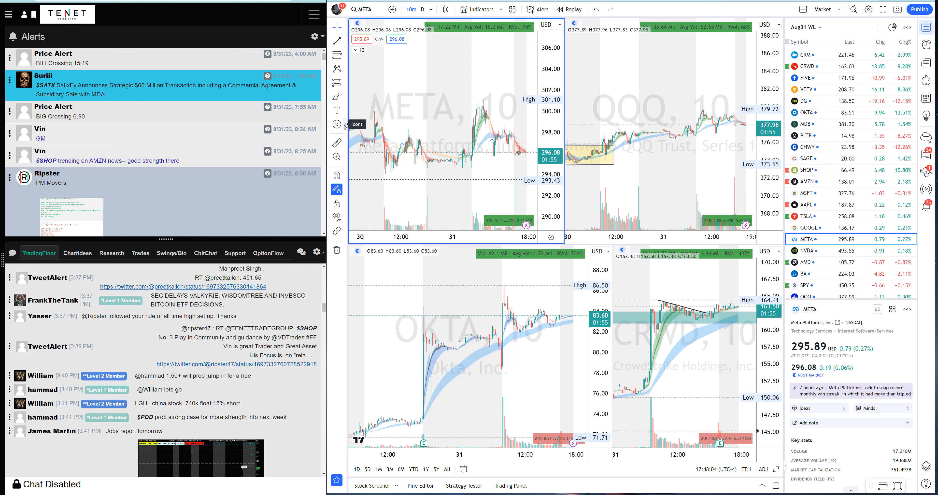
{"action": "mouse_move", "coordinate": [204, 172]}
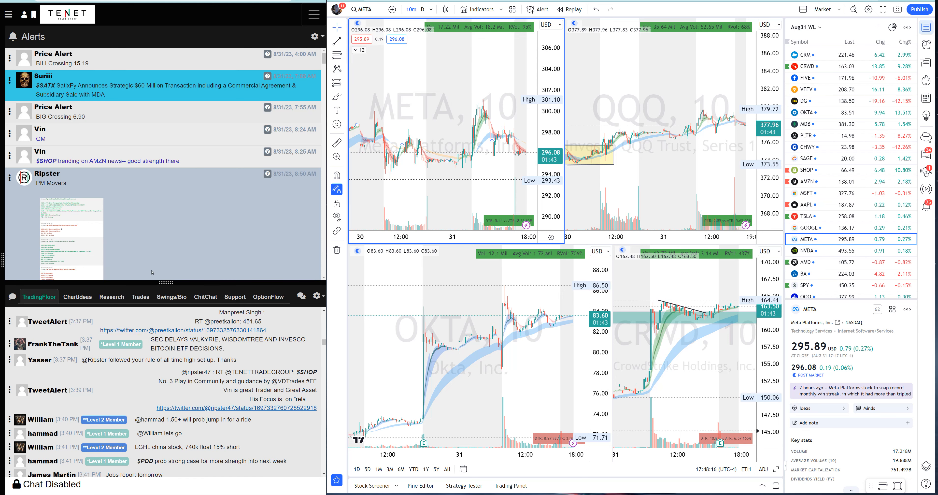
Scroll the Alerts feed down toward the PM Movers corporate news image
{"action": "scroll", "scroll_direction": "down", "scroll_amount": 3}
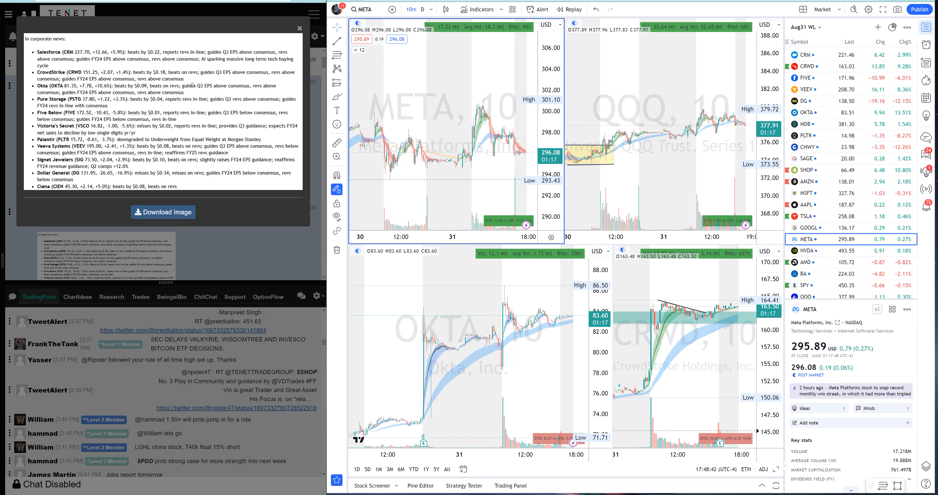
Close the enlarged corporate news image to return to the Alerts feed
{"action": "left_click", "coordinate": [299, 27]}
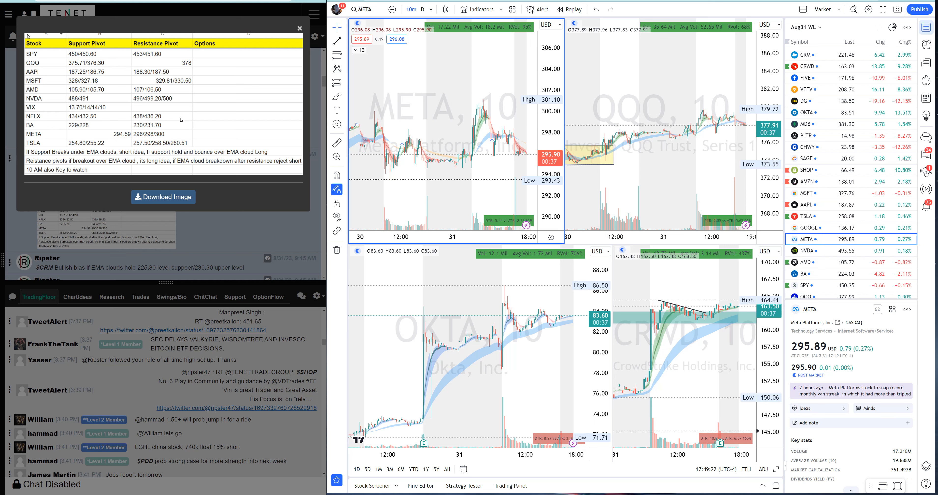
{"action": "mouse_move", "coordinate": [438, 110]}
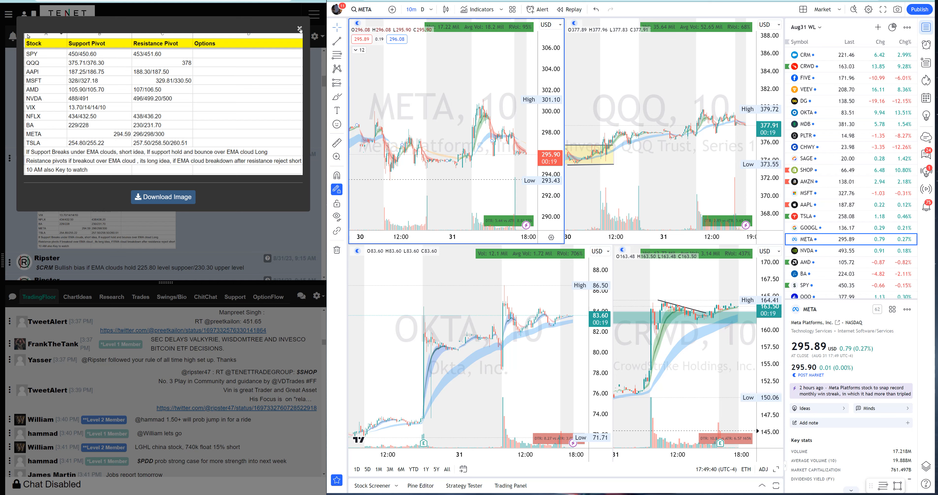
Close the pivot levels table and review Ripster's morning bias notes further down the feed
{"action": "left_click", "coordinate": [300, 28]}
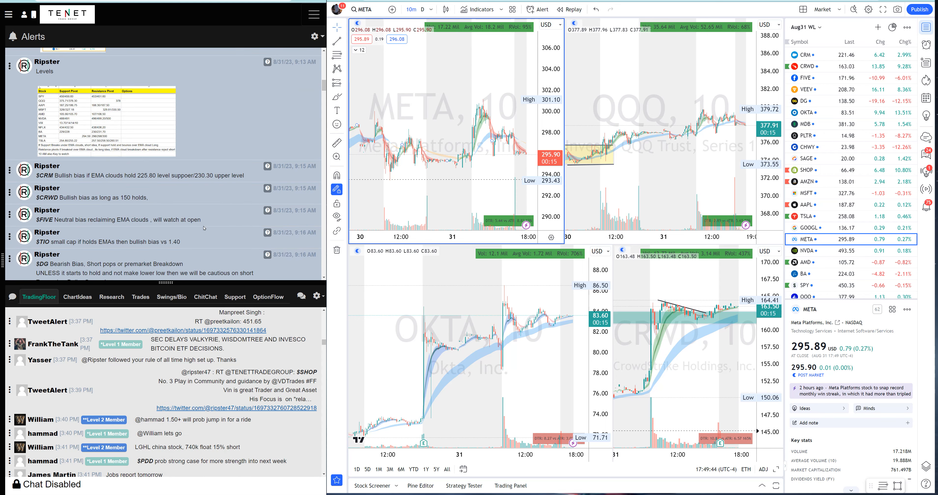
{"action": "mouse_move", "coordinate": [228, 199]}
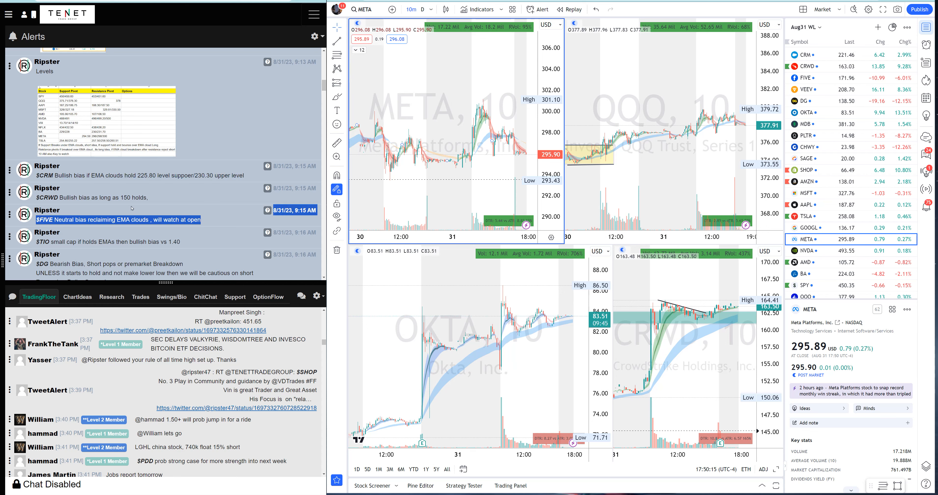
{"action": "scroll", "scroll_direction": "down", "scroll_amount": 3}
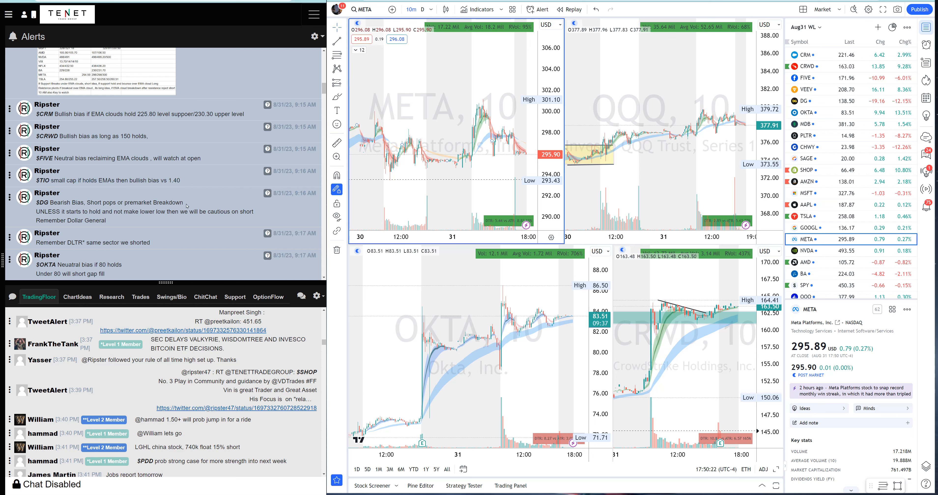
{"action": "double_click", "coordinate": [110, 203]}
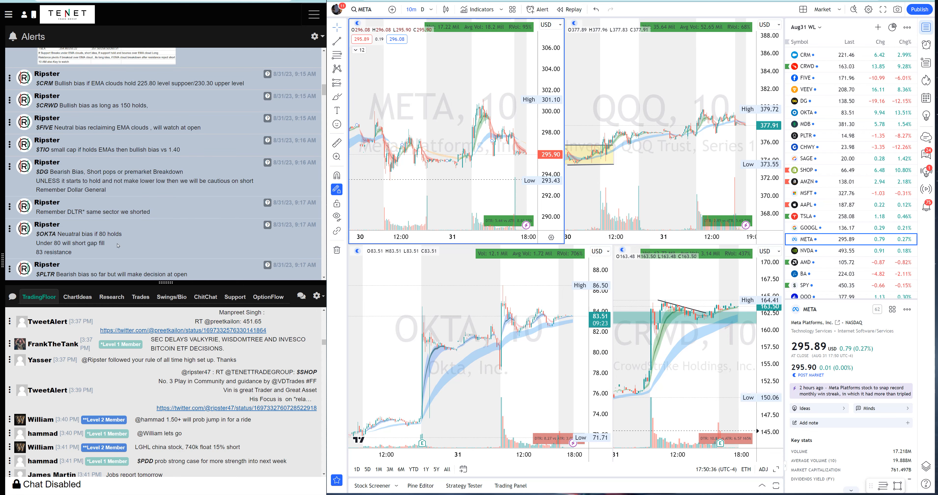
{"action": "double_click", "coordinate": [63, 252]}
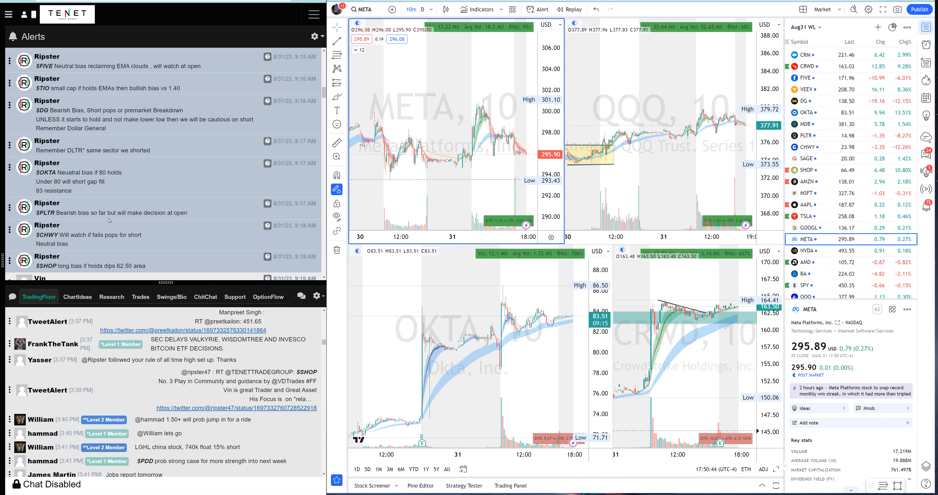
{"action": "mouse_move", "coordinate": [428, 304]}
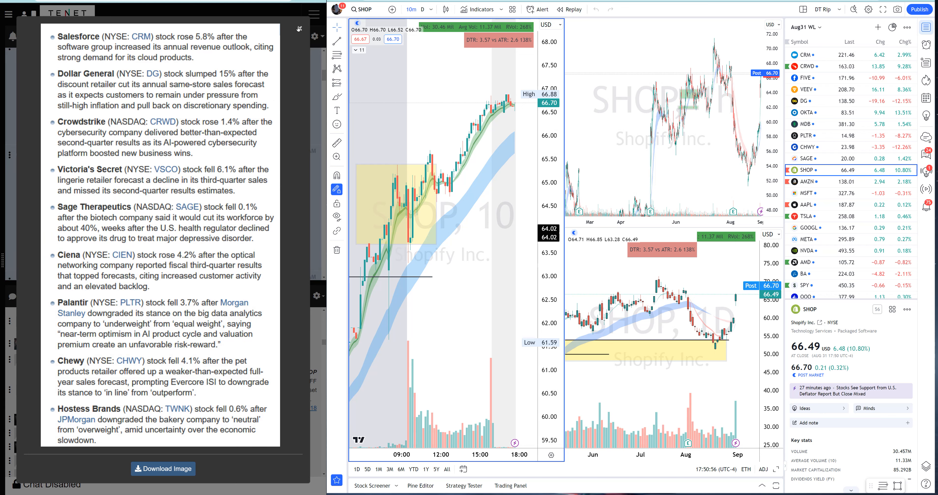
Close the stock-moves article and scroll the feed down to the 9:30 AM CRM/CRWD/OKTA/DG watch alerts
{"action": "left_click", "coordinate": [298, 29]}
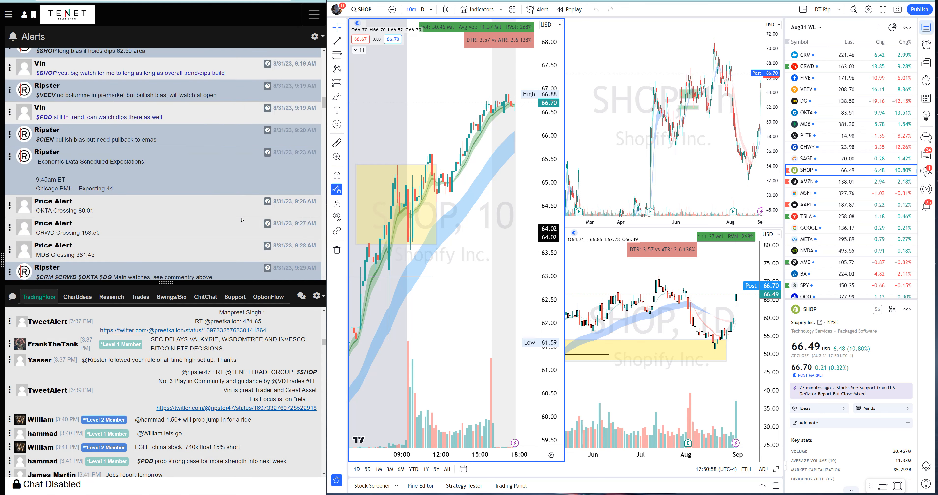
{"action": "scroll", "scroll_direction": "up", "scroll_amount": 3}
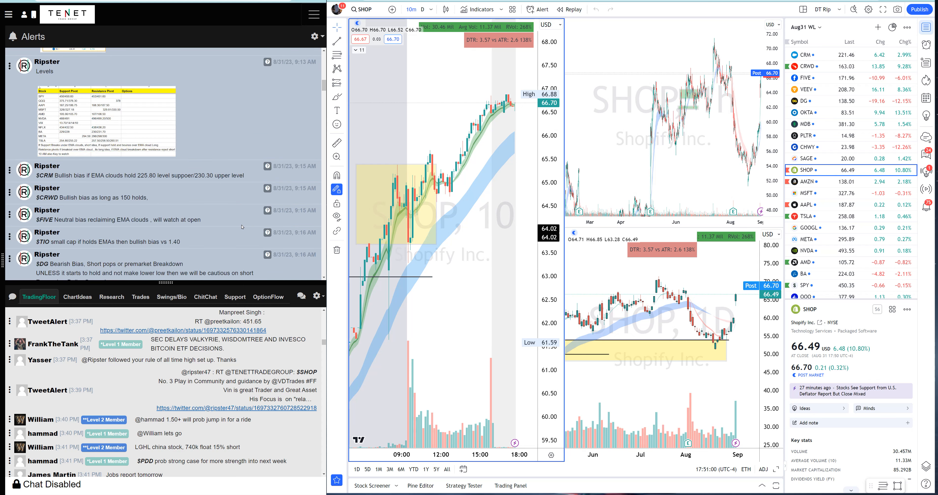
{"action": "scroll", "scroll_direction": "down", "scroll_amount": 3}
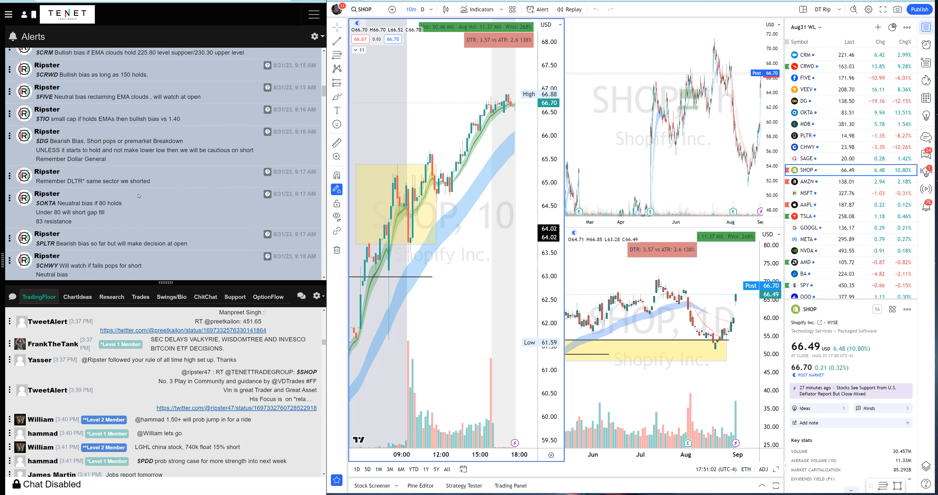
{"action": "scroll", "scroll_direction": "down", "scroll_amount": 3}
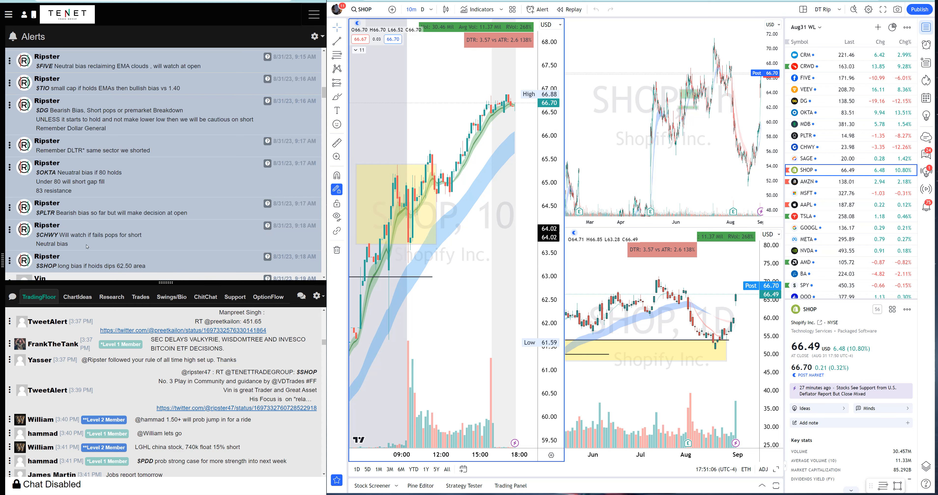
{"action": "mouse_move", "coordinate": [87, 244]}
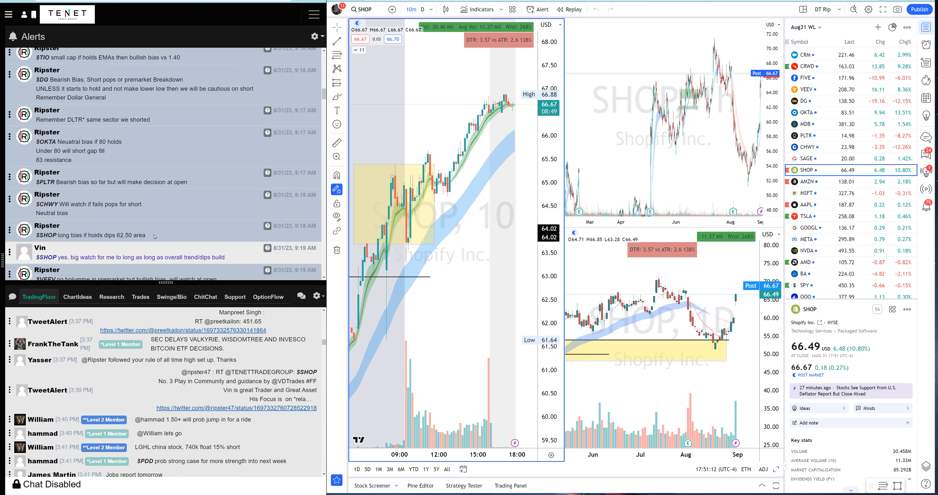
{"action": "scroll", "scroll_direction": "down", "scroll_amount": 3}
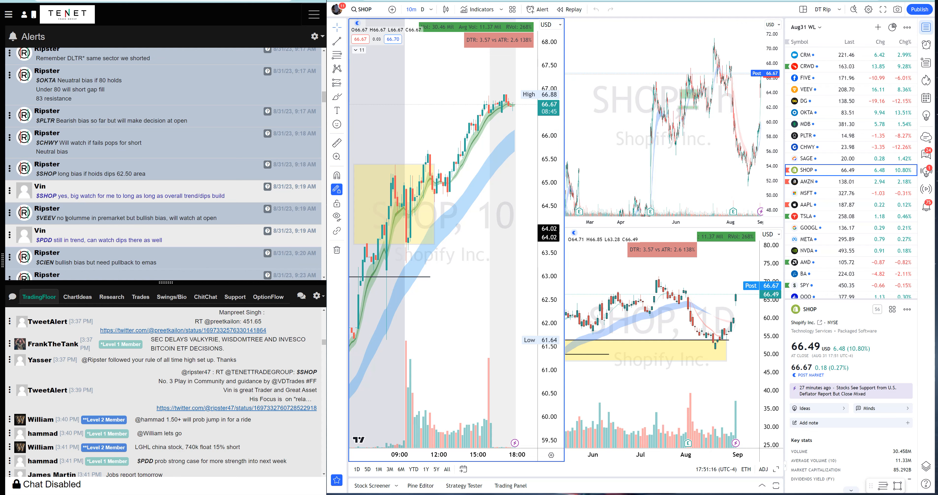
{"action": "scroll", "scroll_direction": "down", "scroll_amount": 3}
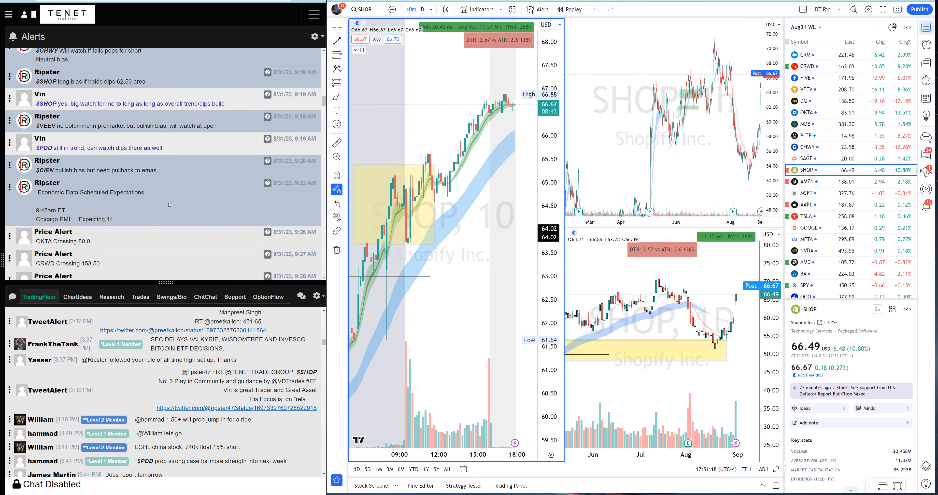
{"action": "scroll", "scroll_direction": "down", "scroll_amount": 3}
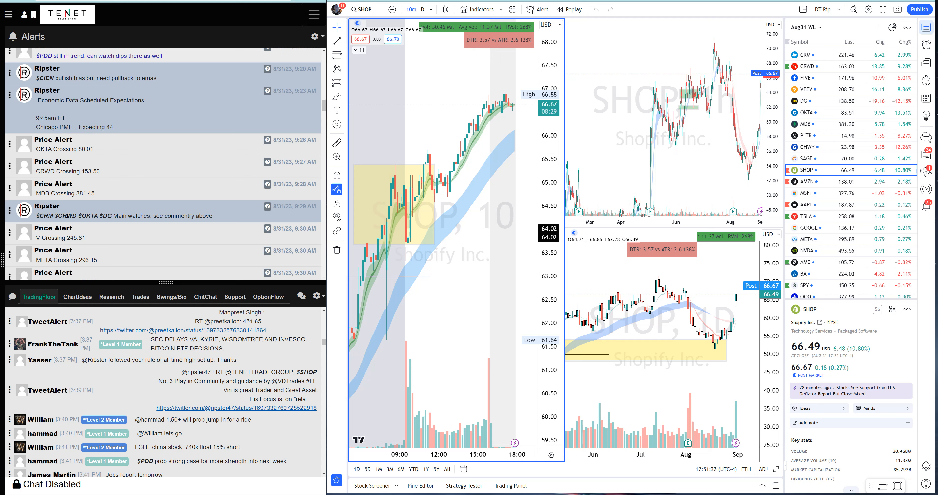
{"action": "scroll", "scroll_direction": "down", "scroll_amount": 3}
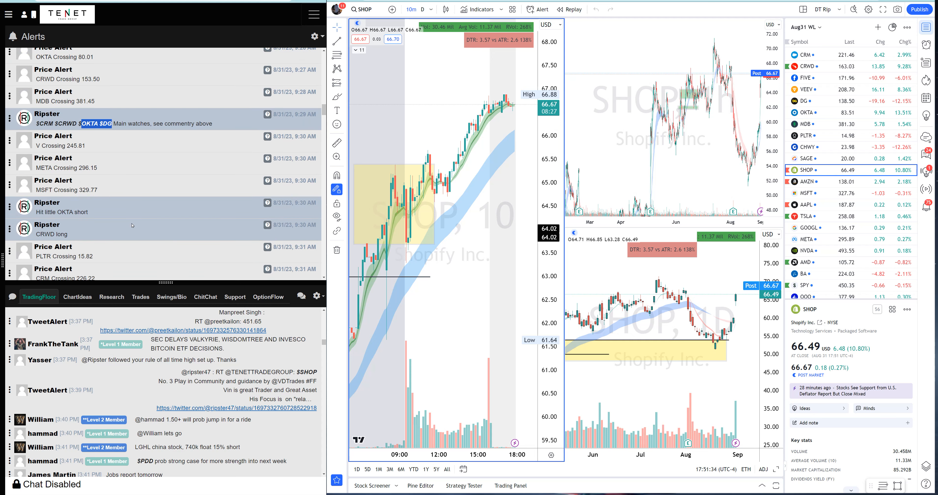
Load OKTA onto the charts and scroll the 10-minute chart back toward the open
{"action": "left_click", "coordinate": [361, 9]}
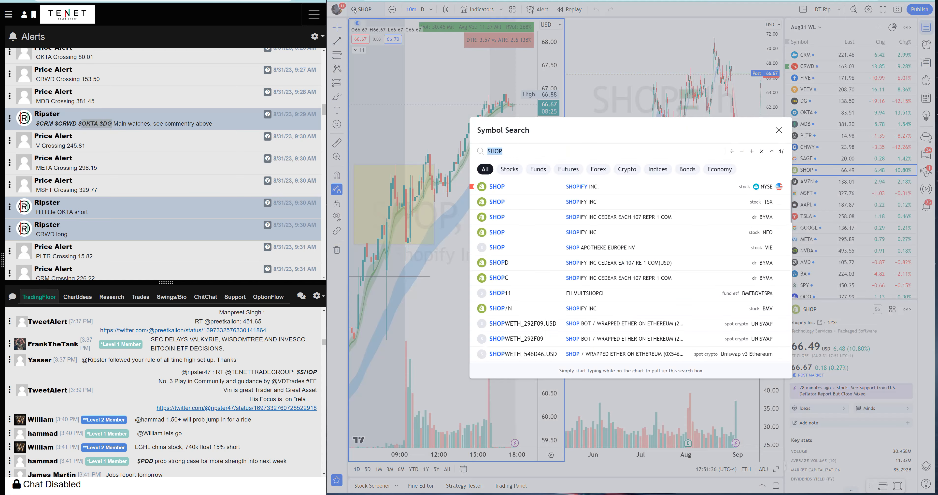
{"action": "left_click", "coordinate": [805, 112]}
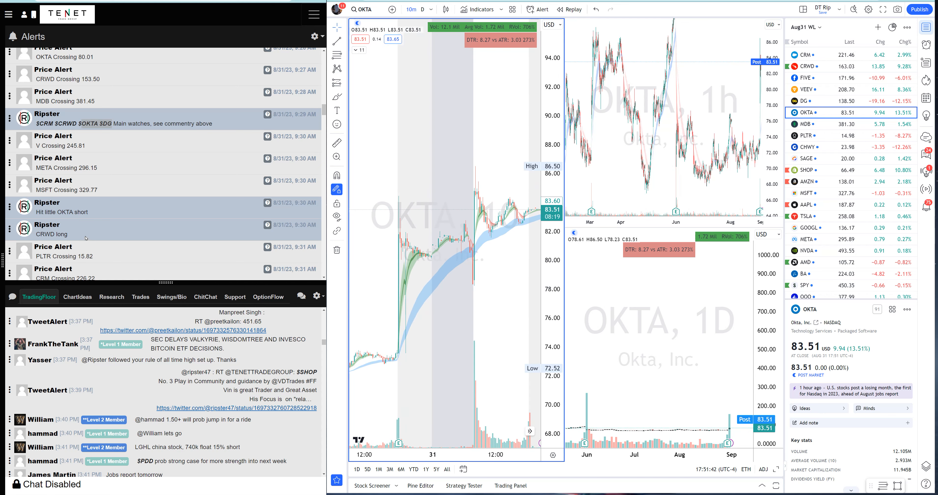
{"action": "mouse_move", "coordinate": [419, 238]}
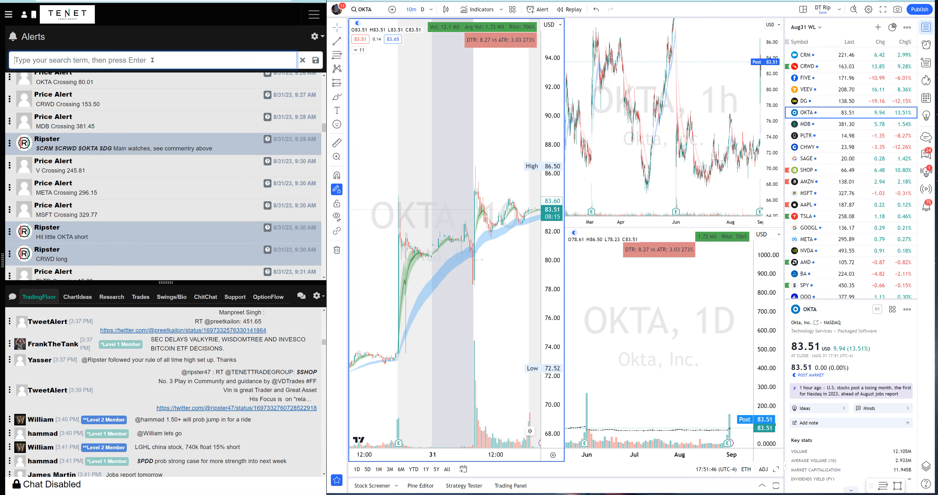
{"action": "type", "text": "OKTA"}
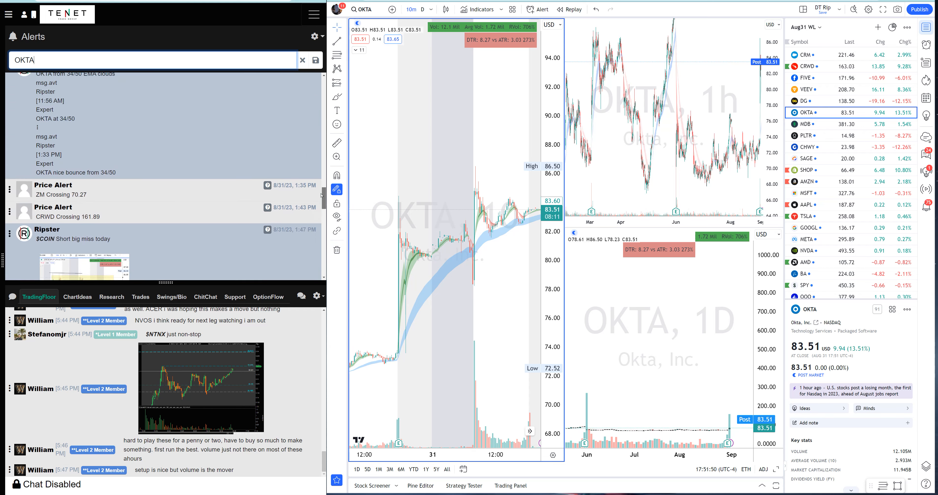
{"action": "scroll", "scroll_direction": "up", "scroll_amount": 3}
{"action": "type", "text": "$"}
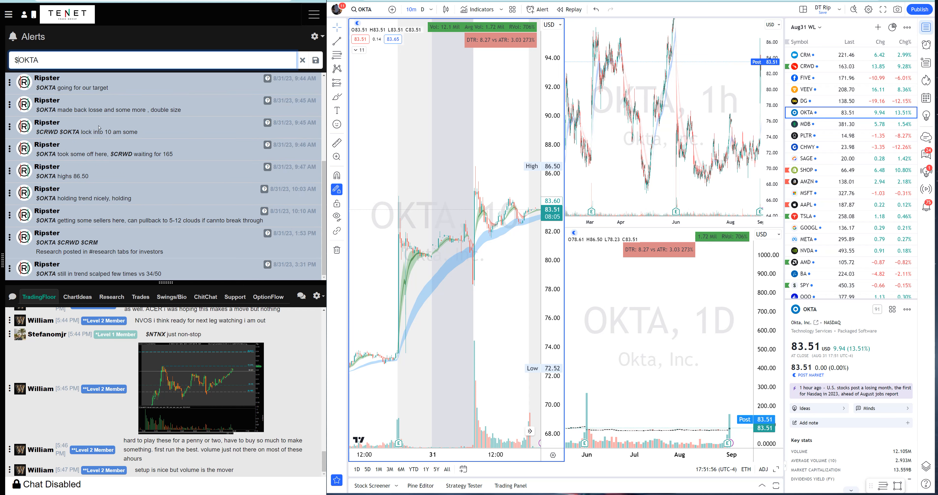
{"action": "scroll", "scroll_direction": "up", "scroll_amount": 3}
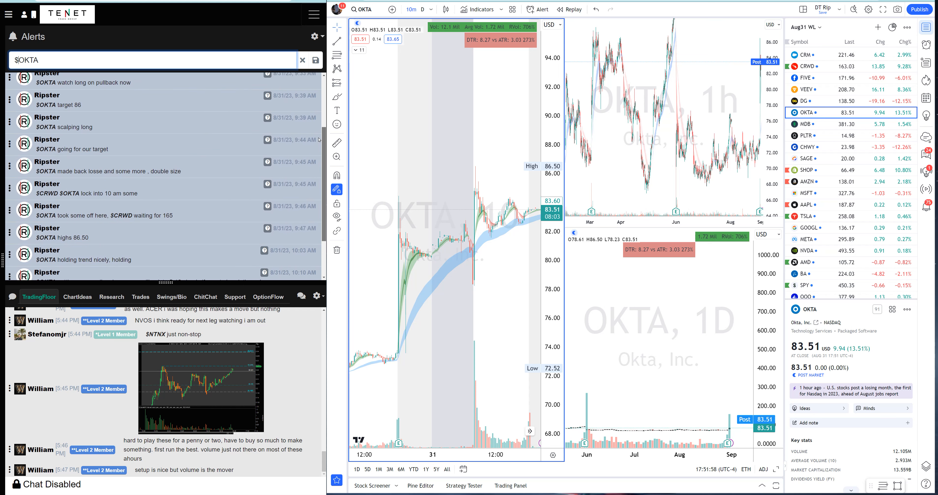
{"action": "scroll", "scroll_direction": "up", "scroll_amount": 3}
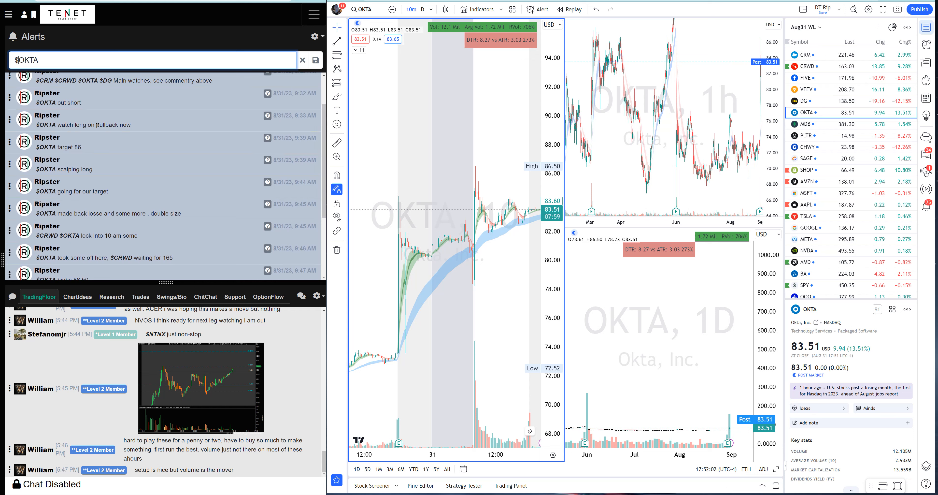
{"action": "mouse_move", "coordinate": [467, 260]}
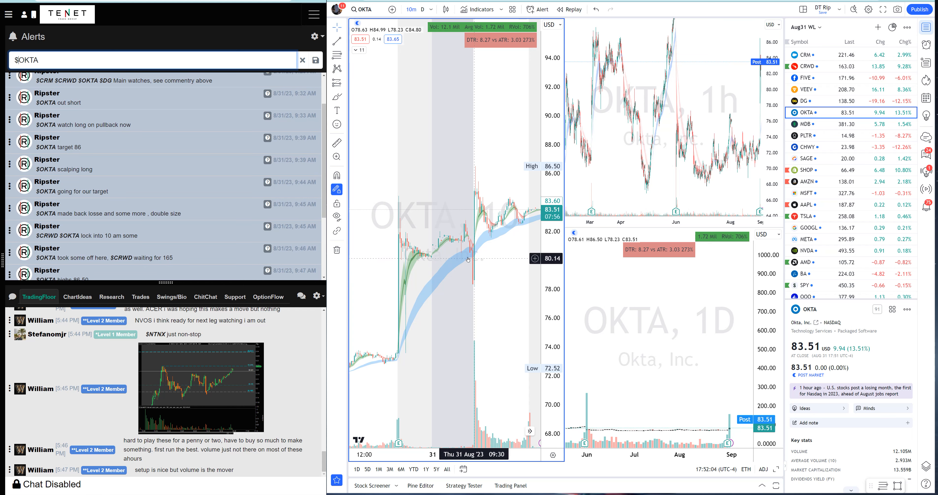
{"action": "mouse_move", "coordinate": [494, 260]}
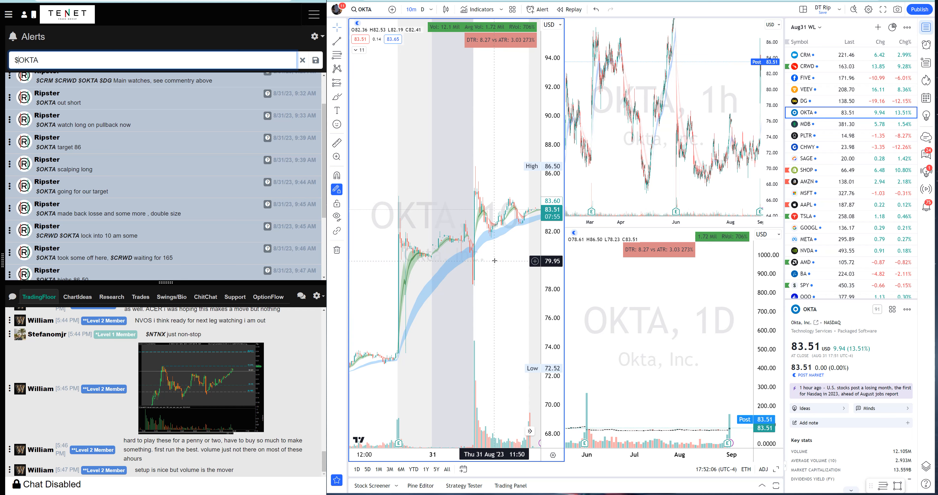
{"action": "mouse_move", "coordinate": [495, 260]}
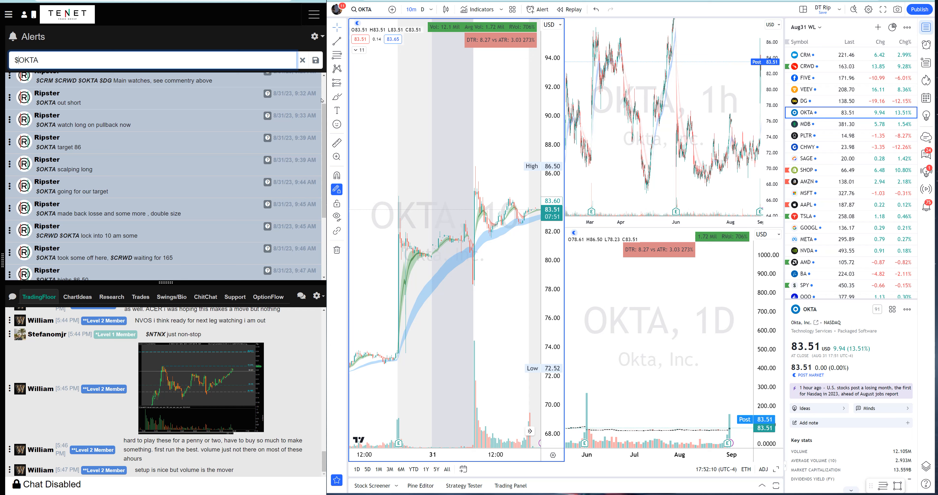
{"action": "mouse_move", "coordinate": [467, 272]}
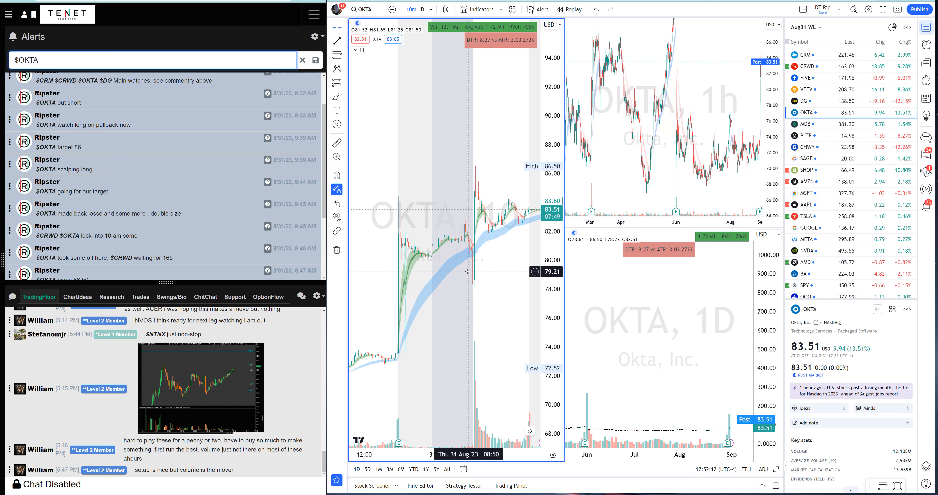
Highlight Ripster's OKTA watch long on pullback alert and continue down the OKTA alerts
{"action": "double_click", "coordinate": [84, 124]}
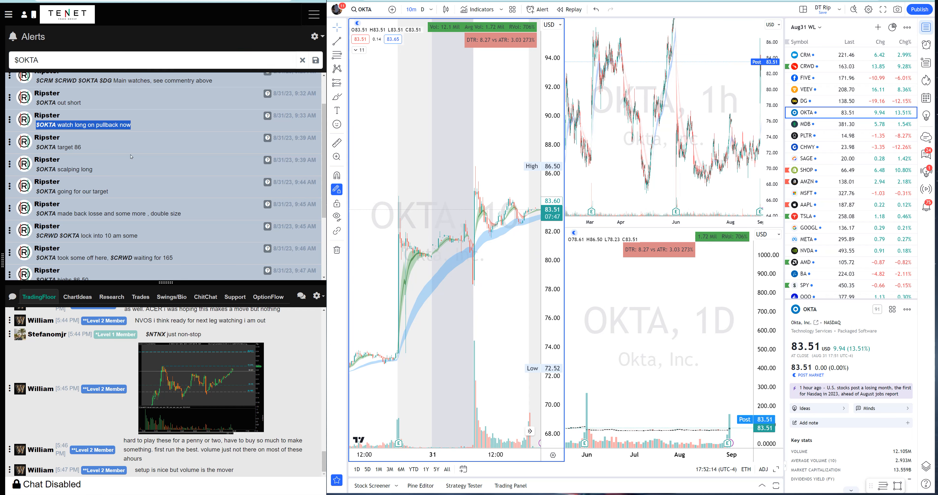
{"action": "mouse_move", "coordinate": [164, 168]}
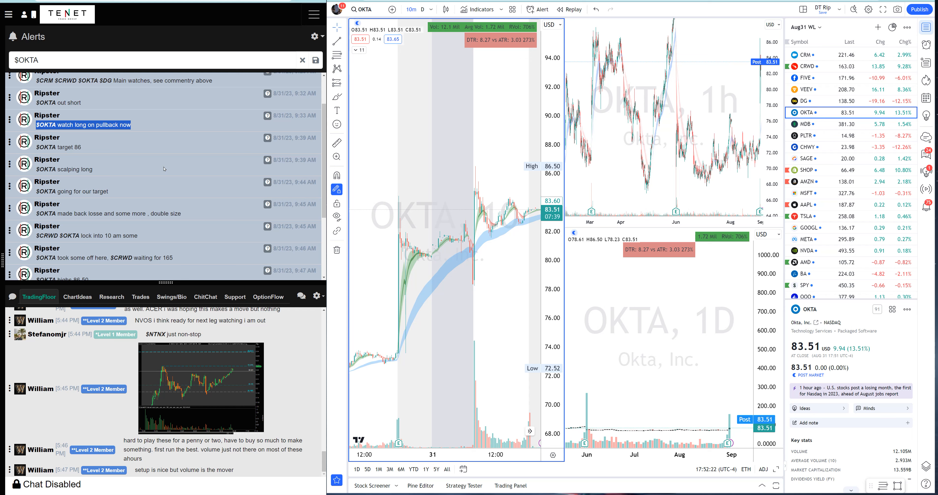
{"action": "mouse_move", "coordinate": [630, 175]}
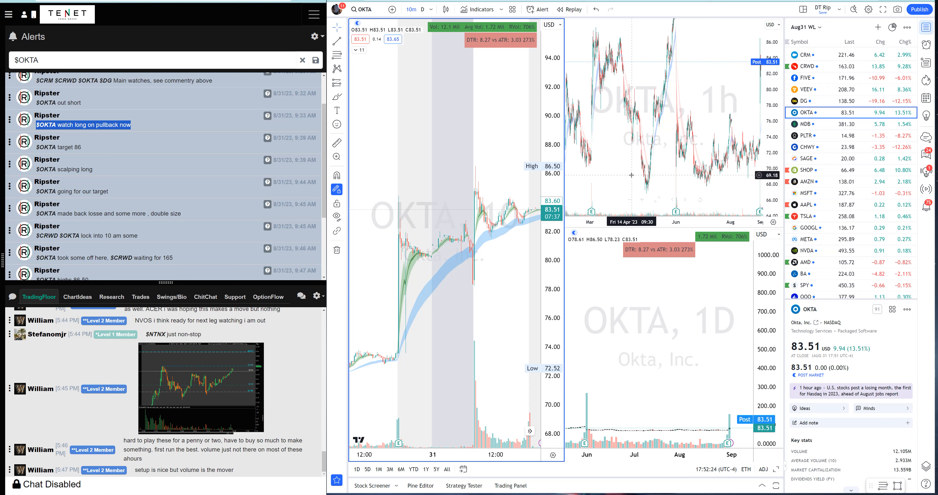
{"action": "mouse_move", "coordinate": [478, 280]}
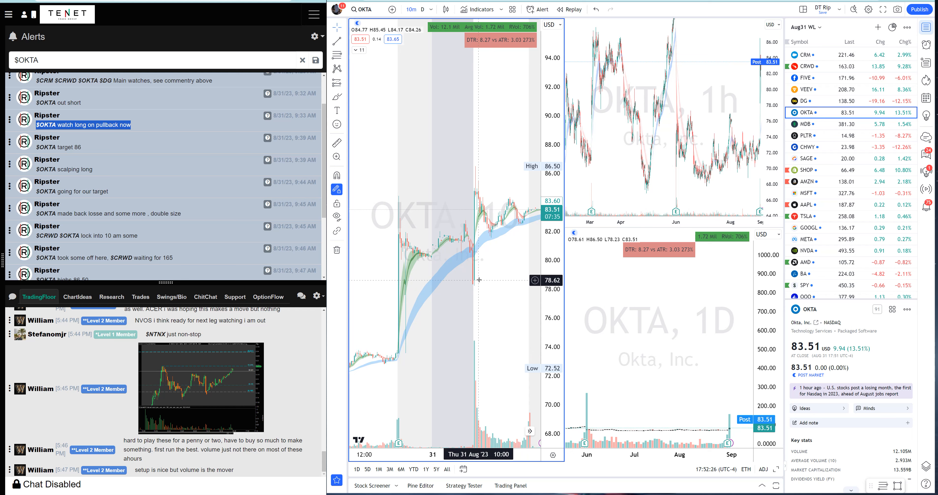
{"action": "mouse_move", "coordinate": [478, 244]}
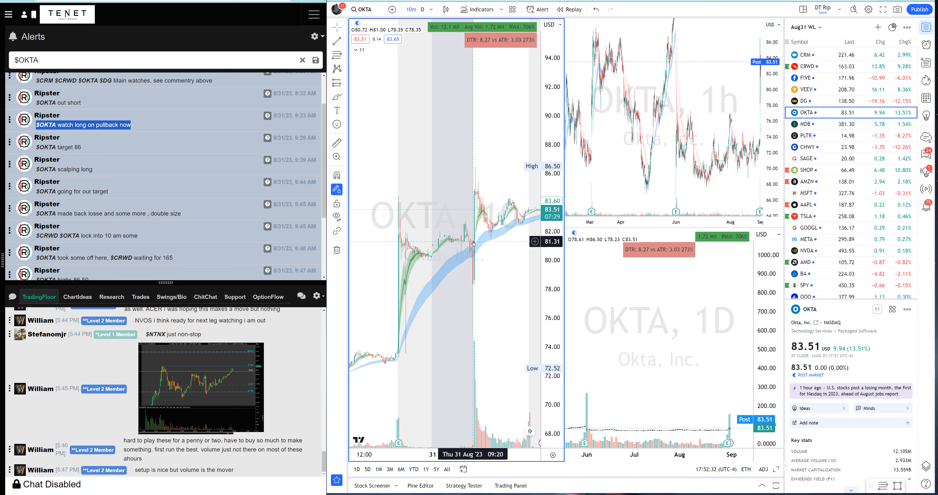
{"action": "mouse_move", "coordinate": [470, 239]}
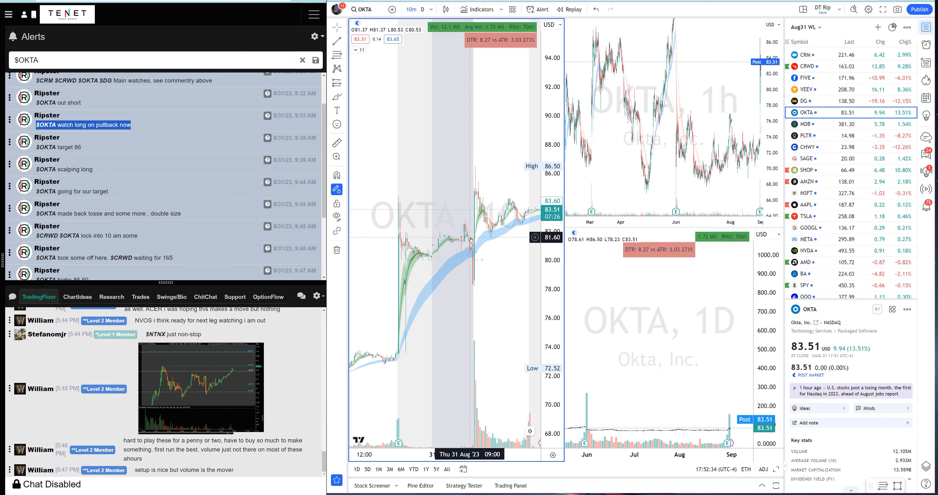
{"action": "mouse_move", "coordinate": [479, 238]}
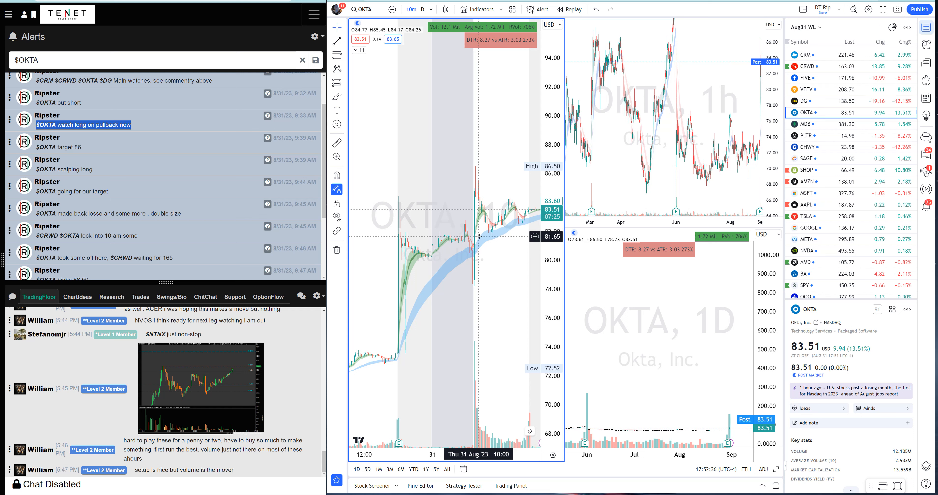
{"action": "mouse_move", "coordinate": [391, 190]}
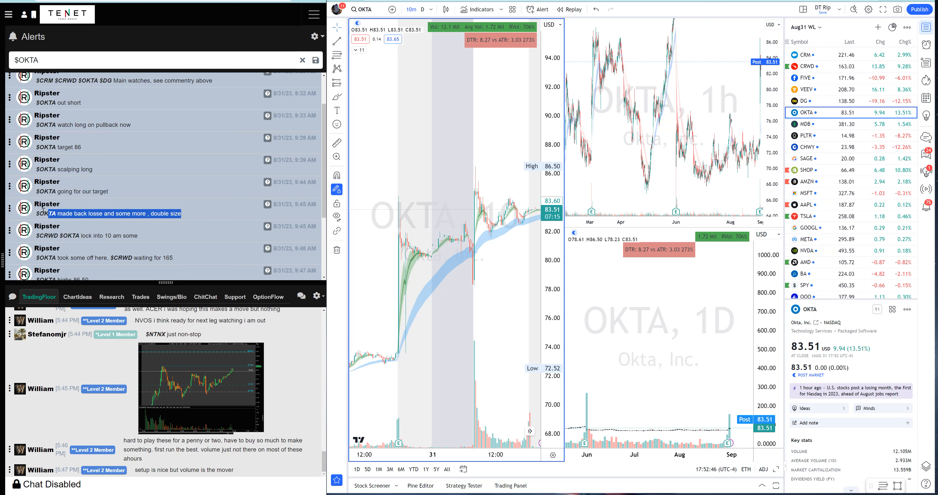
{"action": "mouse_move", "coordinate": [475, 244]}
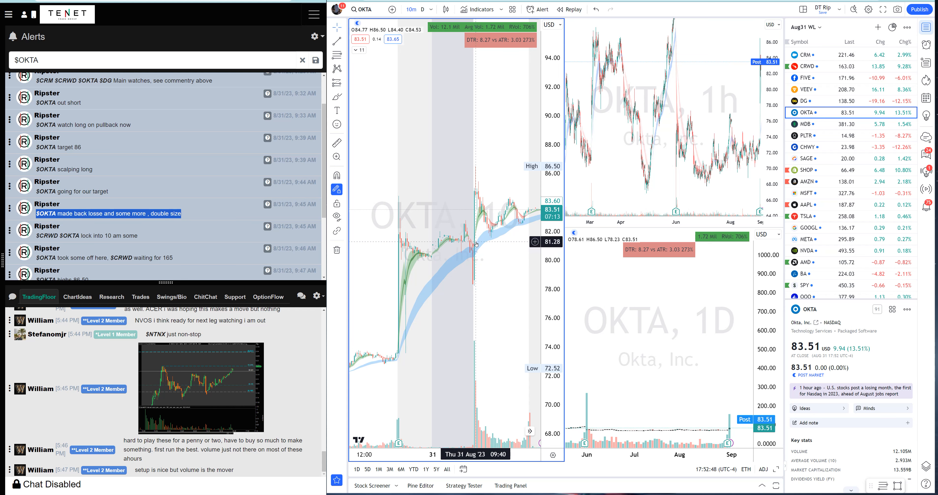
{"action": "mouse_move", "coordinate": [472, 232]}
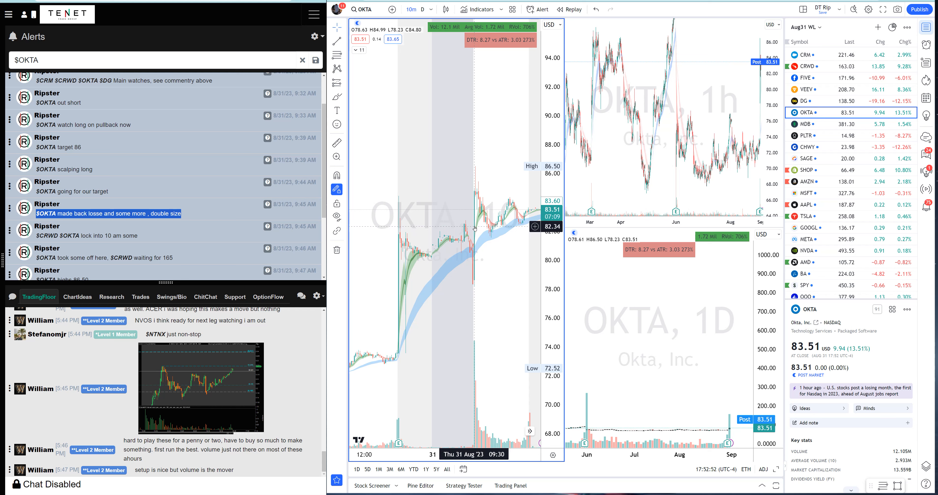
{"action": "mouse_move", "coordinate": [477, 189]}
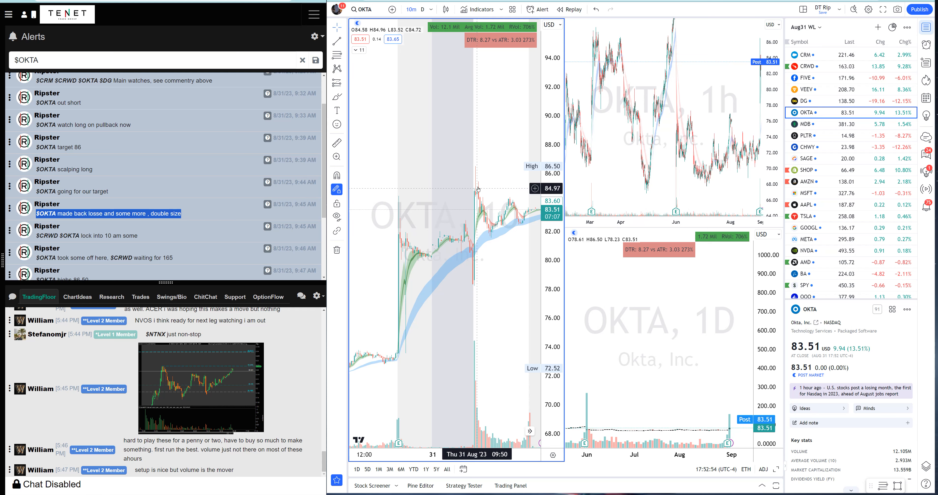
{"action": "mouse_move", "coordinate": [489, 208]}
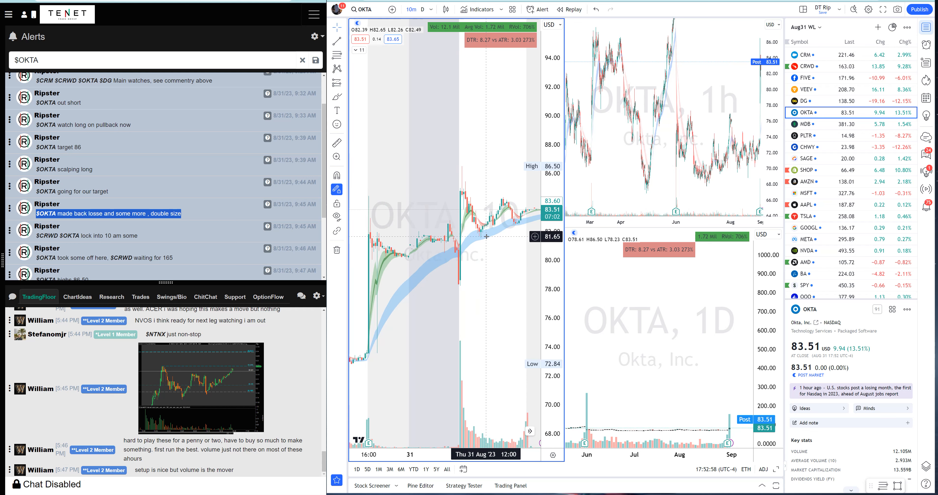
{"action": "mouse_move", "coordinate": [512, 263]}
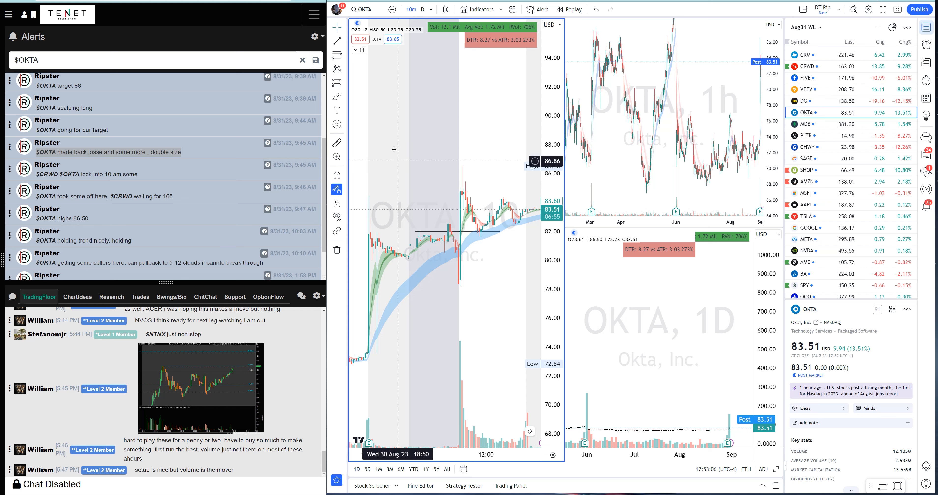
{"action": "mouse_move", "coordinate": [454, 282]}
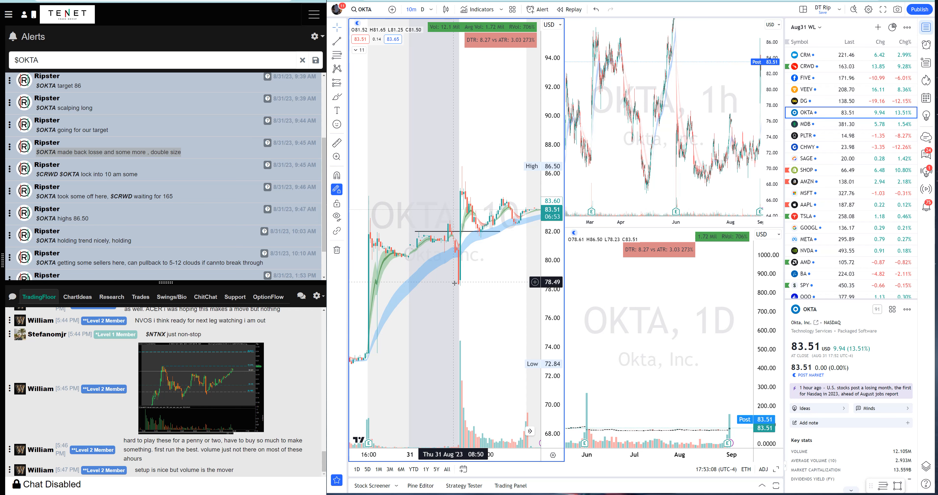
{"action": "mouse_move", "coordinate": [465, 184]}
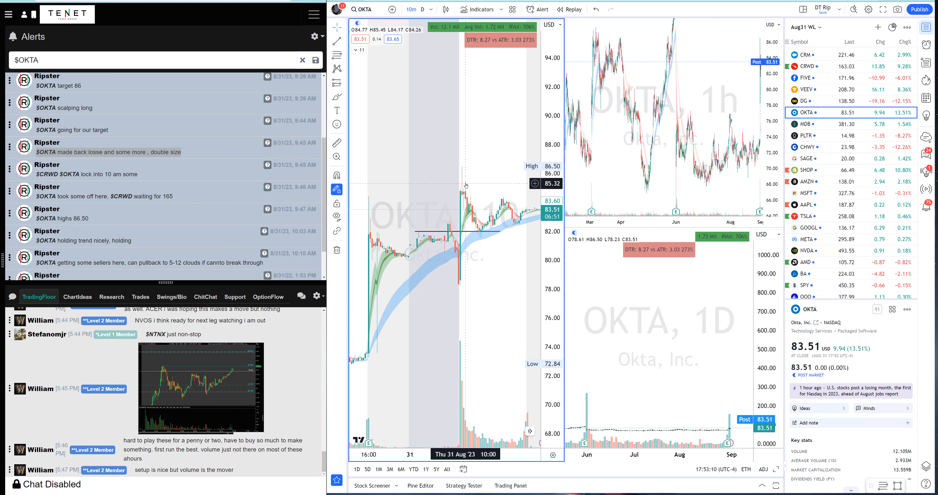
{"action": "mouse_move", "coordinate": [465, 179]}
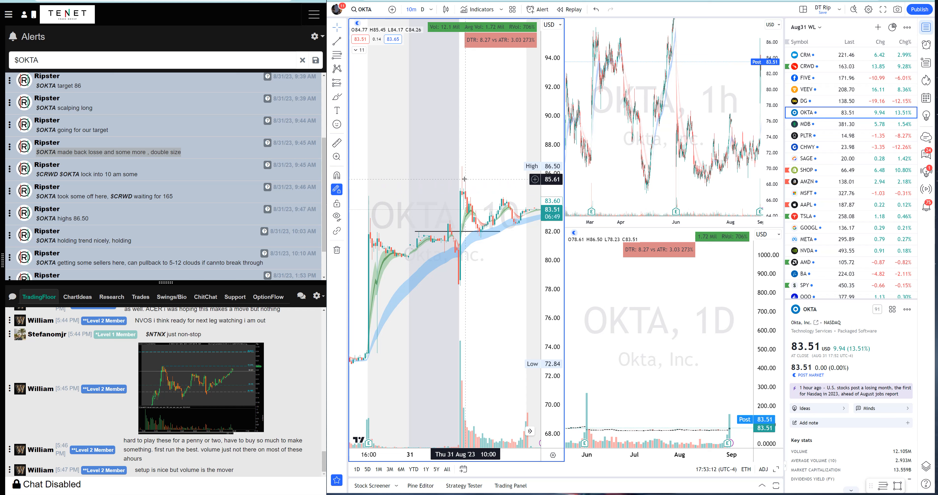
{"action": "scroll", "scroll_direction": "down", "scroll_amount": 3}
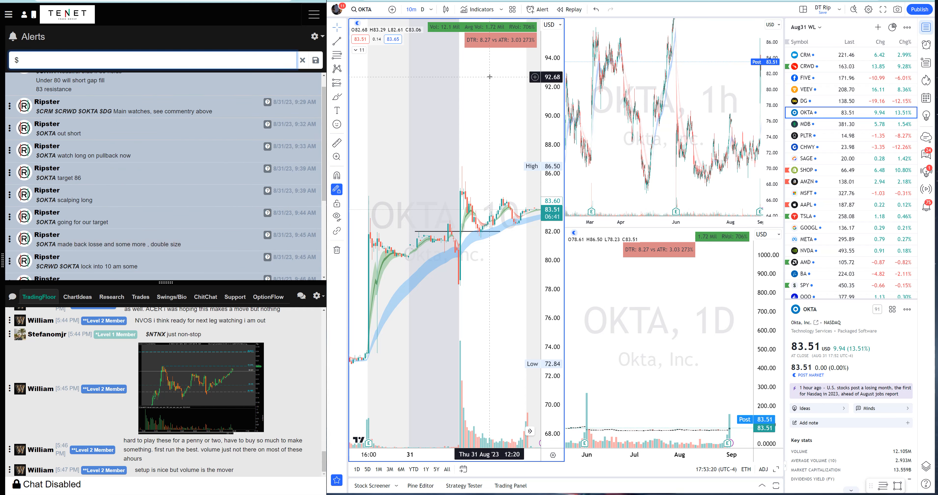
Filter the alerts to $CRWD and load CrowdStrike Holdings (CRWD) onto the charts via Symbol Search
{"action": "type", "text": "CRWD"}
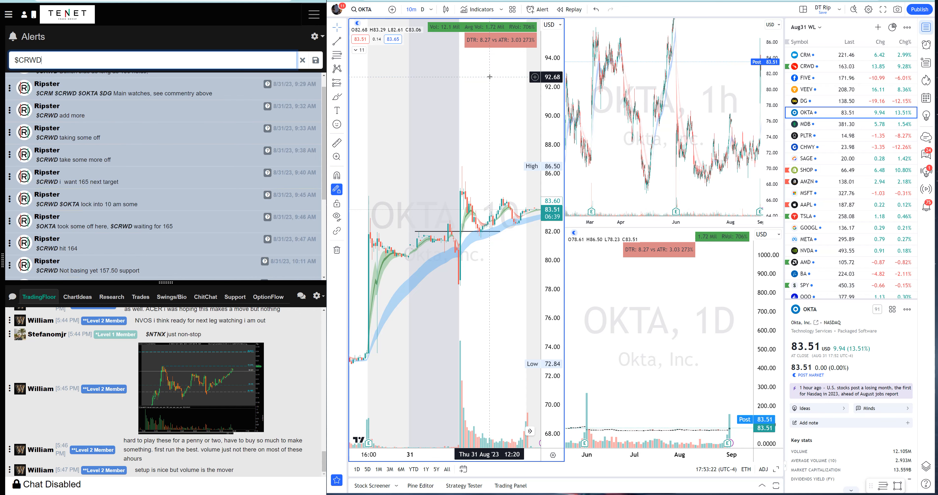
{"action": "scroll", "scroll_direction": "down", "scroll_amount": 3}
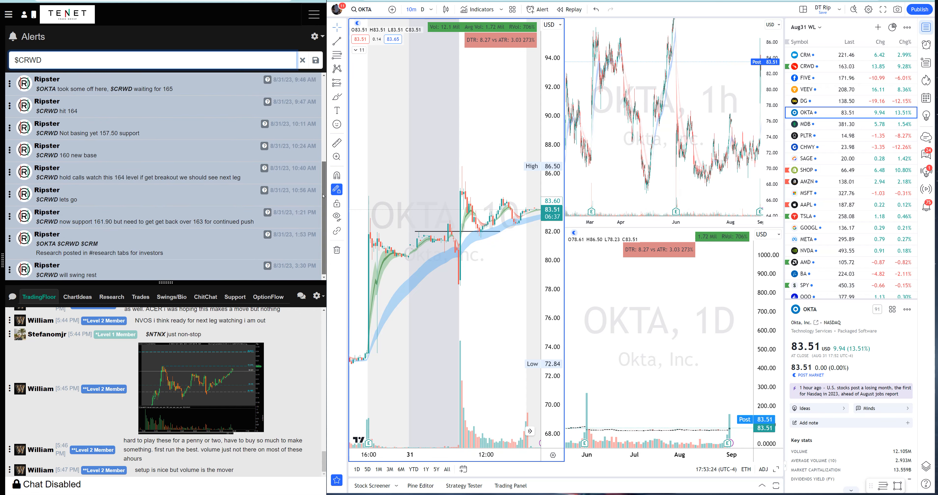
{"action": "left_click", "coordinate": [361, 9]}
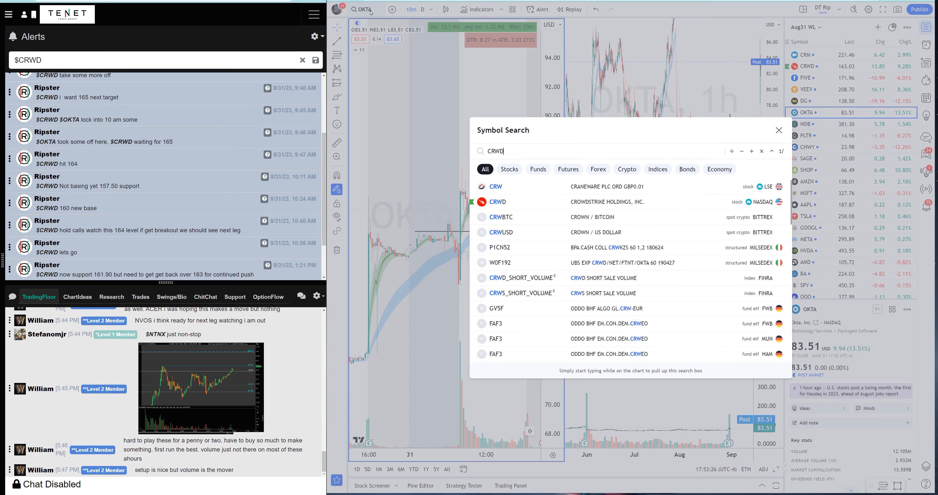
{"action": "left_click", "coordinate": [497, 201]}
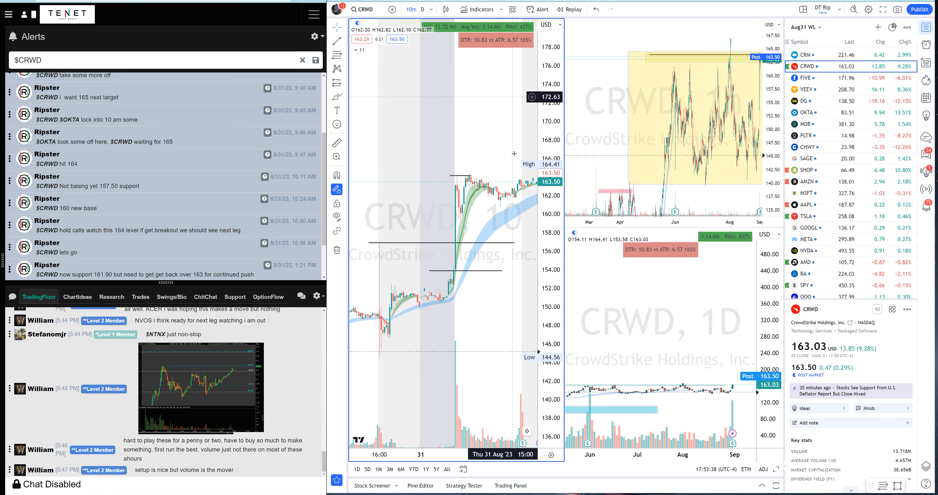
{"action": "mouse_move", "coordinate": [514, 154]}
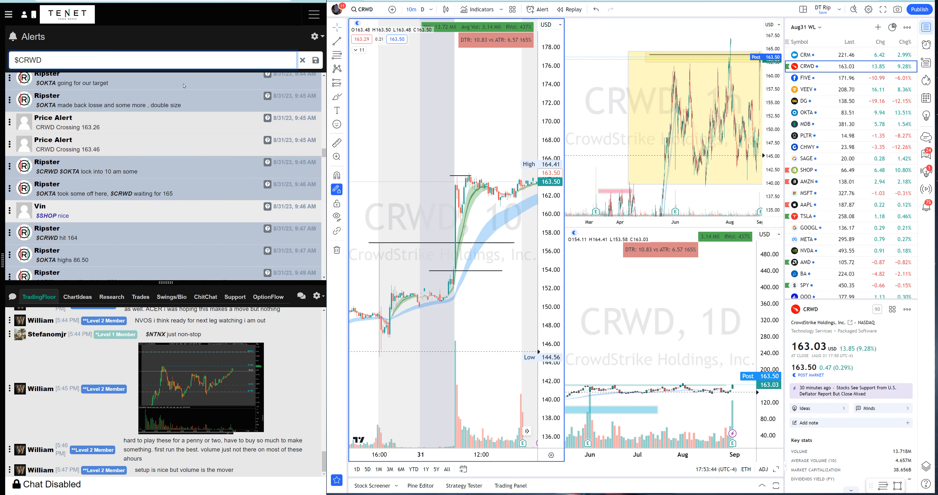
Scroll the Tenet feed to the later CRWD alerts from 9:46 AM through 3:30 PM beside the 10-minute chart
{"action": "scroll", "scroll_direction": "up", "scroll_amount": 3}
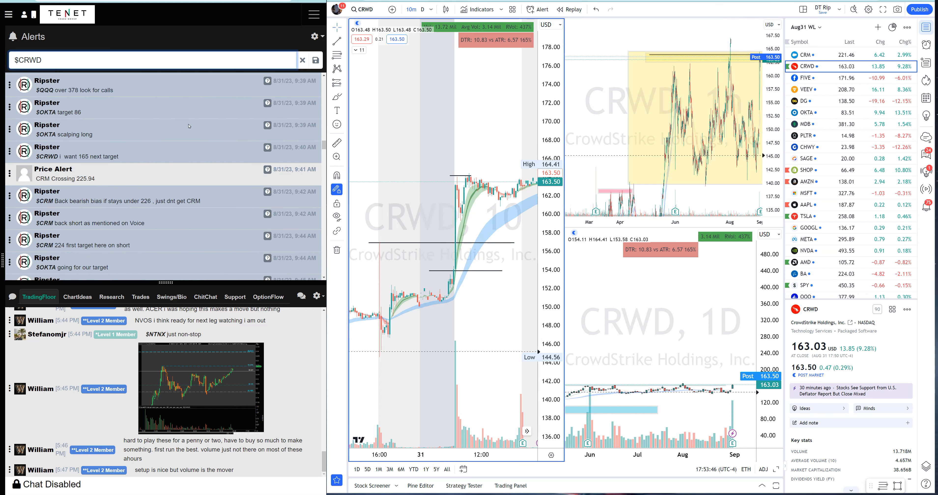
{"action": "scroll", "scroll_direction": "up", "scroll_amount": 3}
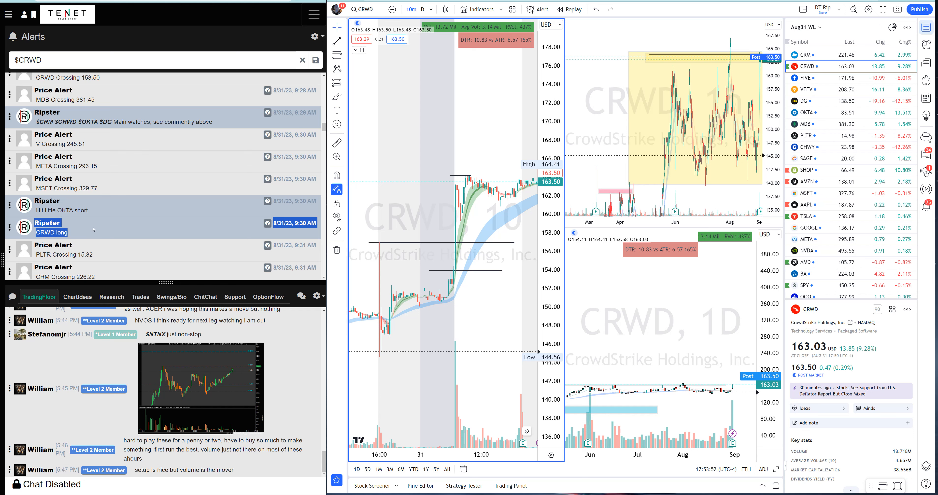
{"action": "scroll", "scroll_direction": "down", "scroll_amount": 3}
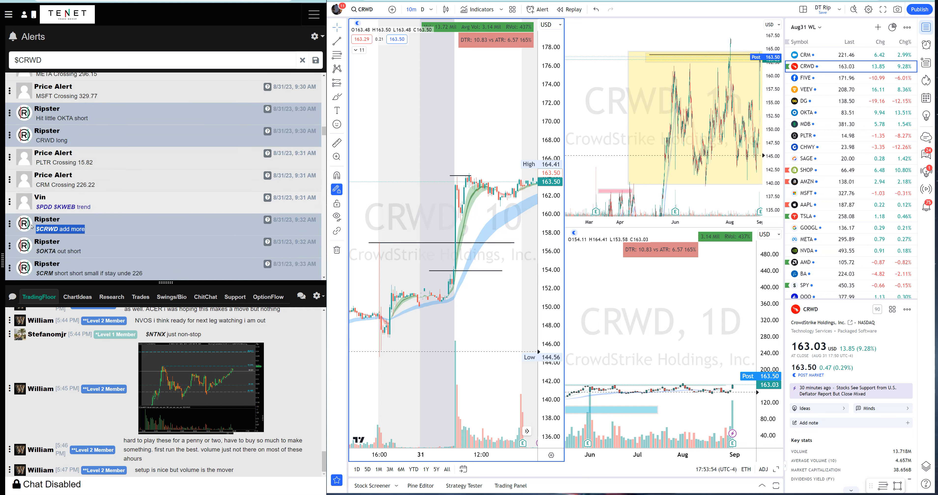
{"action": "mouse_move", "coordinate": [462, 226]}
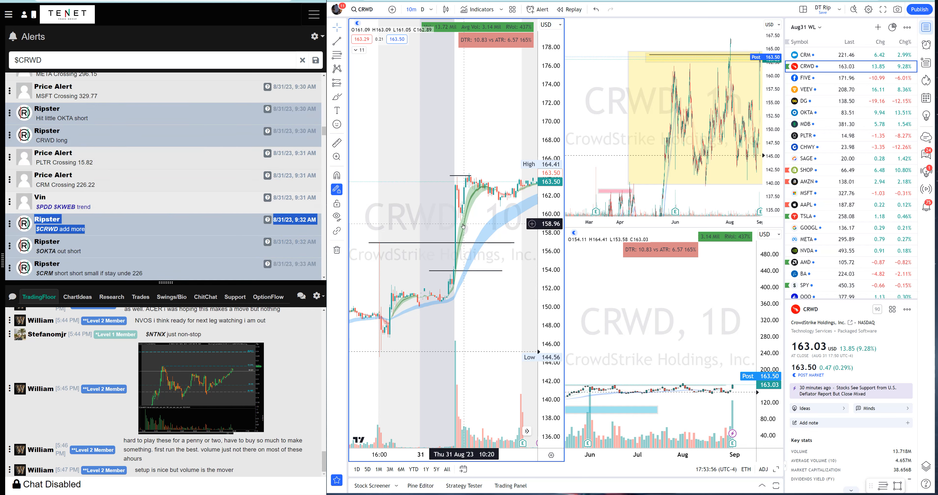
{"action": "scroll", "scroll_direction": "down", "scroll_amount": 3}
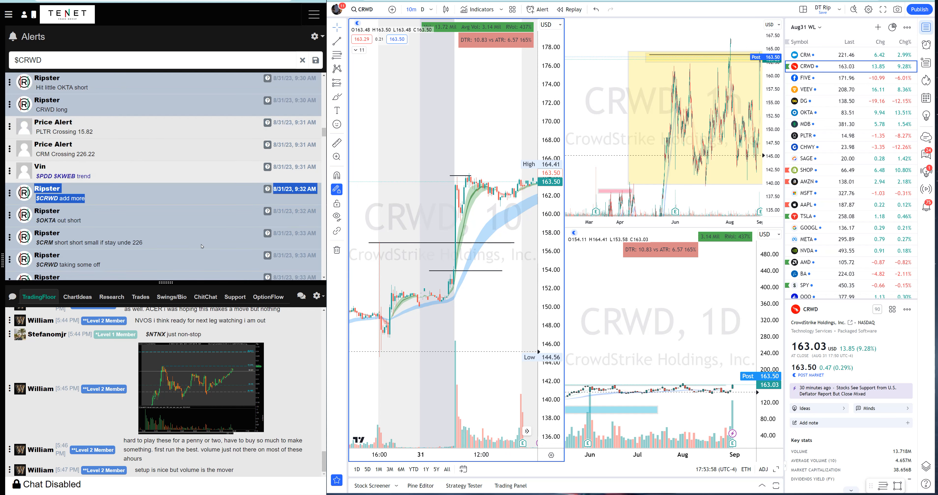
{"action": "scroll", "scroll_direction": "down", "scroll_amount": 3}
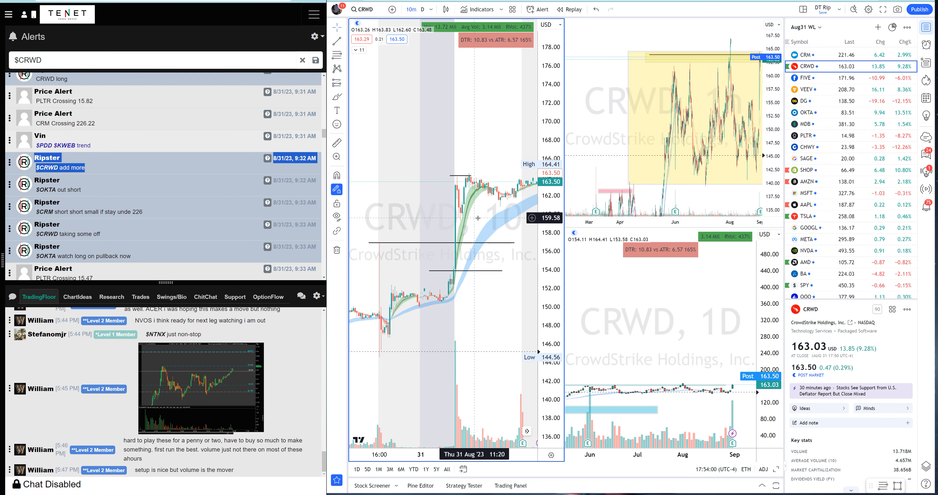
{"action": "mouse_move", "coordinate": [478, 263]}
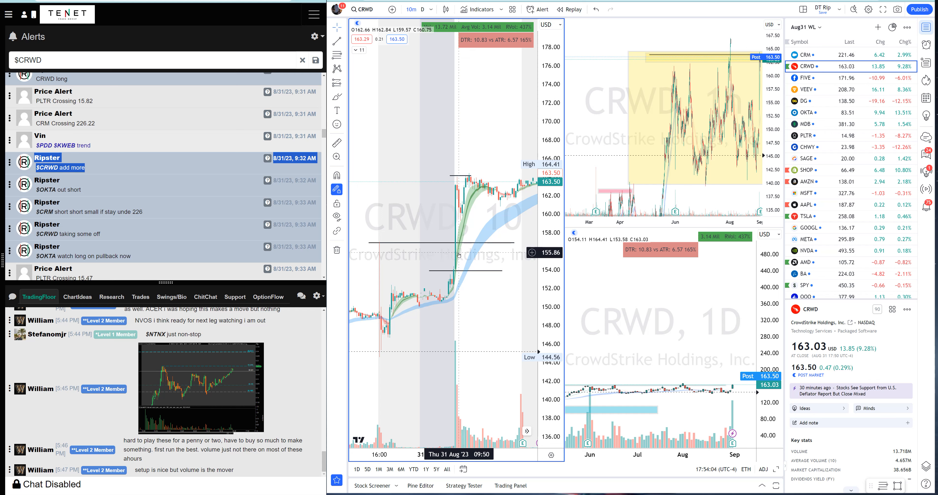
{"action": "mouse_move", "coordinate": [458, 242]}
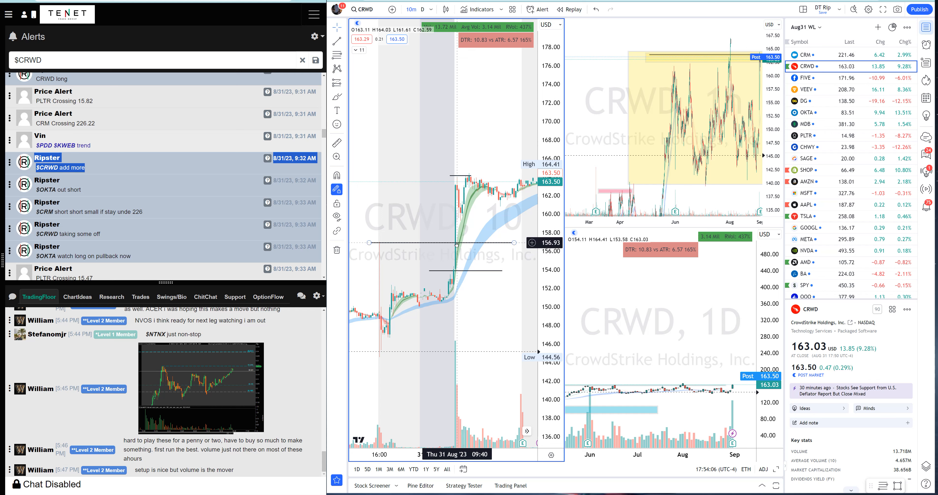
{"action": "mouse_move", "coordinate": [455, 241]}
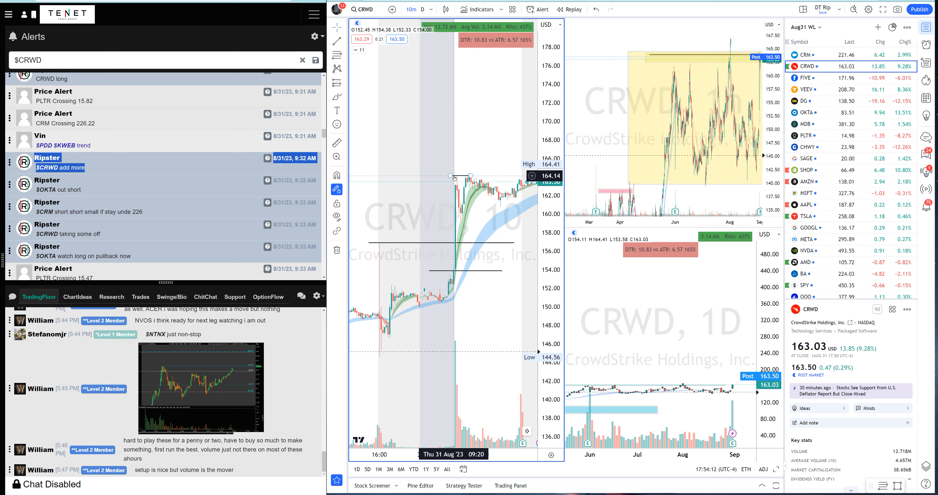
{"action": "mouse_move", "coordinate": [460, 183]}
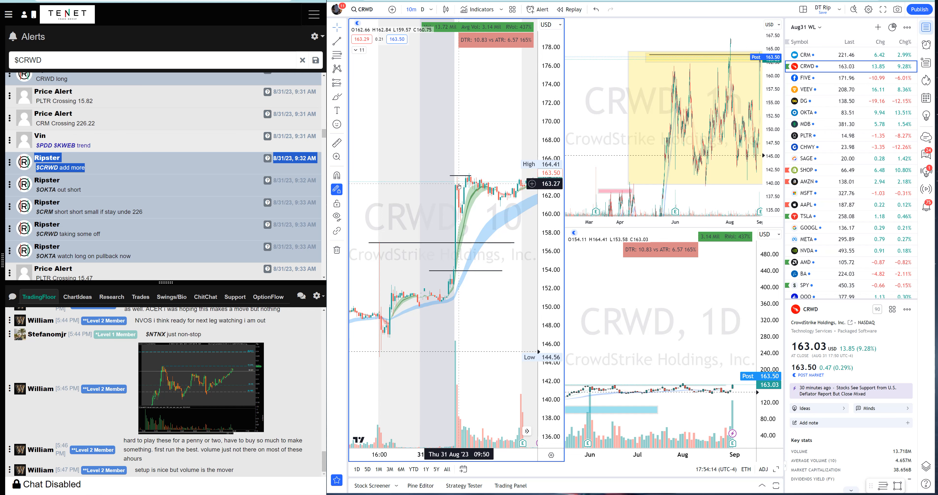
{"action": "mouse_move", "coordinate": [463, 214]}
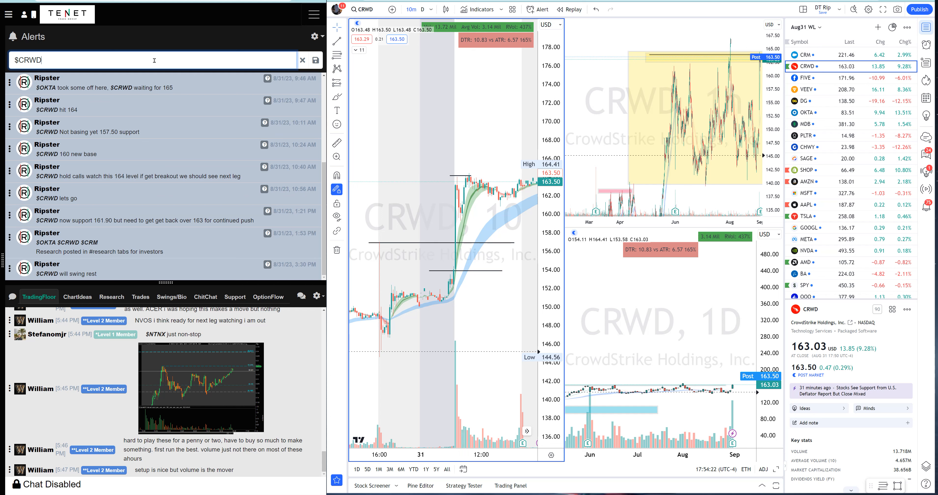
{"action": "mouse_move", "coordinate": [465, 213]}
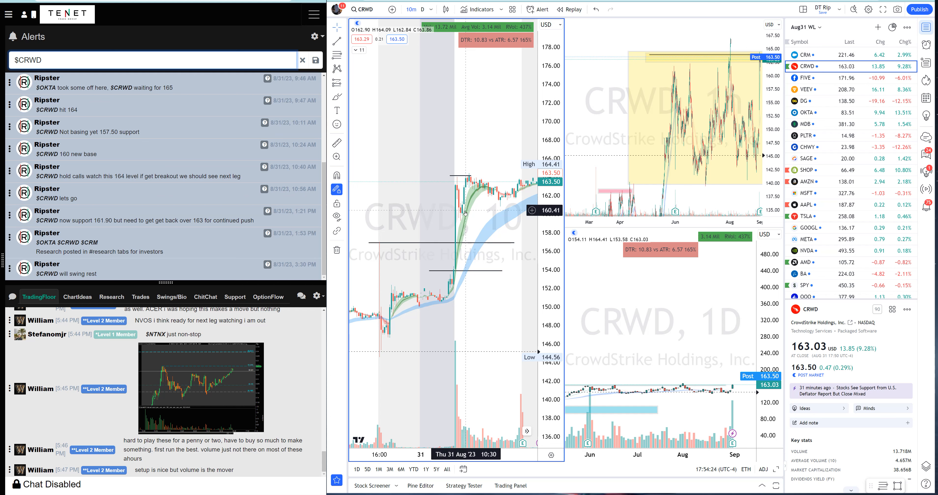
{"action": "mouse_move", "coordinate": [464, 219]}
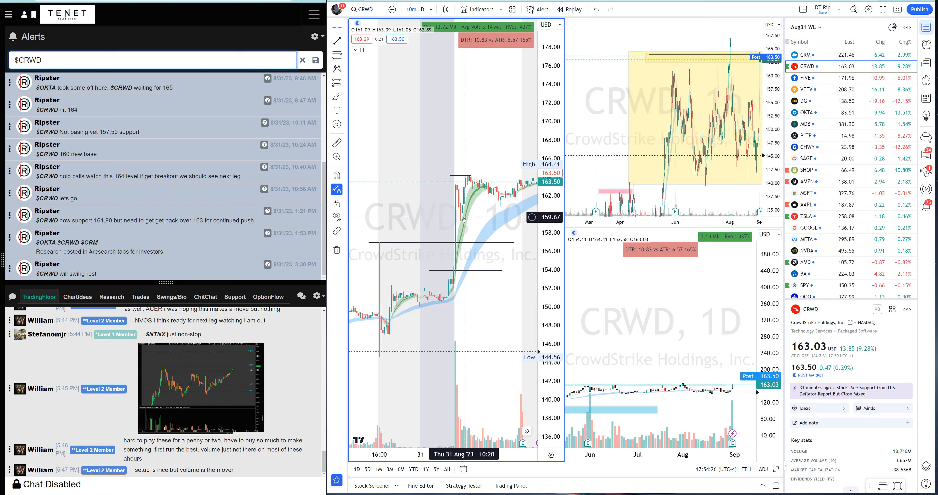
{"action": "mouse_move", "coordinate": [465, 221]}
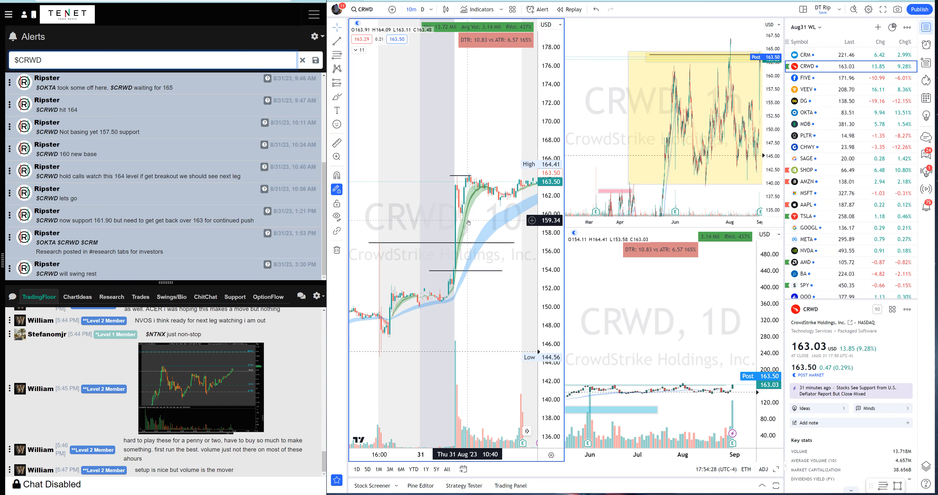
{"action": "mouse_move", "coordinate": [467, 222]}
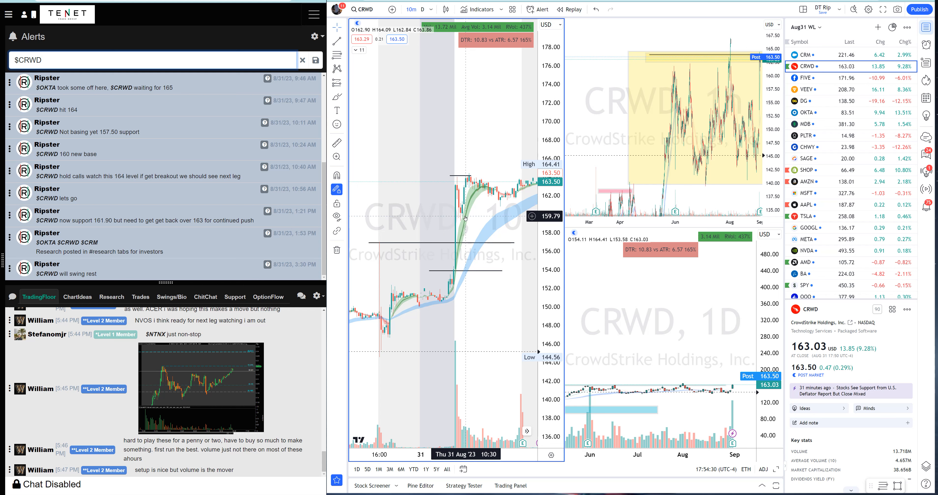
{"action": "mouse_move", "coordinate": [465, 190]}
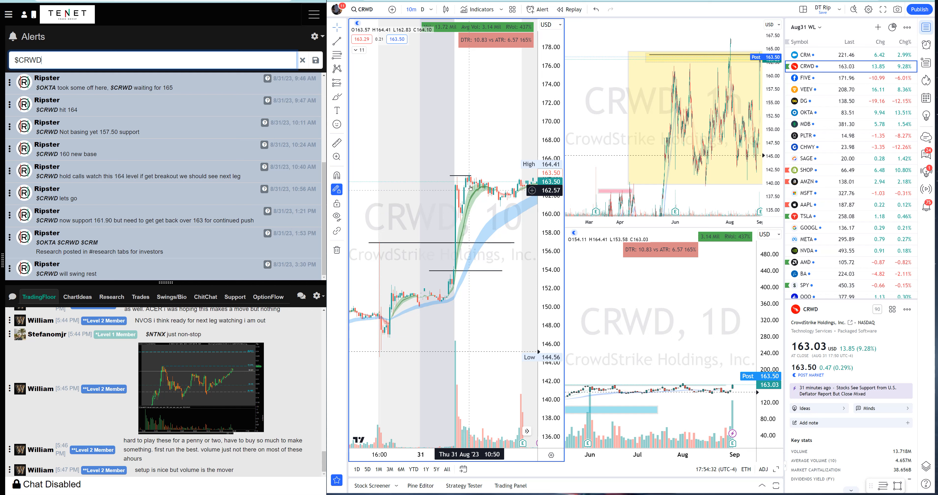
{"action": "mouse_move", "coordinate": [470, 177]}
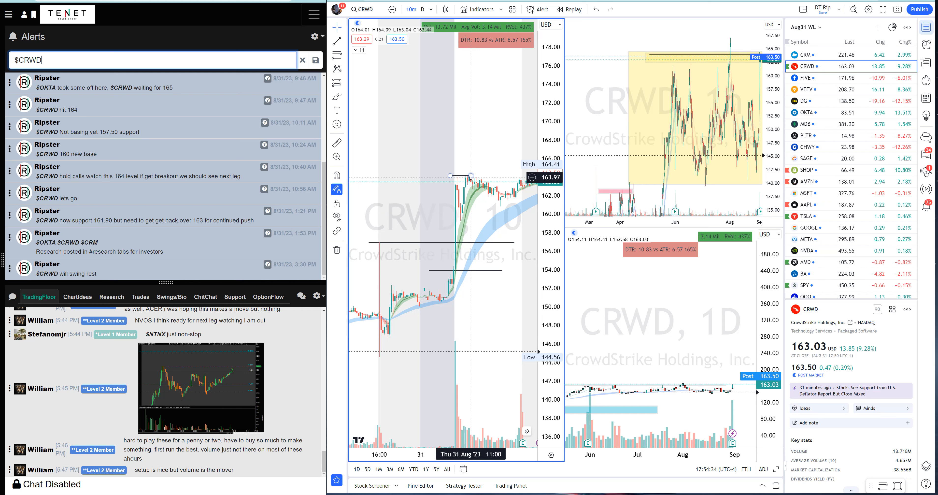
{"action": "mouse_move", "coordinate": [469, 176]}
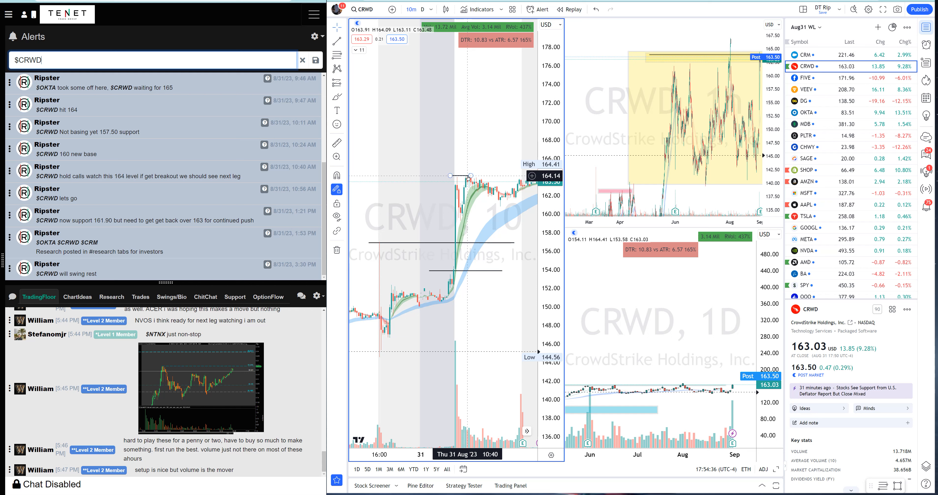
{"action": "mouse_move", "coordinate": [470, 179]}
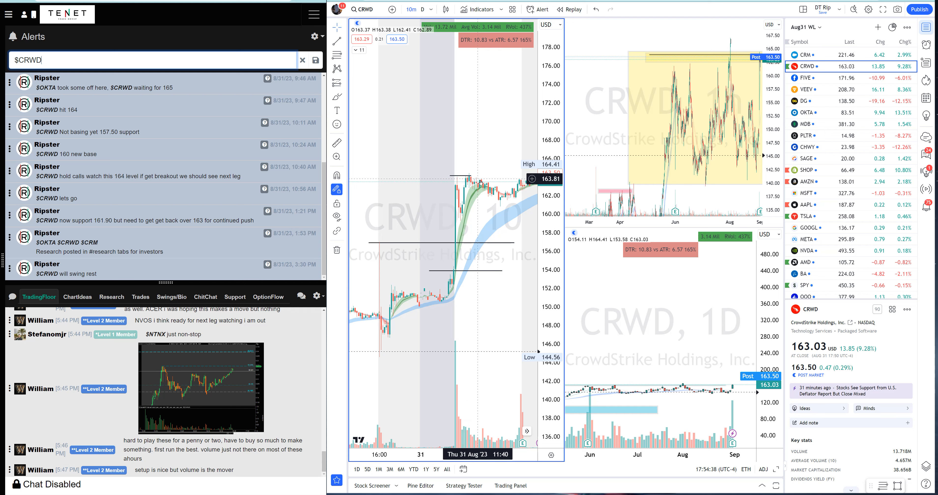
{"action": "mouse_move", "coordinate": [508, 211]}
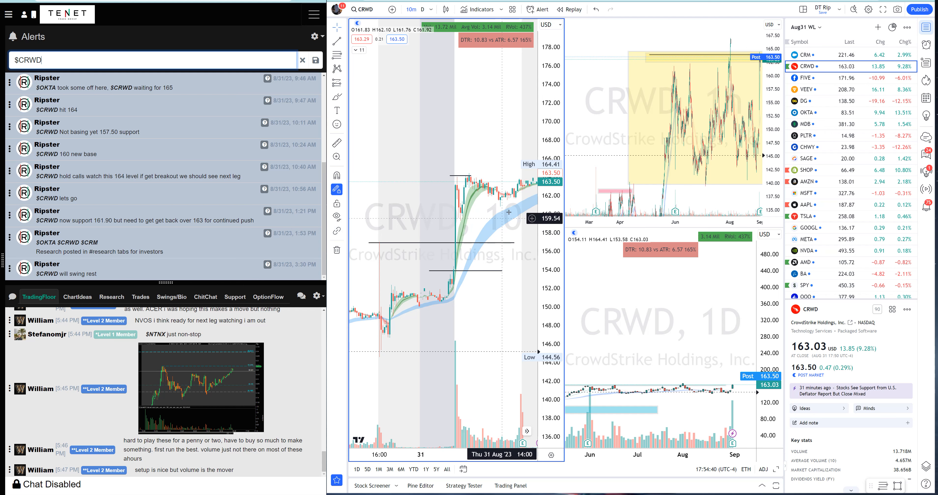
{"action": "mouse_move", "coordinate": [495, 201]}
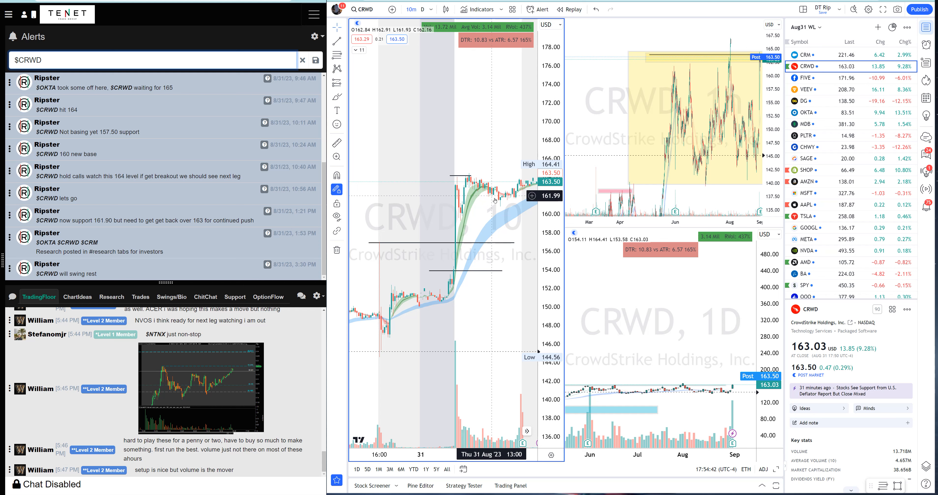
{"action": "mouse_move", "coordinate": [495, 200]}
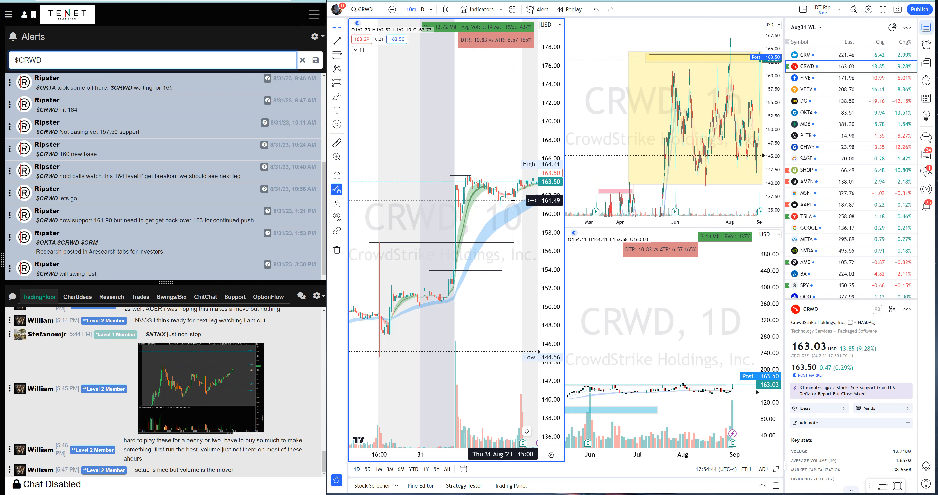
{"action": "mouse_move", "coordinate": [394, 73]}
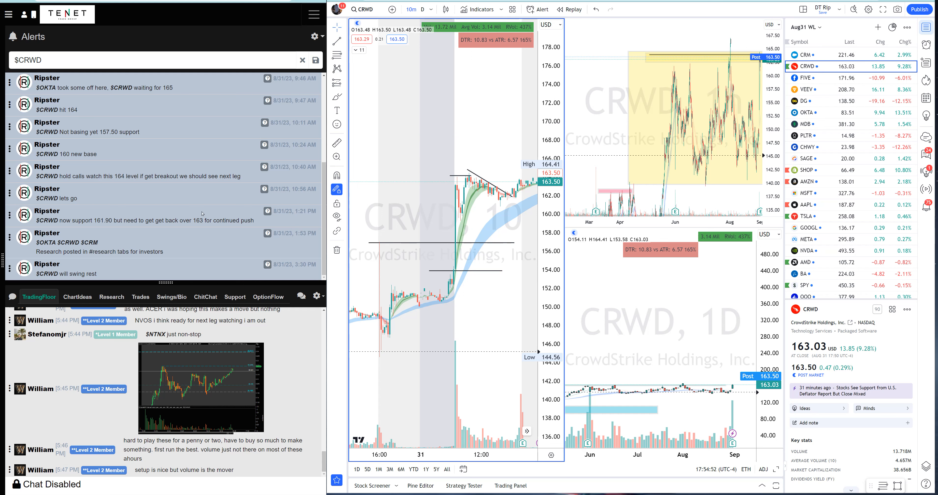
Highlight the 3:30 PM CRWD will swing rest alert, then scroll back up to the 9:42–9:46 AM alerts
{"action": "double_click", "coordinate": [74, 273]}
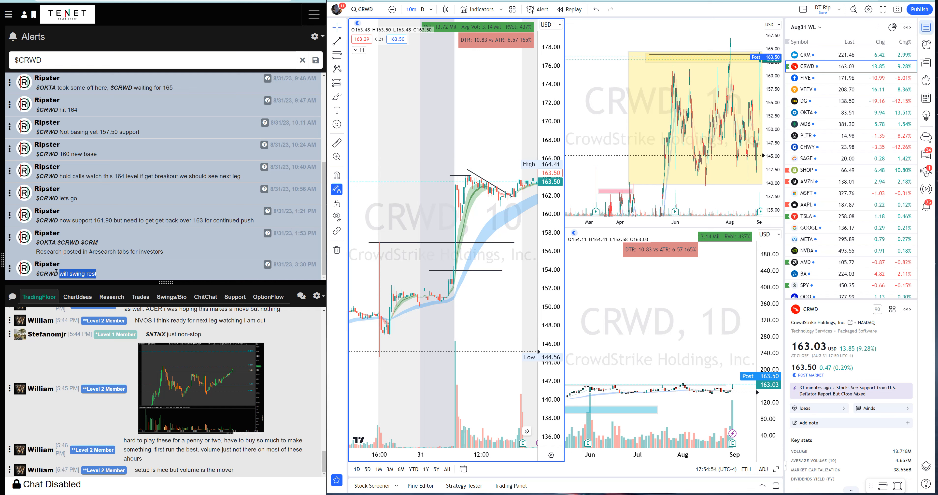
{"action": "mouse_move", "coordinate": [492, 209]}
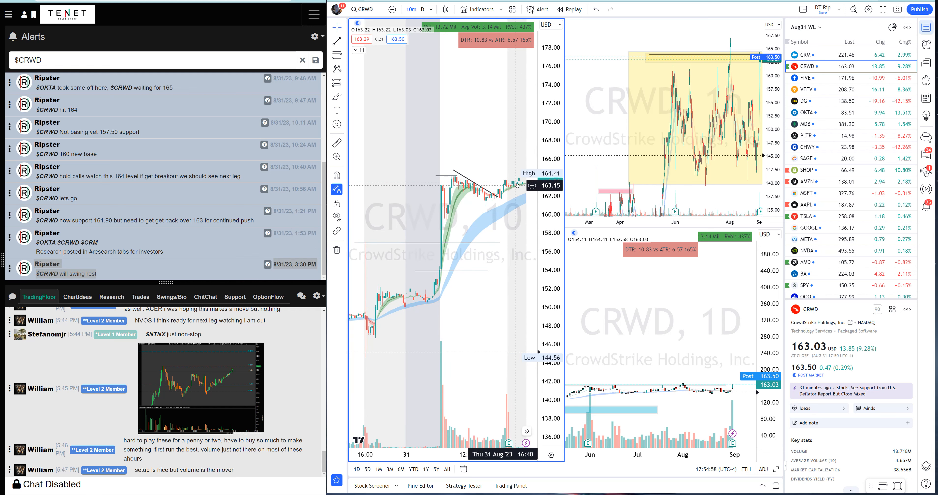
{"action": "mouse_move", "coordinate": [442, 253]}
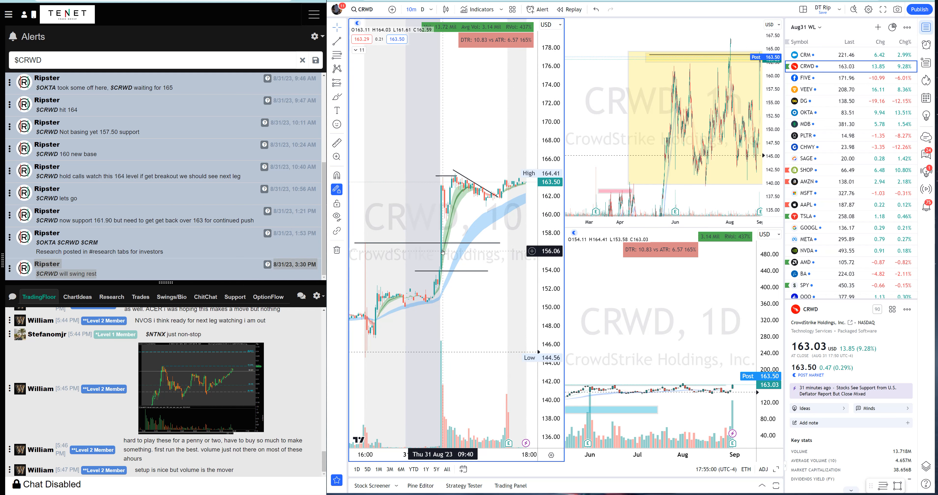
{"action": "mouse_move", "coordinate": [446, 178]}
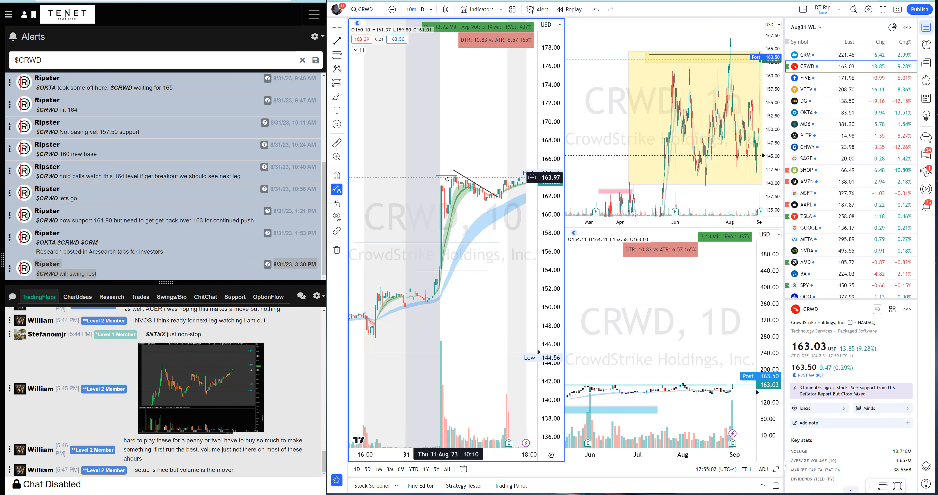
{"action": "mouse_move", "coordinate": [449, 214]}
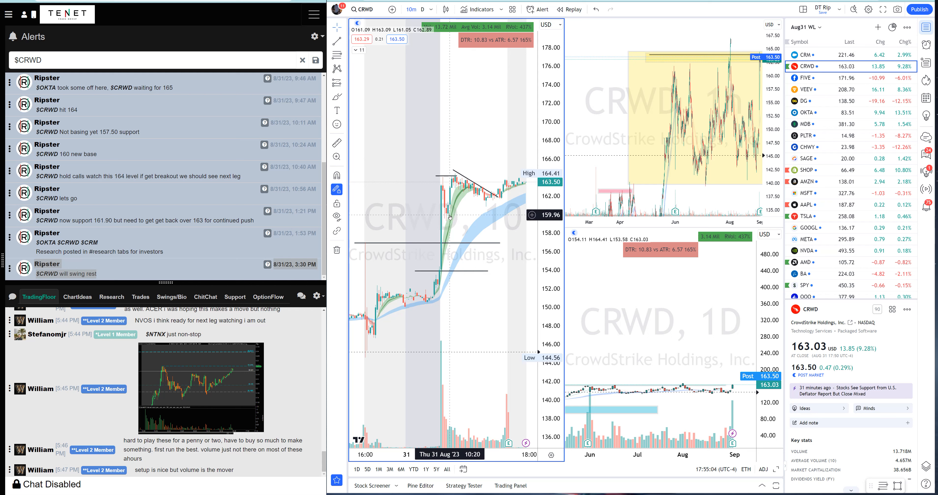
{"action": "mouse_move", "coordinate": [451, 189]}
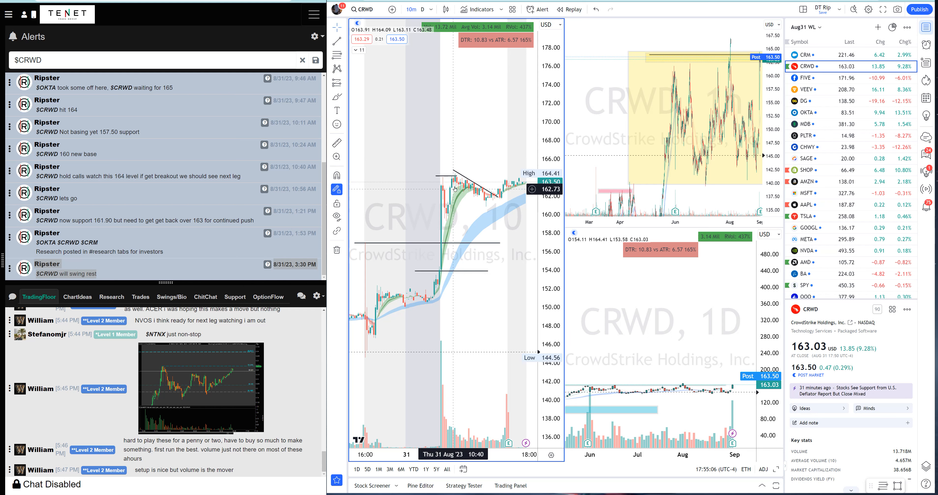
{"action": "mouse_move", "coordinate": [456, 176]}
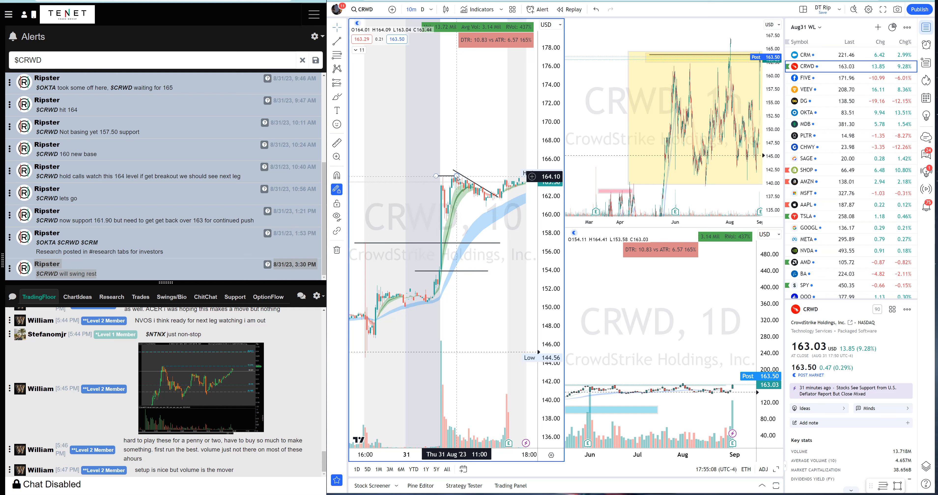
{"action": "mouse_move", "coordinate": [453, 209]}
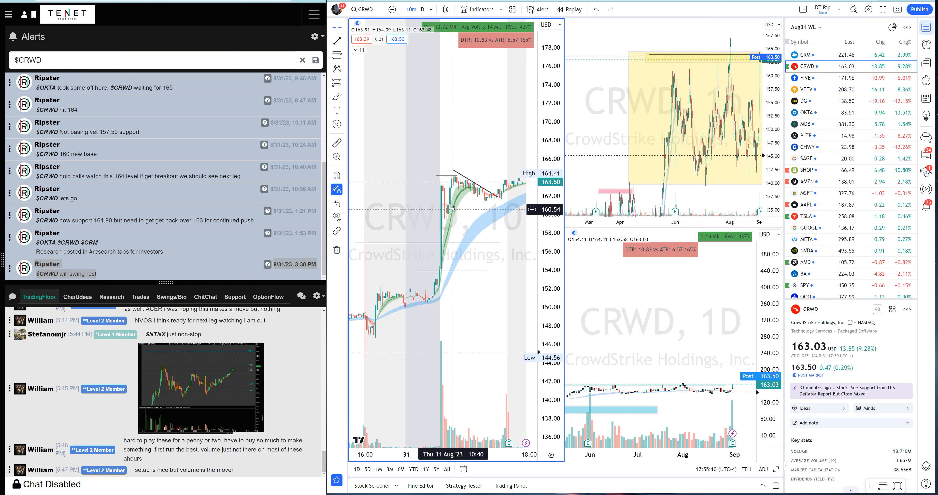
{"action": "mouse_move", "coordinate": [496, 196]}
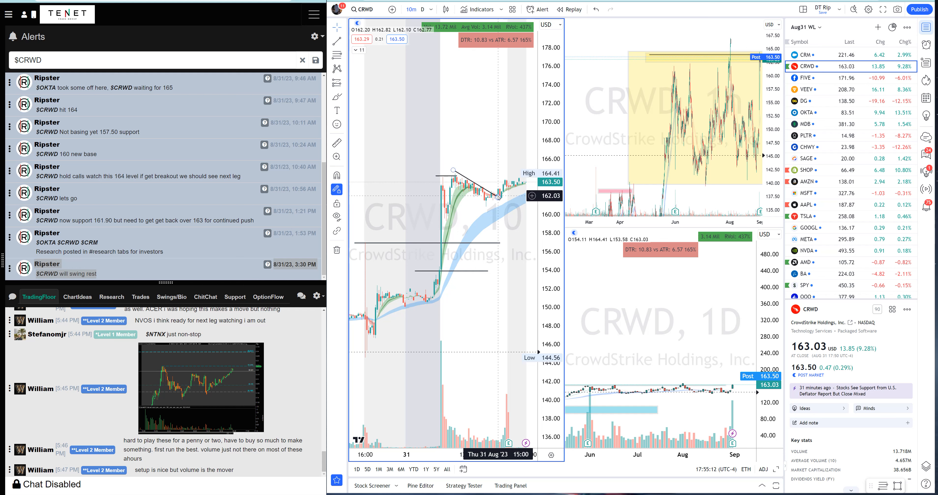
{"action": "mouse_move", "coordinate": [497, 198]}
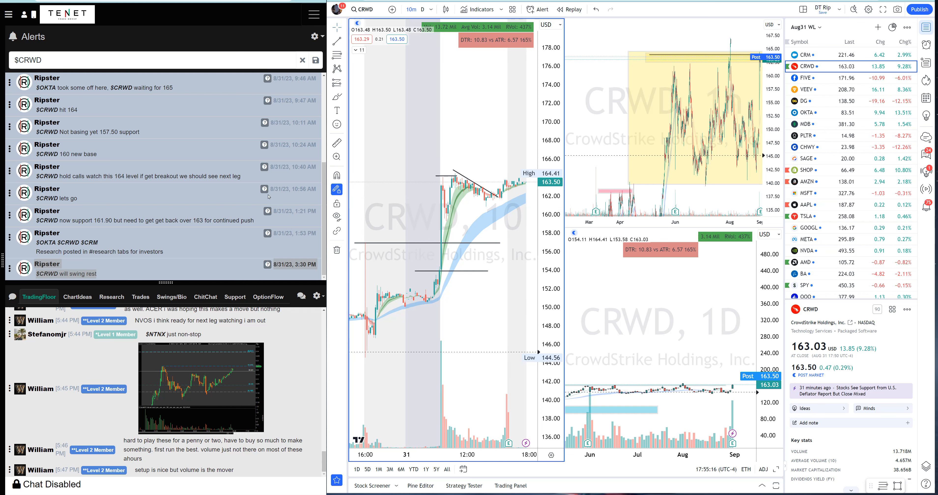
{"action": "mouse_move", "coordinate": [297, 247]}
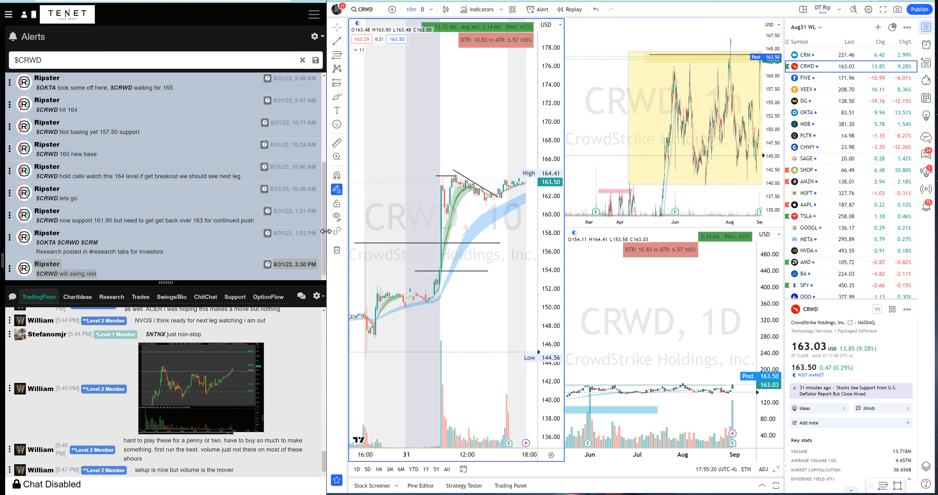
{"action": "left_click", "coordinate": [83, 269]}
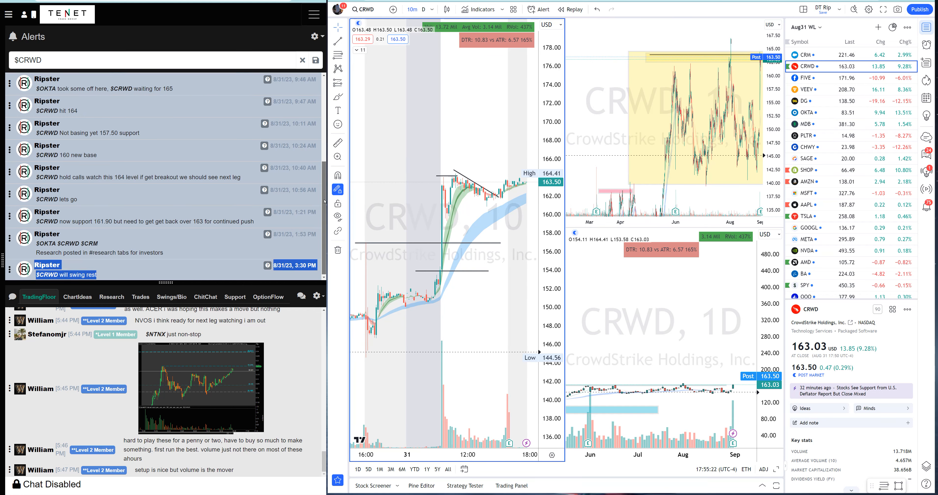
{"action": "scroll", "scroll_direction": "up", "scroll_amount": 3}
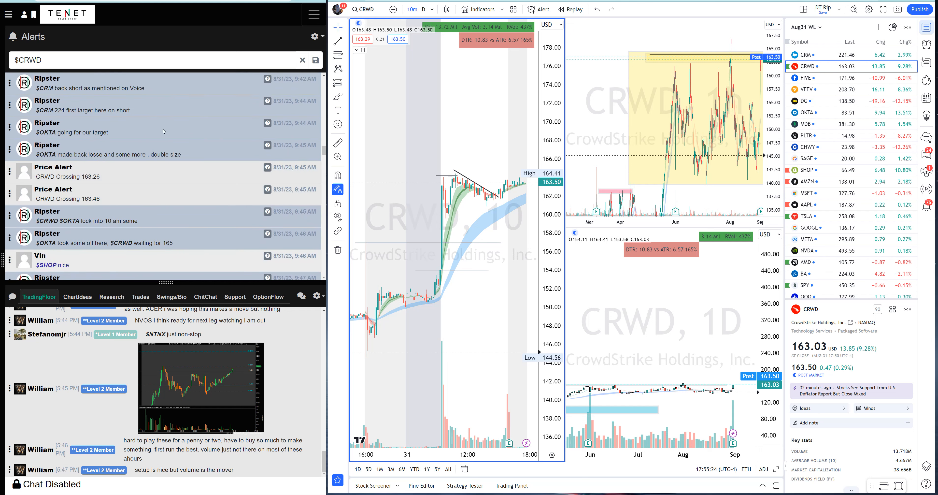
{"action": "triple_click", "coordinate": [150, 60]}
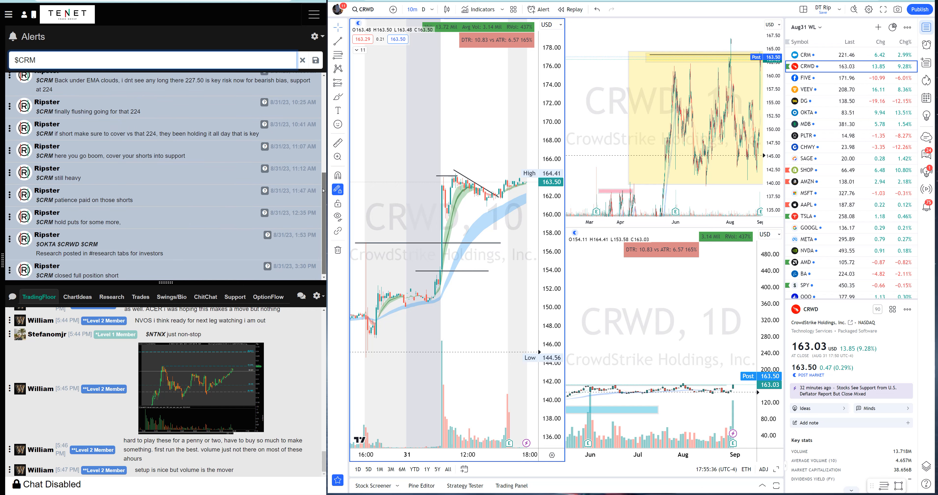
{"action": "scroll", "scroll_direction": "up", "scroll_amount": 3}
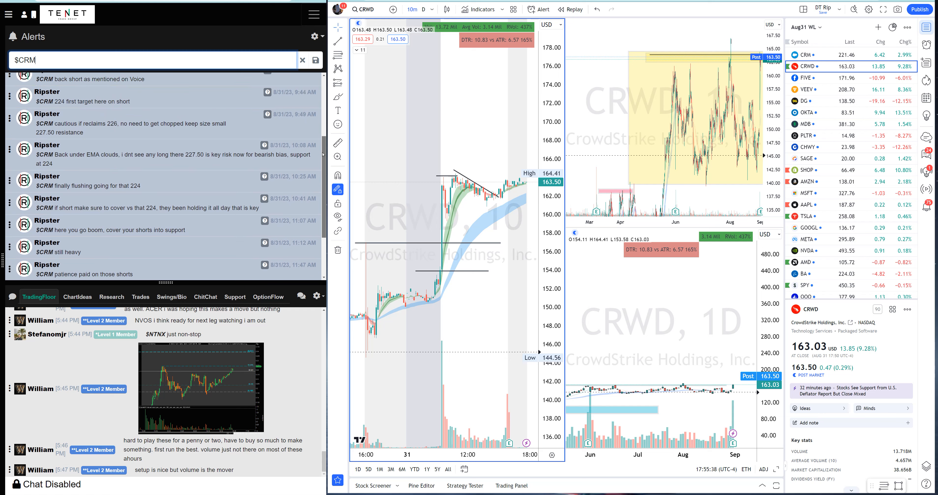
{"action": "scroll", "scroll_direction": "up", "scroll_amount": 3}
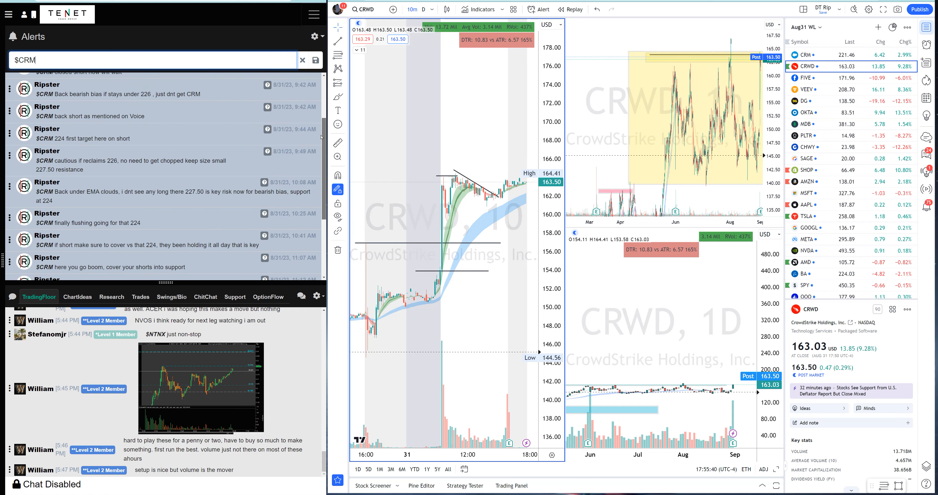
{"action": "scroll", "scroll_direction": "up", "scroll_amount": 3}
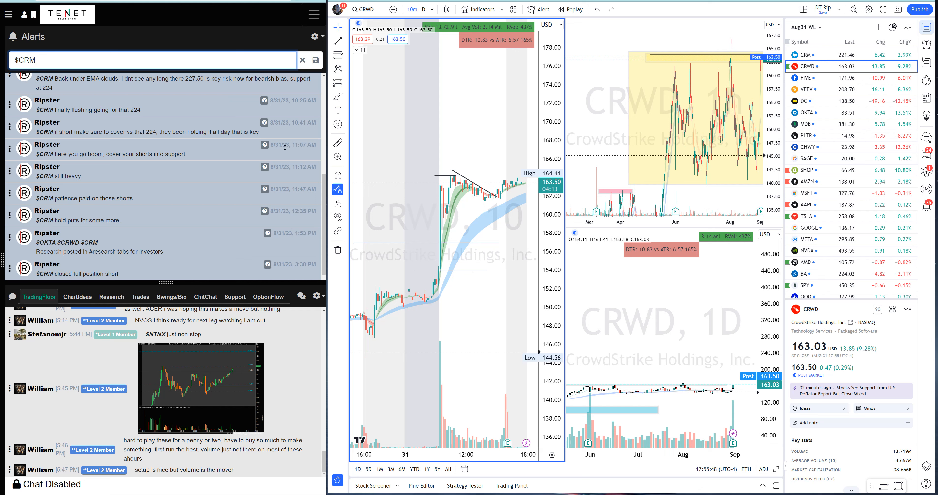
{"action": "scroll", "scroll_direction": "up", "scroll_amount": 3}
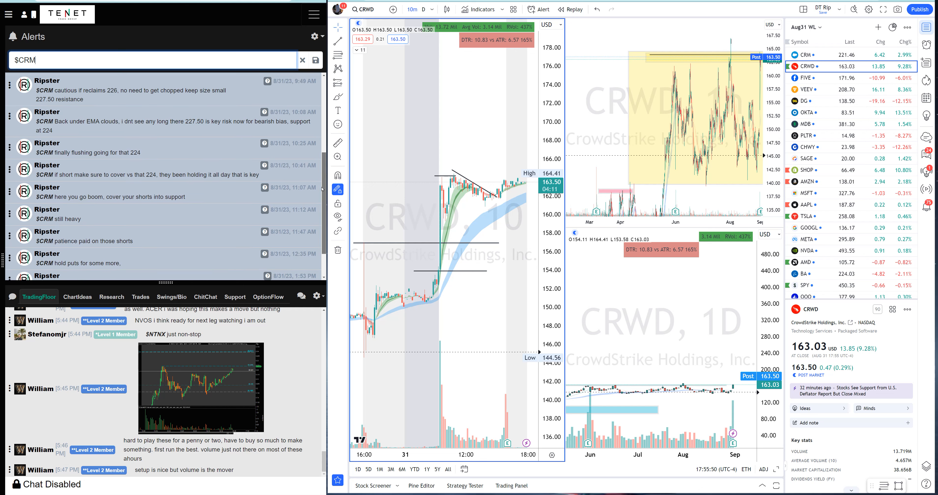
{"action": "scroll", "scroll_direction": "up", "scroll_amount": 3}
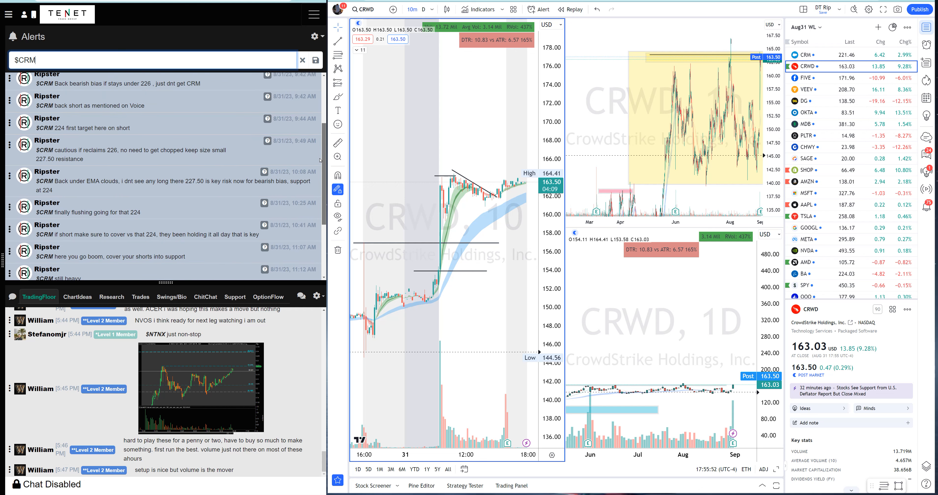
{"action": "scroll", "scroll_direction": "up", "scroll_amount": 3}
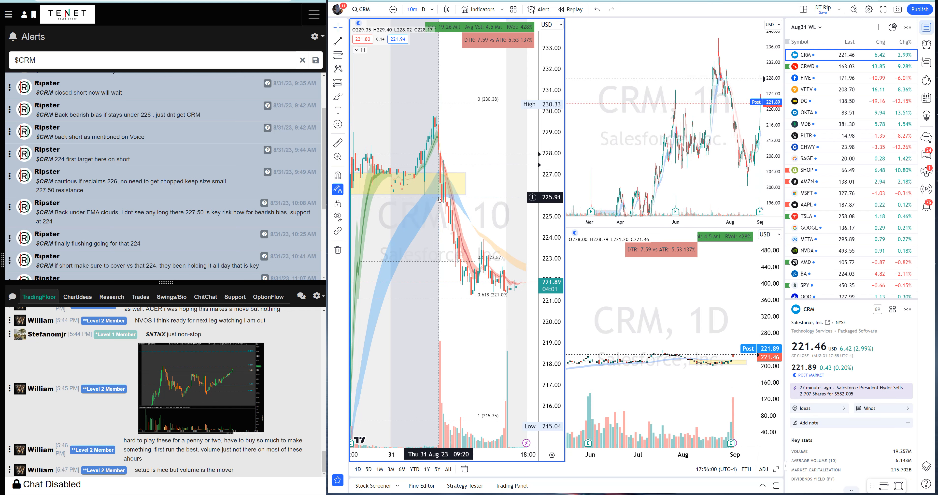
{"action": "mouse_move", "coordinate": [441, 206]}
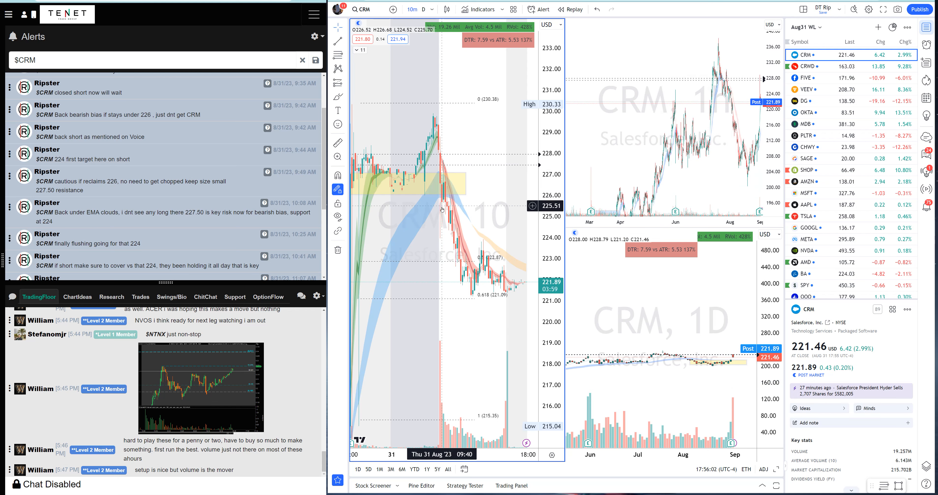
{"action": "mouse_move", "coordinate": [497, 305]}
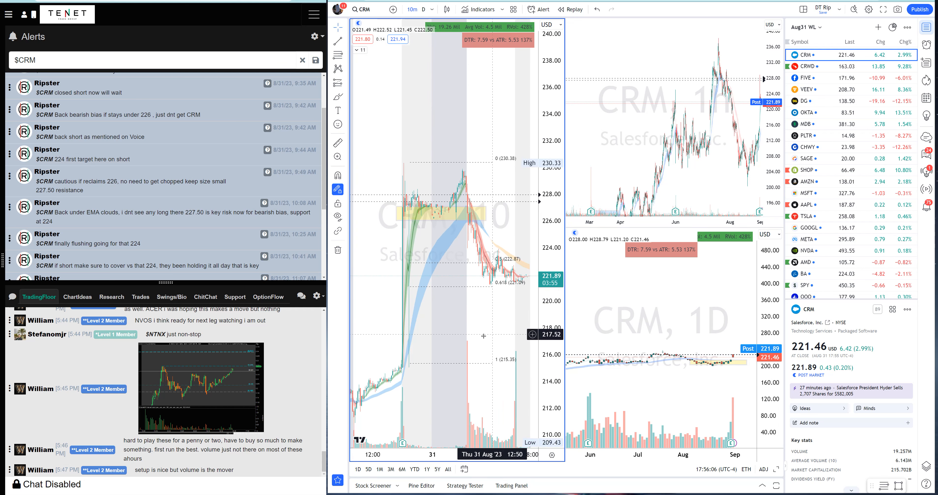
{"action": "mouse_move", "coordinate": [470, 214]}
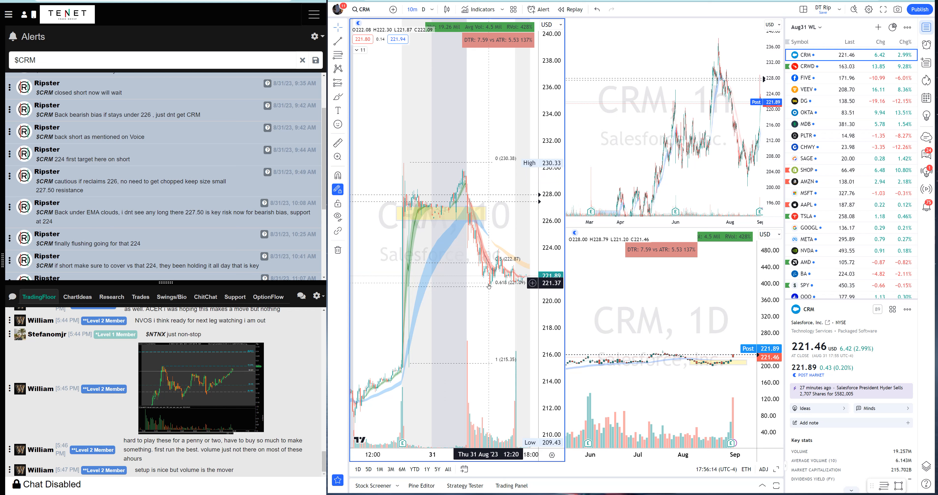
{"action": "mouse_move", "coordinate": [489, 292]}
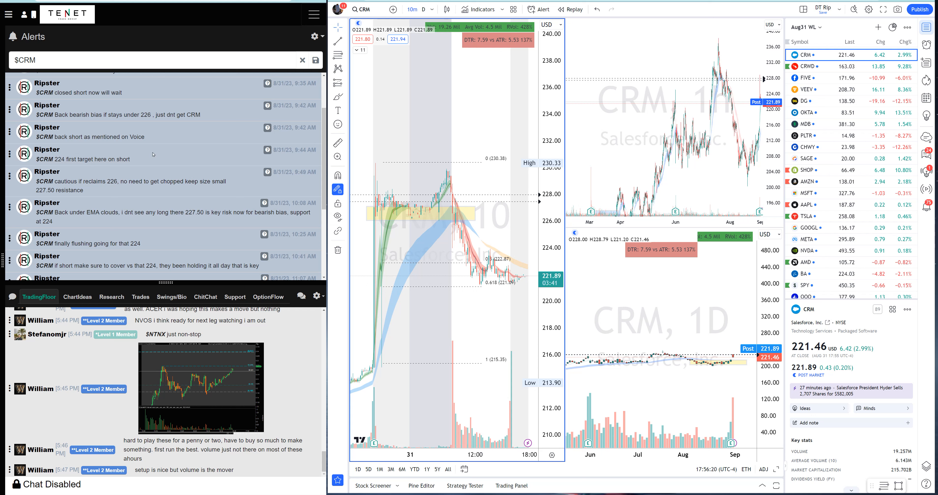
{"action": "mouse_move", "coordinate": [466, 258]}
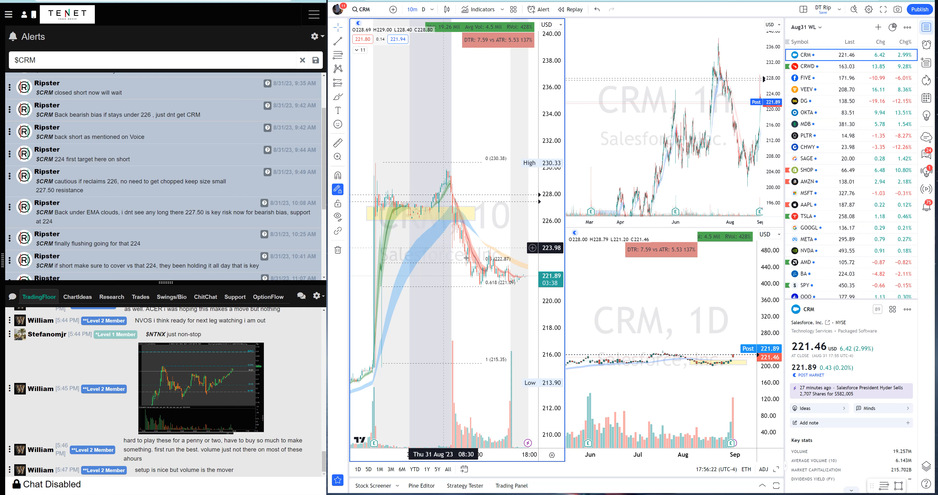
{"action": "mouse_move", "coordinate": [464, 195]}
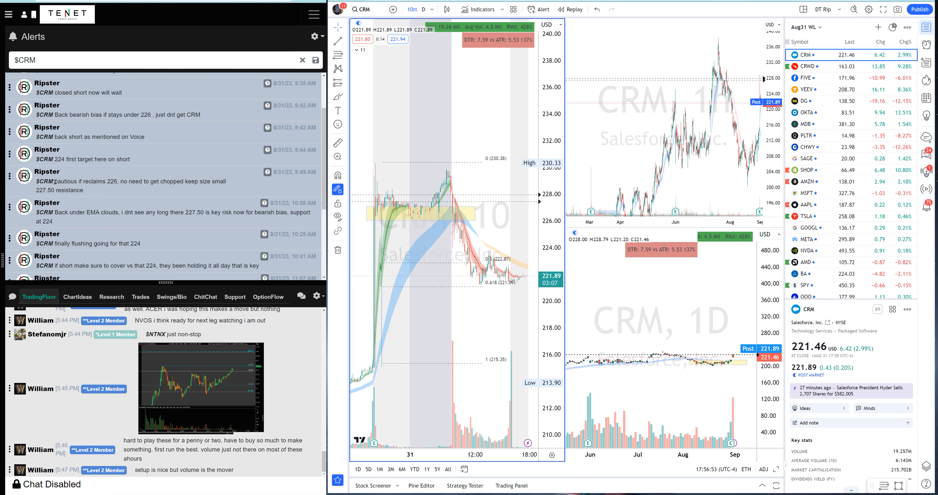
{"action": "mouse_move", "coordinate": [405, 212]}
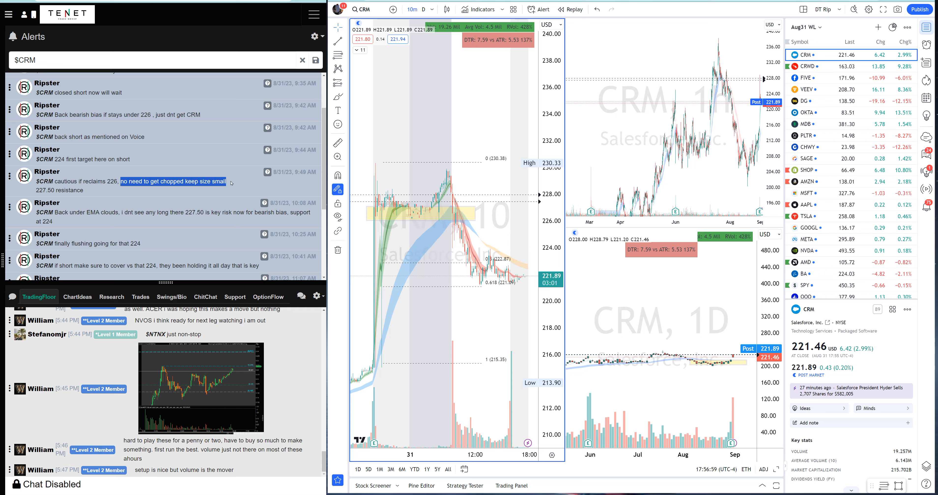
{"action": "mouse_move", "coordinate": [459, 184]}
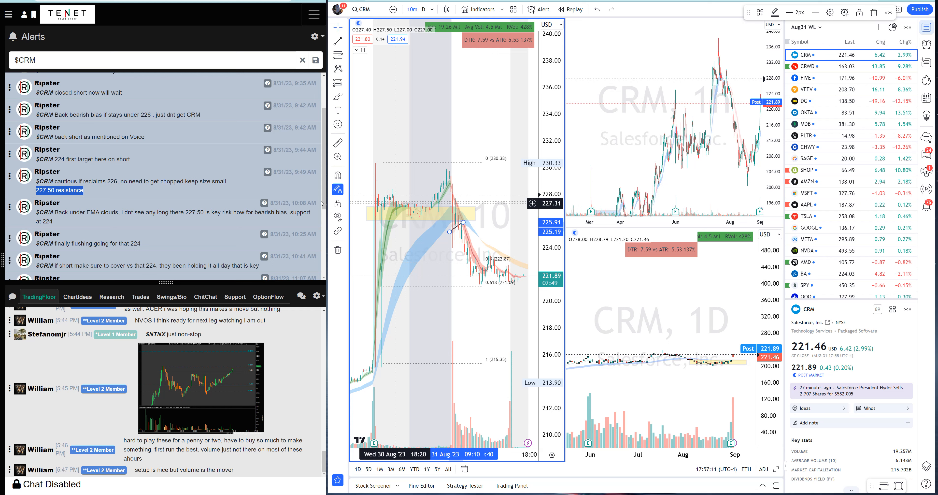
{"action": "mouse_move", "coordinate": [445, 202]}
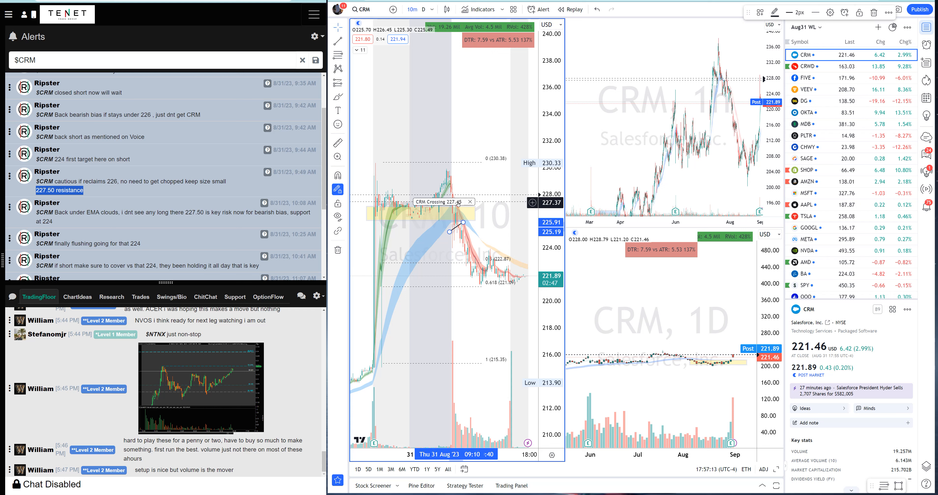
{"action": "mouse_move", "coordinate": [457, 207]}
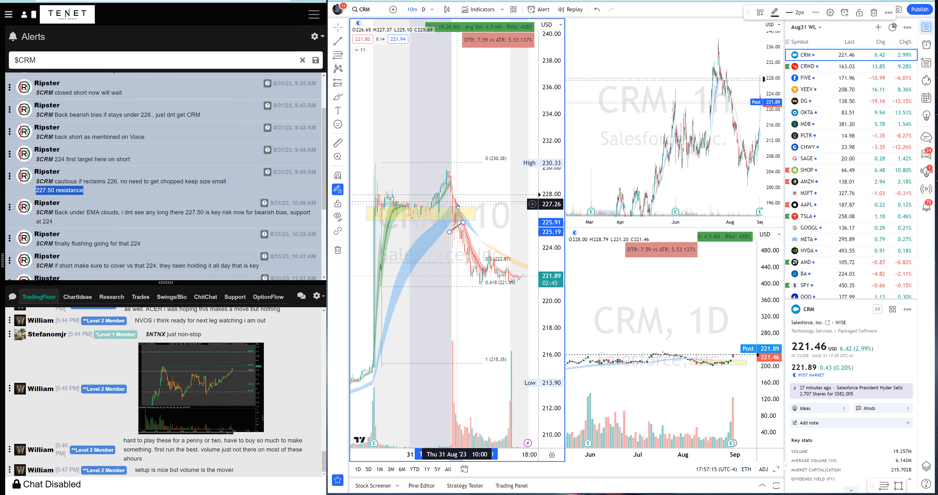
{"action": "mouse_move", "coordinate": [481, 272]}
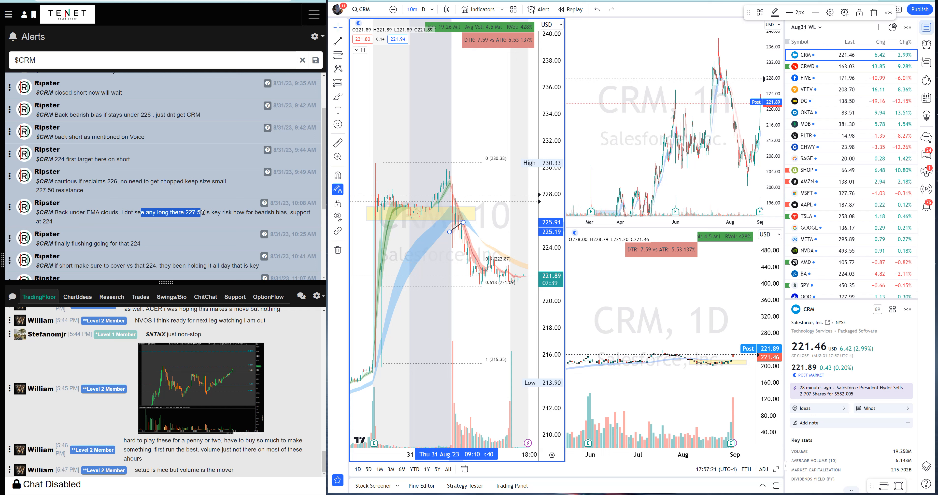
Highlight the bearish bias wording in Ripster's 10:08 AM CRM alert
{"action": "left_click_drag", "start_coordinate": [198, 212], "coordinate": [310, 212]}
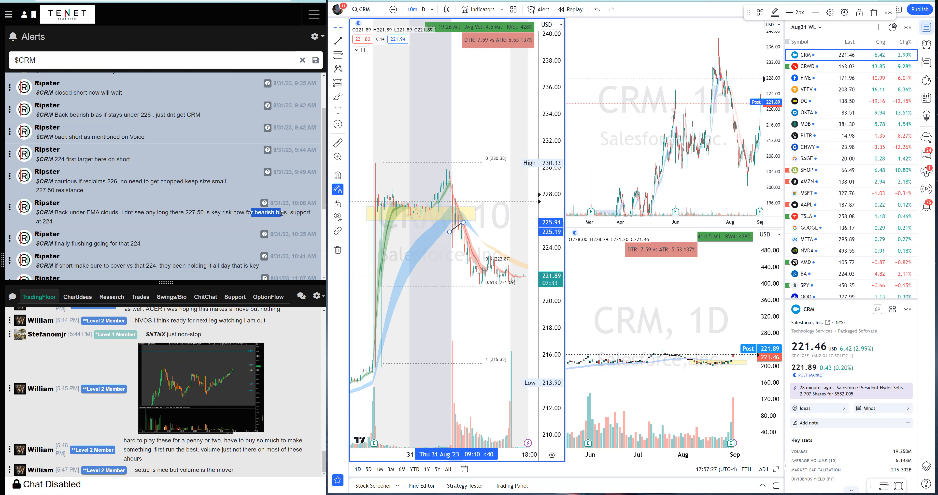
{"action": "mouse_move", "coordinate": [422, 233]}
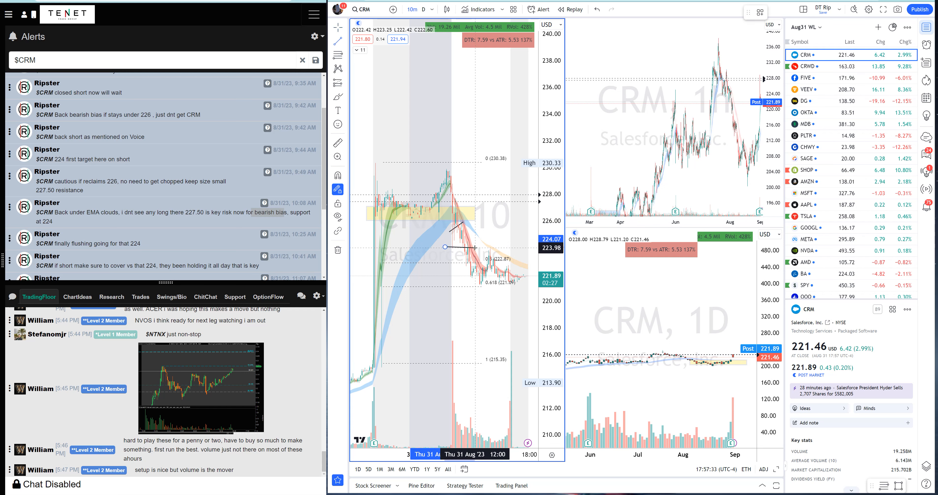
{"action": "mouse_move", "coordinate": [473, 247]}
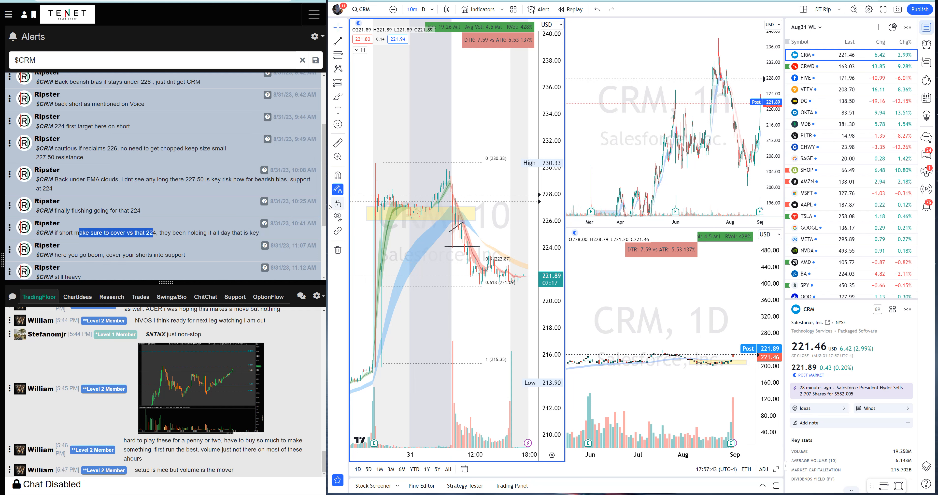
{"action": "scroll", "scroll_direction": "down", "scroll_amount": 3}
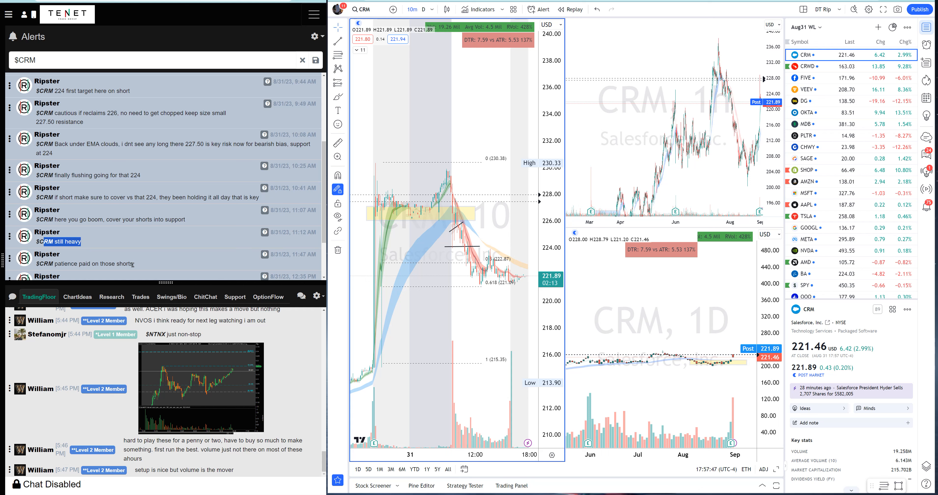
{"action": "scroll", "scroll_direction": "down", "scroll_amount": 3}
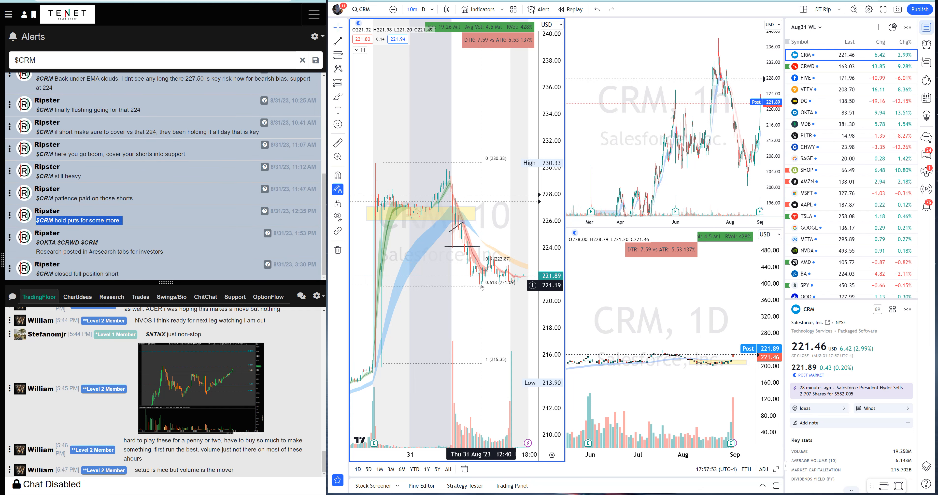
{"action": "mouse_move", "coordinate": [497, 292]}
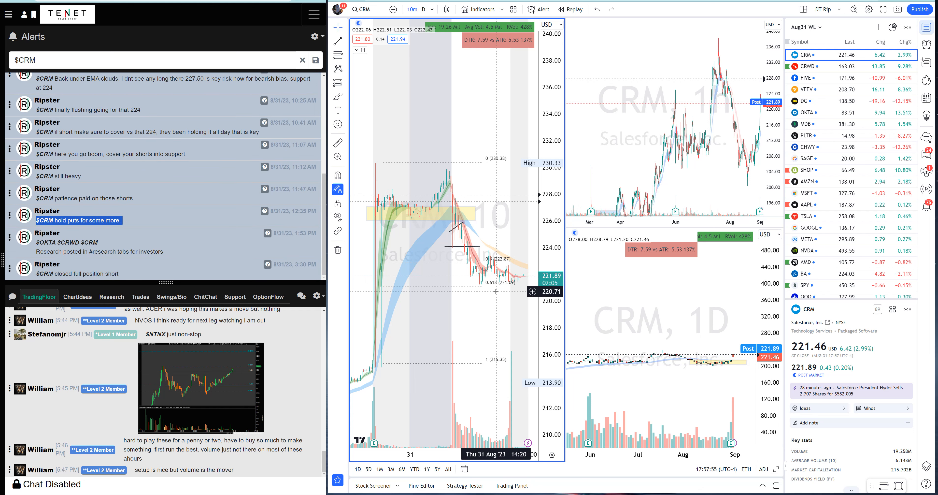
{"action": "mouse_move", "coordinate": [484, 287]}
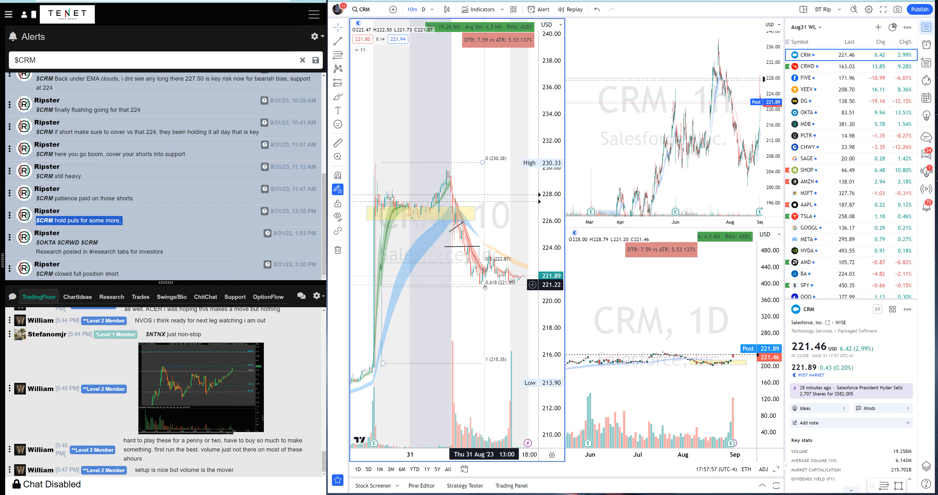
{"action": "mouse_move", "coordinate": [466, 302]}
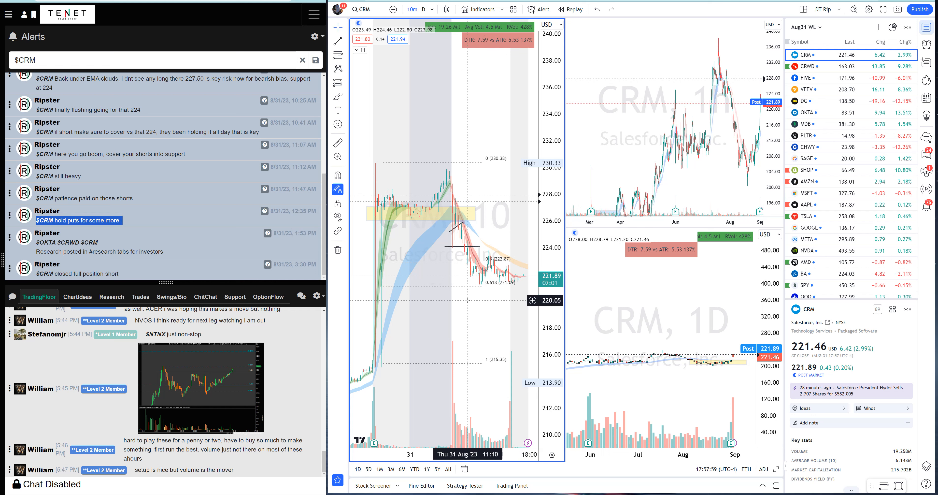
{"action": "mouse_move", "coordinate": [479, 288]}
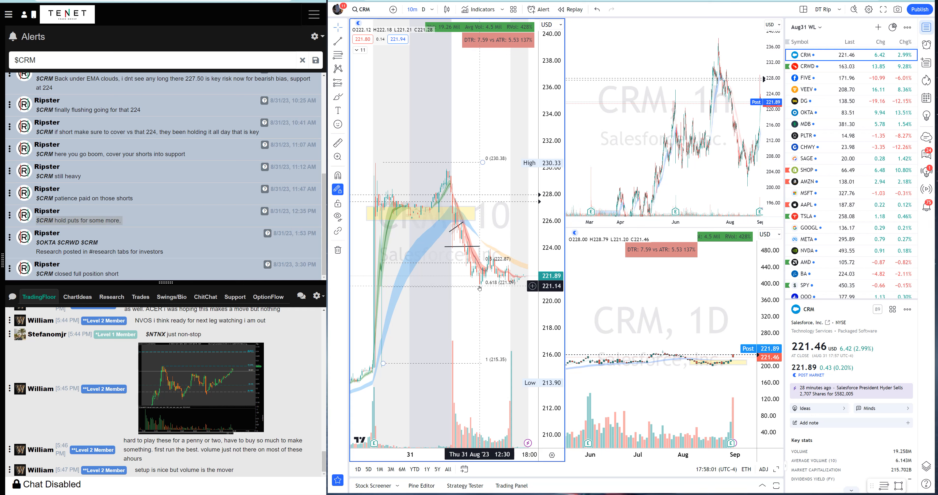
{"action": "mouse_move", "coordinate": [494, 330]}
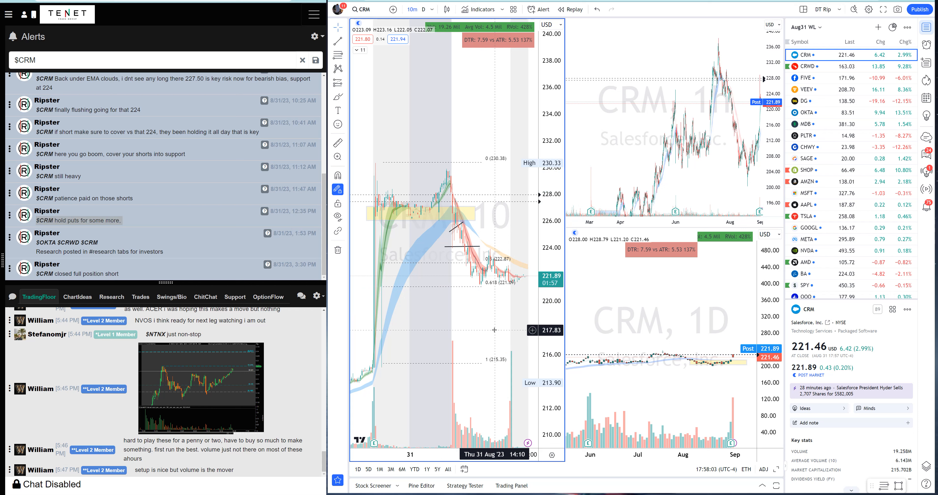
{"action": "mouse_move", "coordinate": [495, 277]}
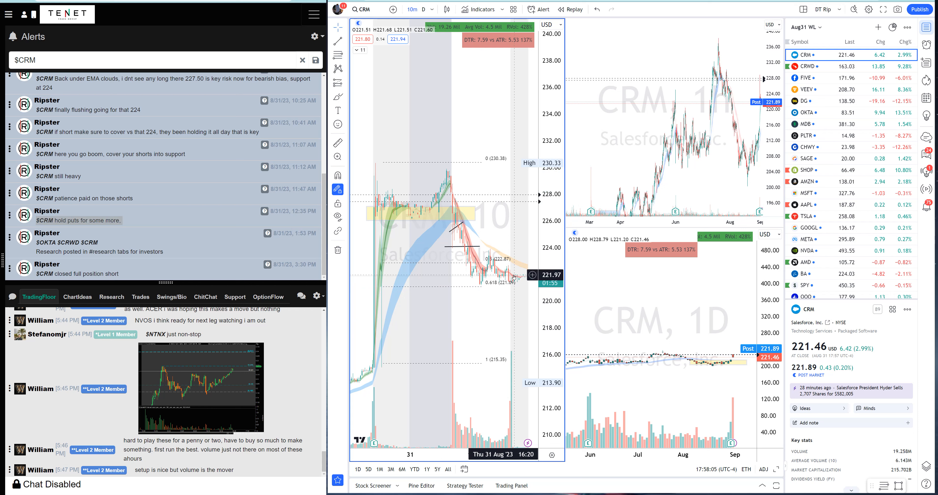
{"action": "mouse_move", "coordinate": [435, 225]}
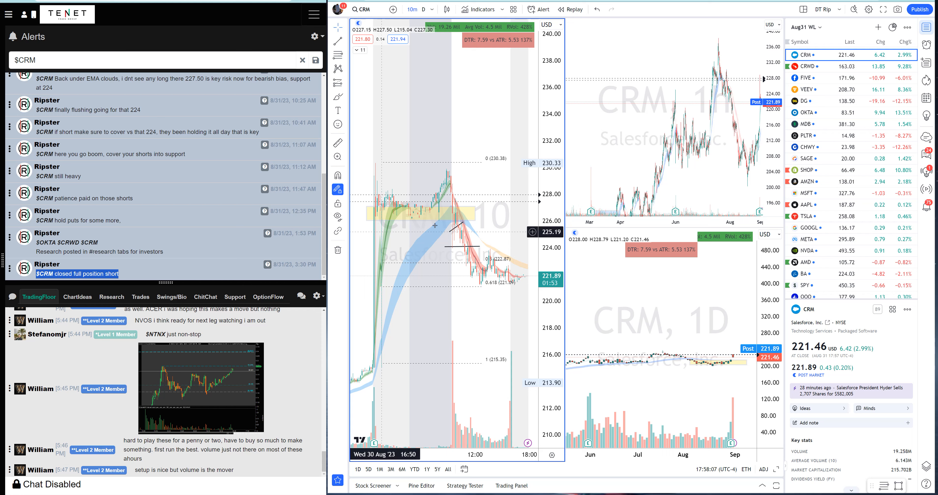
{"action": "mouse_move", "coordinate": [460, 222]}
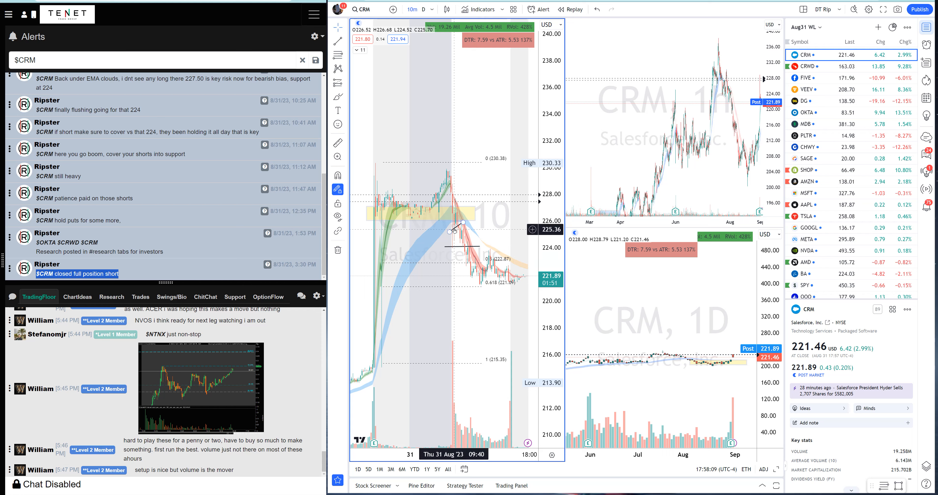
{"action": "mouse_move", "coordinate": [457, 230]}
{"action": "type", "text": "$SHOp"}
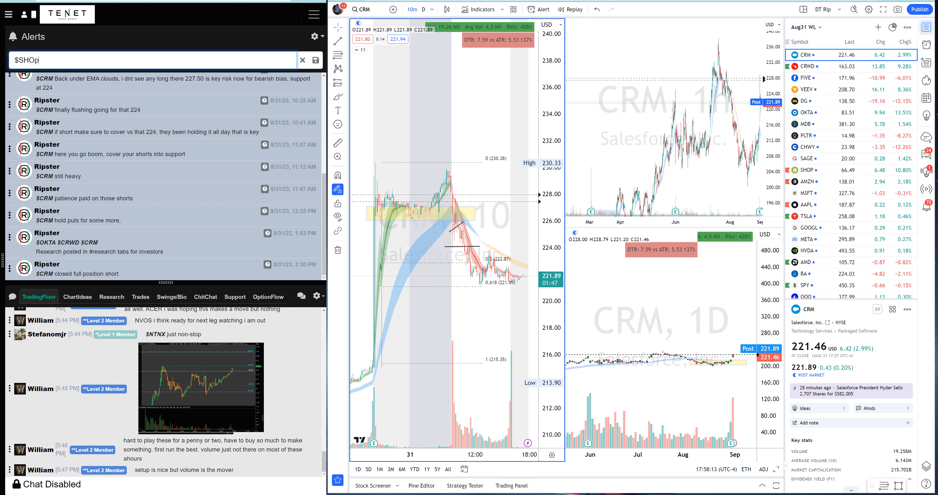
Correct the alert search term to $SHOP and scroll up through the filtered SHOP alerts
{"action": "key", "text": "Backspace"}
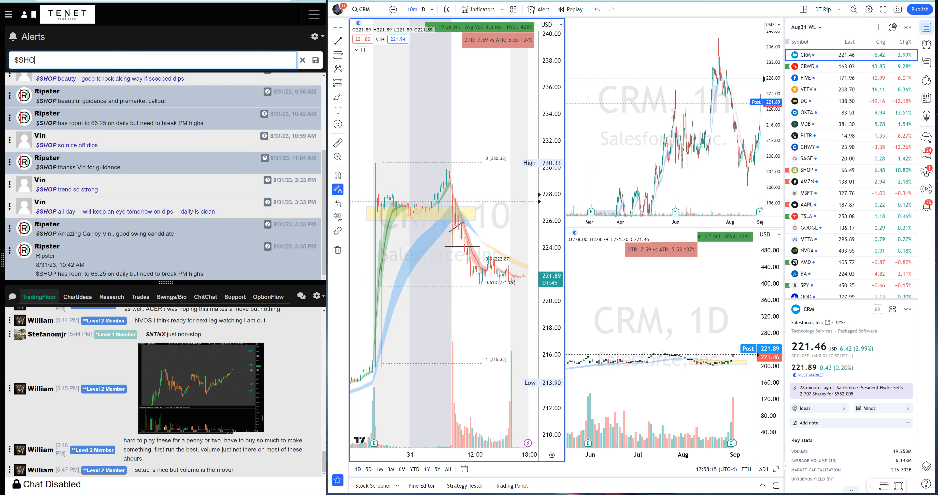
{"action": "type", "text": "P"}
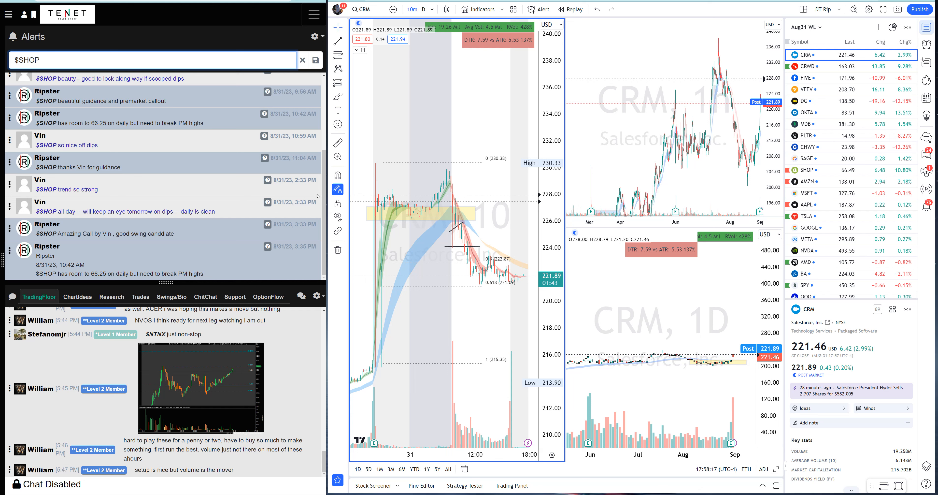
{"action": "scroll", "scroll_direction": "up", "scroll_amount": 3}
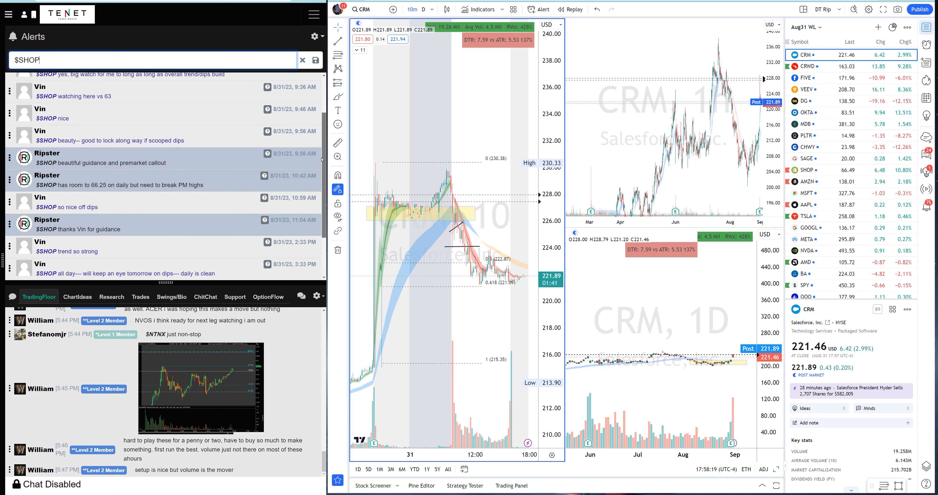
{"action": "scroll", "scroll_direction": "up", "scroll_amount": 3}
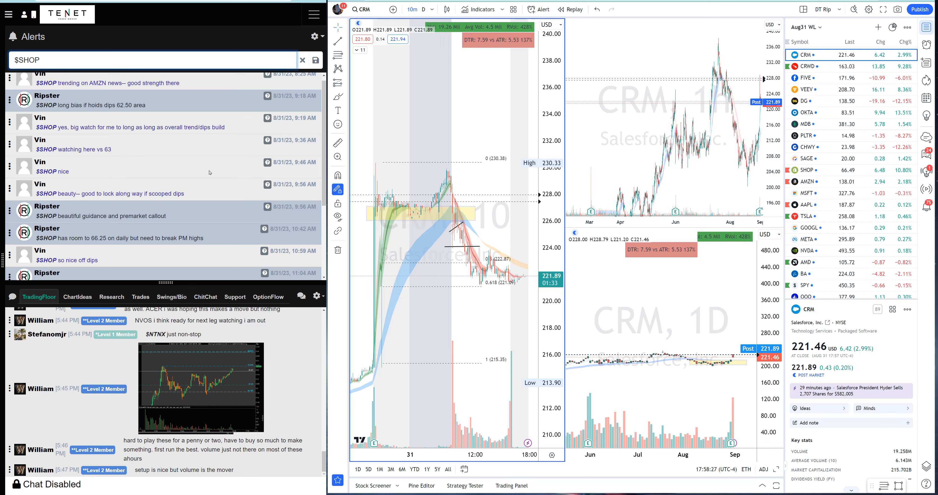
{"action": "mouse_move", "coordinate": [385, 45]}
{"action": "type", "text": "SHOP"}
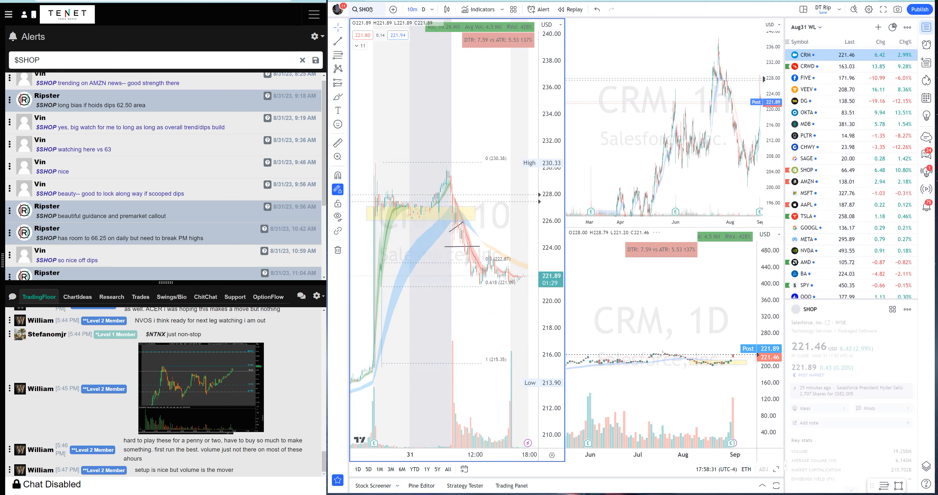
{"action": "left_click", "coordinate": [807, 169]}
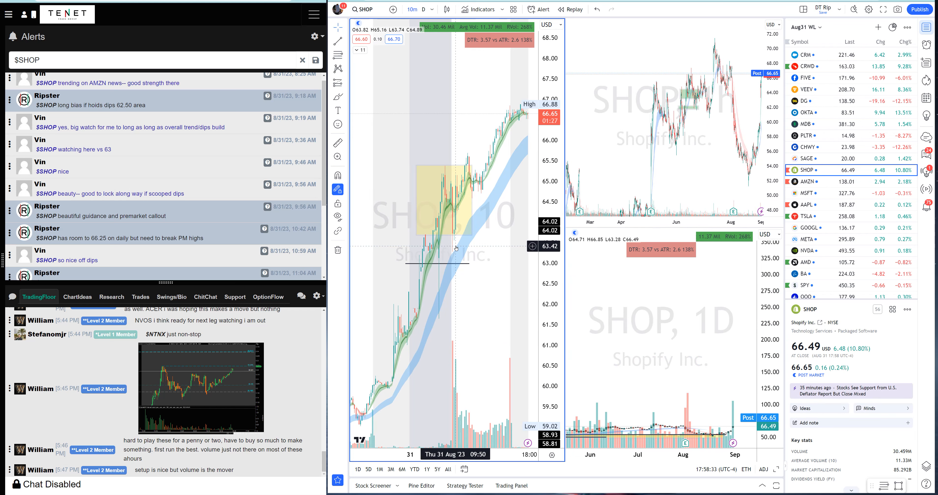
{"action": "mouse_move", "coordinate": [457, 251]}
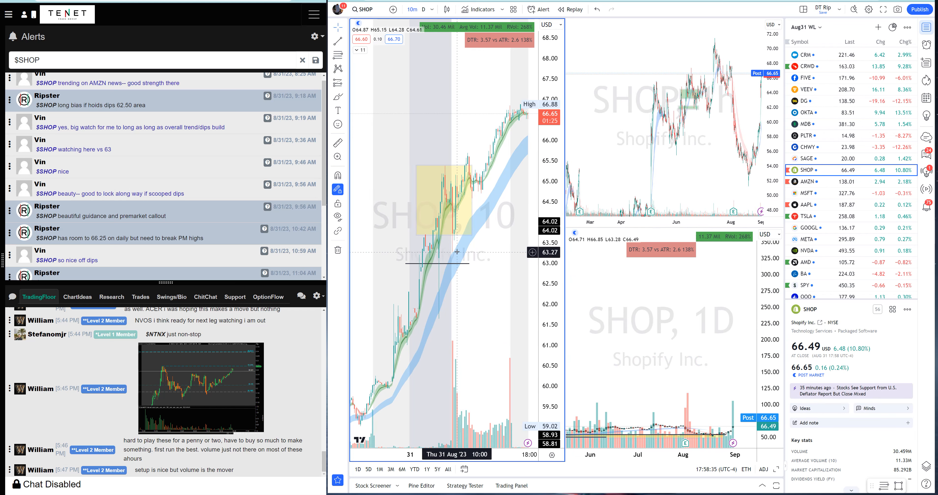
{"action": "mouse_move", "coordinate": [457, 251]}
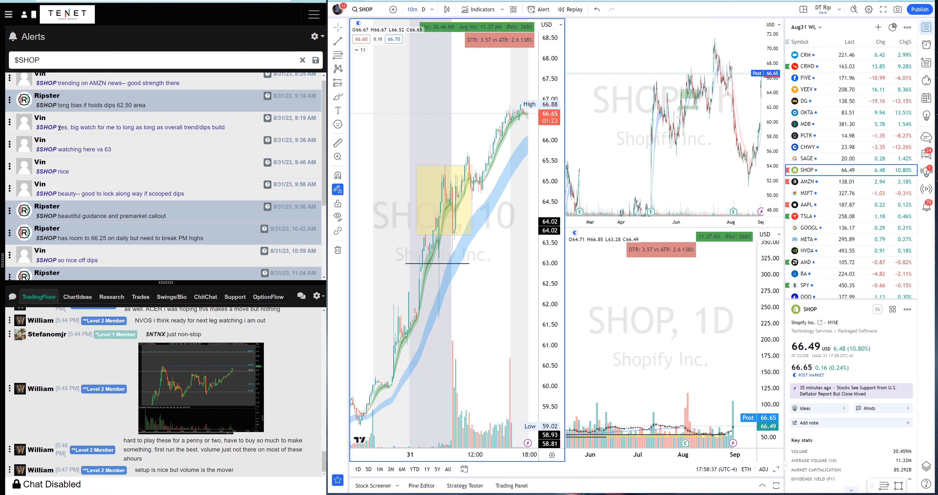
{"action": "mouse_move", "coordinate": [412, 180]}
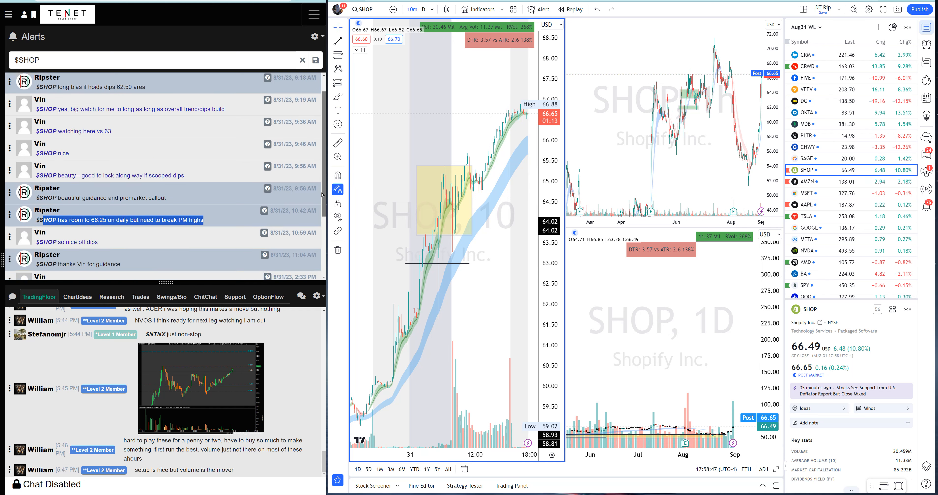
{"action": "scroll", "scroll_direction": "down", "scroll_amount": 3}
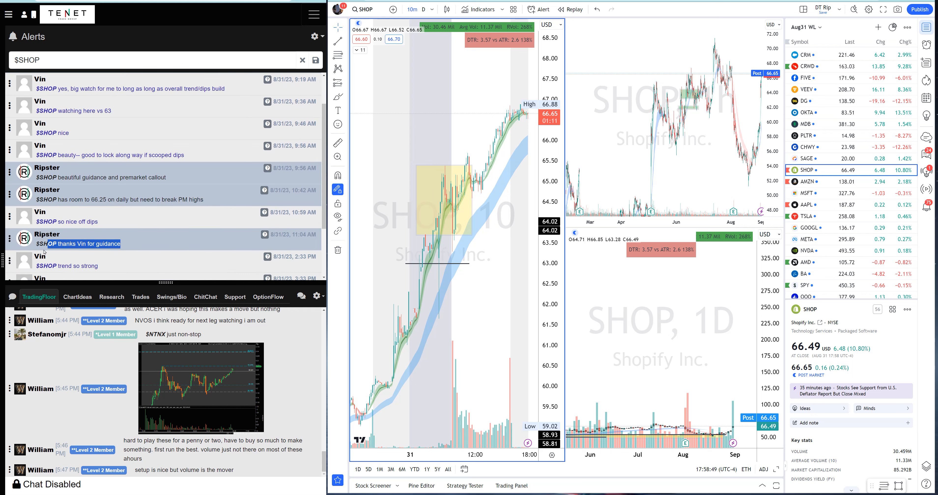
{"action": "scroll", "scroll_direction": "down", "scroll_amount": 3}
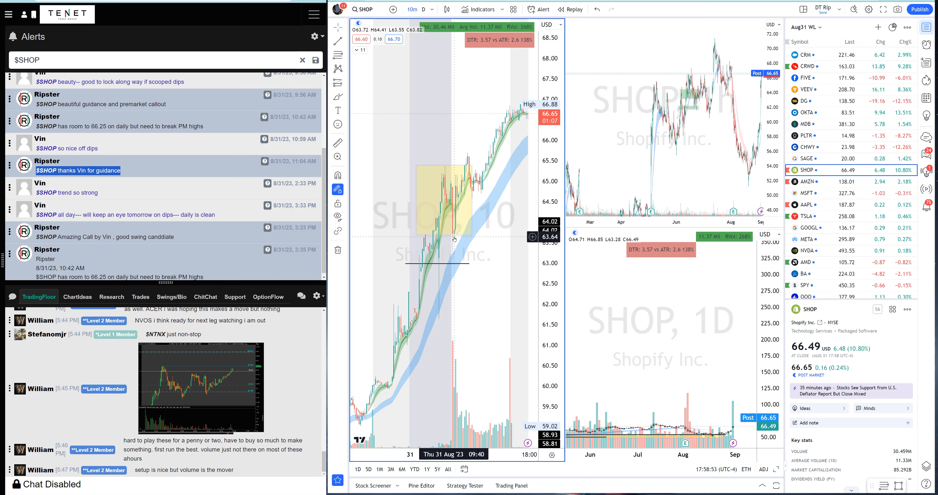
{"action": "mouse_move", "coordinate": [454, 238]}
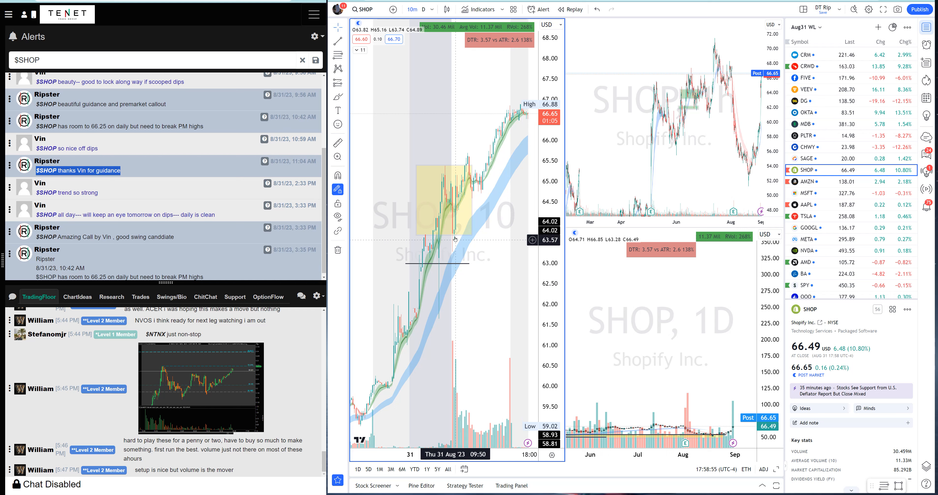
{"action": "mouse_move", "coordinate": [456, 256]}
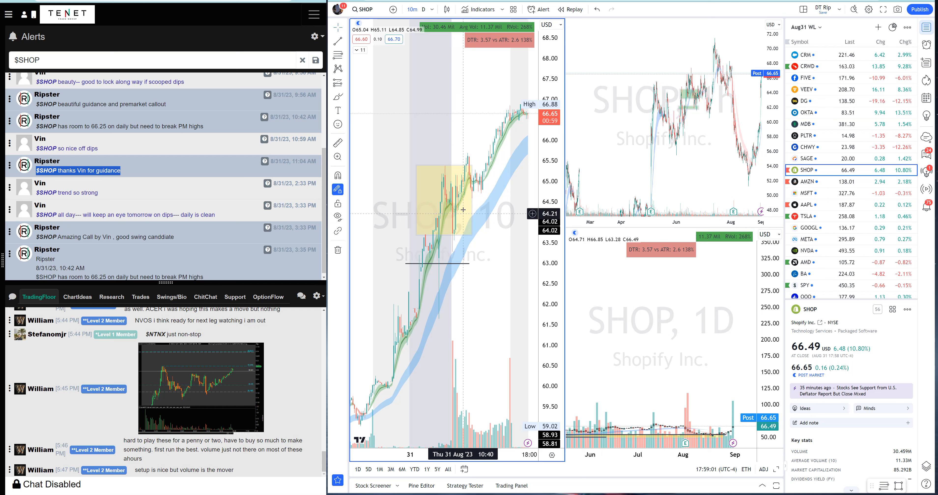
{"action": "mouse_move", "coordinate": [477, 155]}
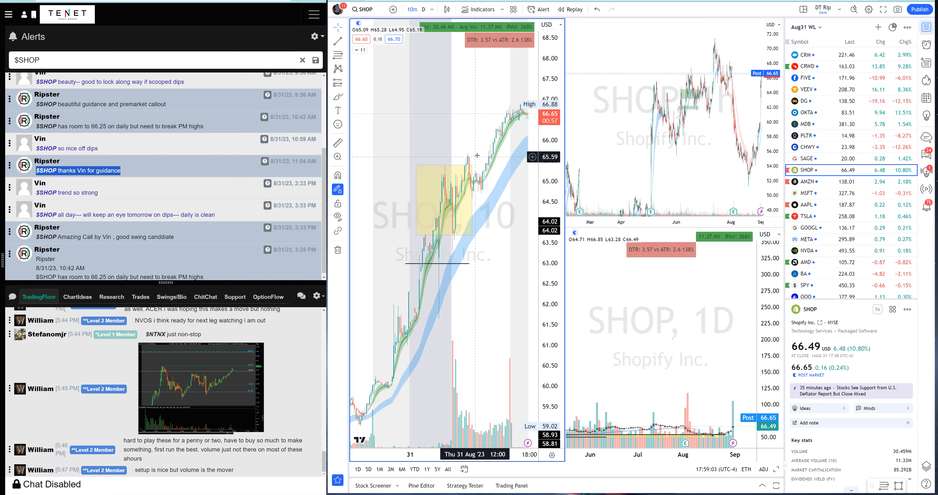
{"action": "mouse_move", "coordinate": [406, 244]}
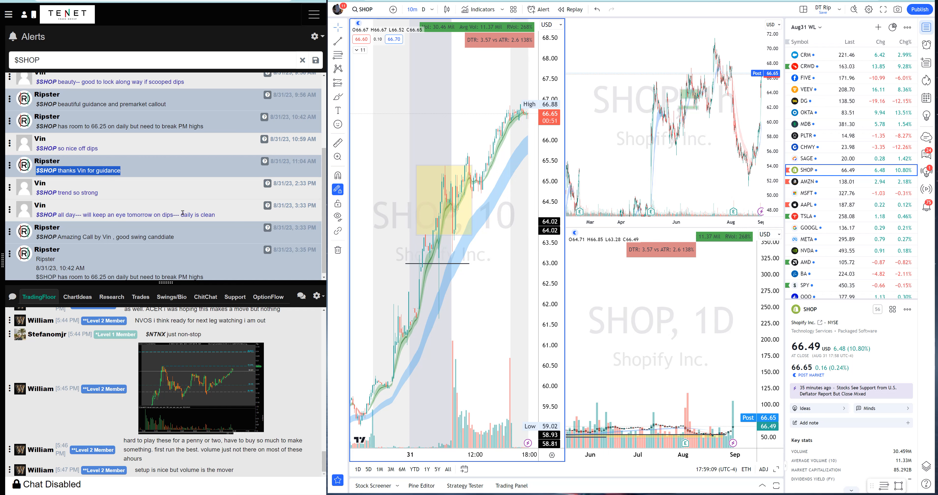
{"action": "mouse_move", "coordinate": [401, 234]}
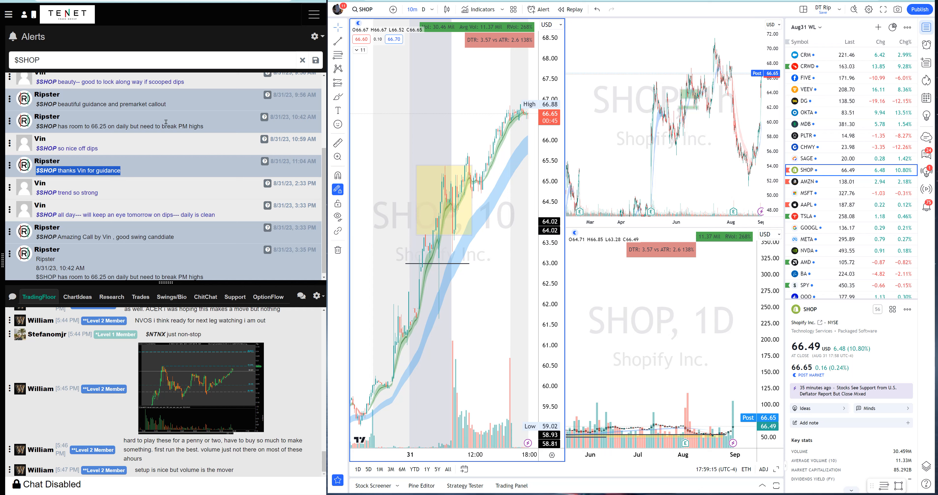
Filter alerts to $DG, load Dollar General into the charts, then filter alerts to $PLTR
{"action": "left_click", "coordinate": [303, 60]}
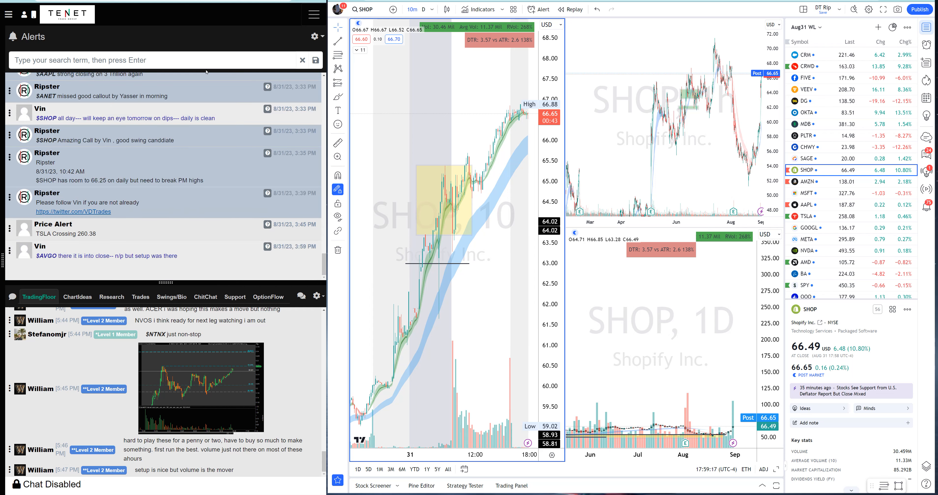
{"action": "type", "text": "$DG"}
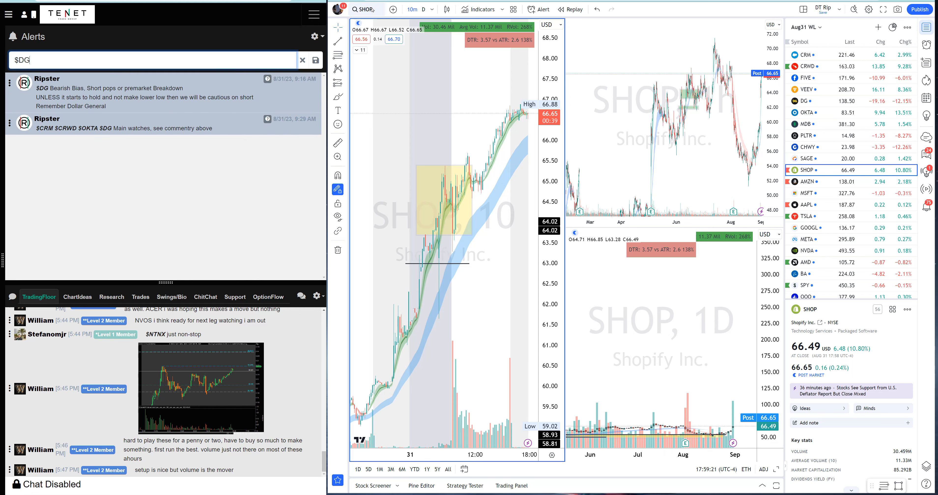
{"action": "left_click", "coordinate": [805, 100]}
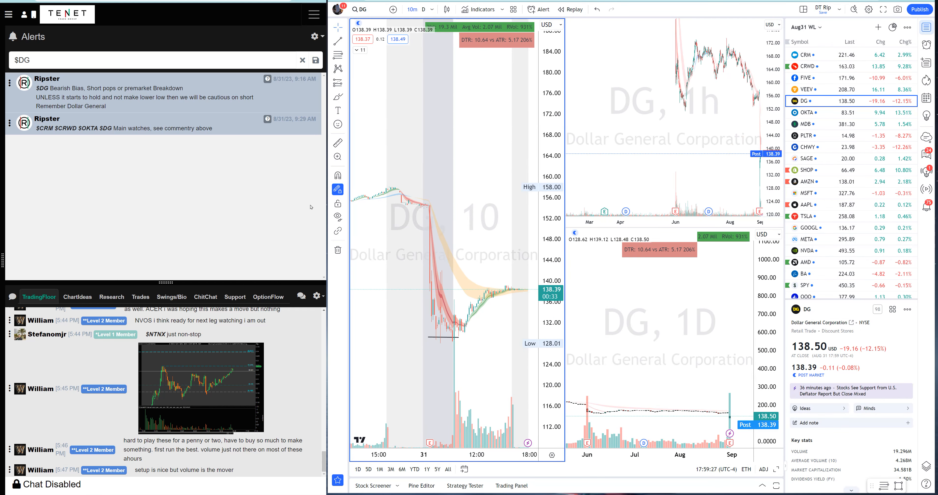
{"action": "mouse_move", "coordinate": [460, 322]}
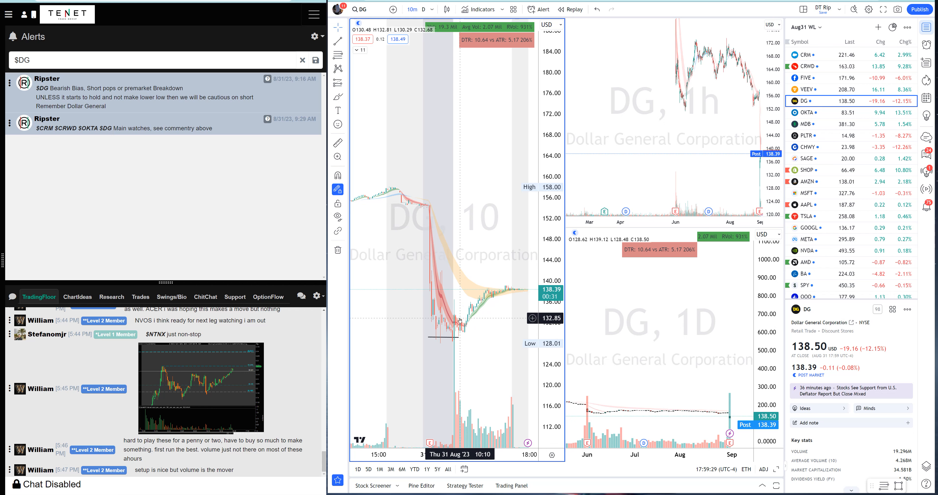
{"action": "mouse_move", "coordinate": [461, 337]}
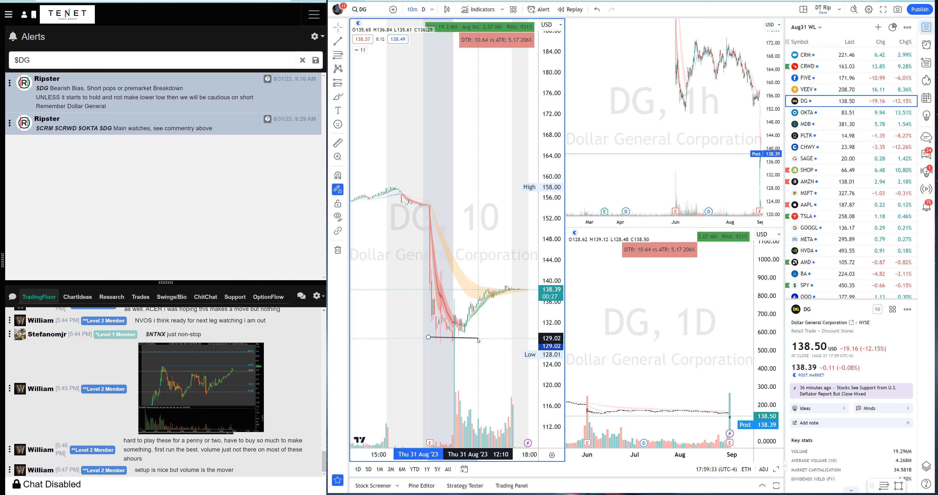
{"action": "mouse_move", "coordinate": [449, 340]}
{"action": "type", "text": "$%"}
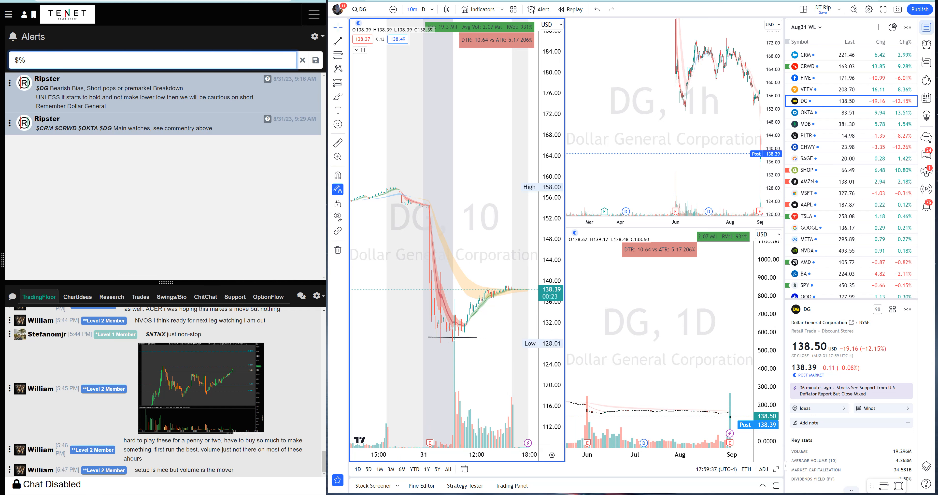
{"action": "type", "text": "$PLTR"}
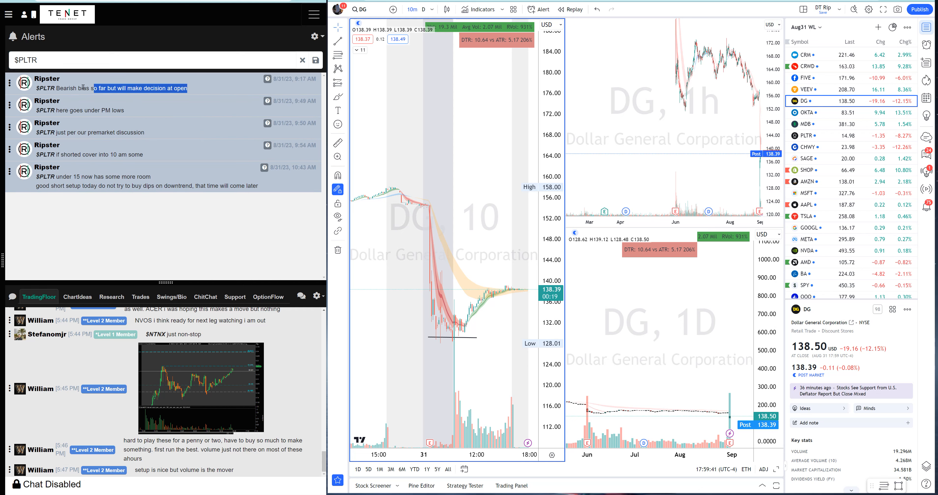
{"action": "mouse_move", "coordinate": [410, 46]}
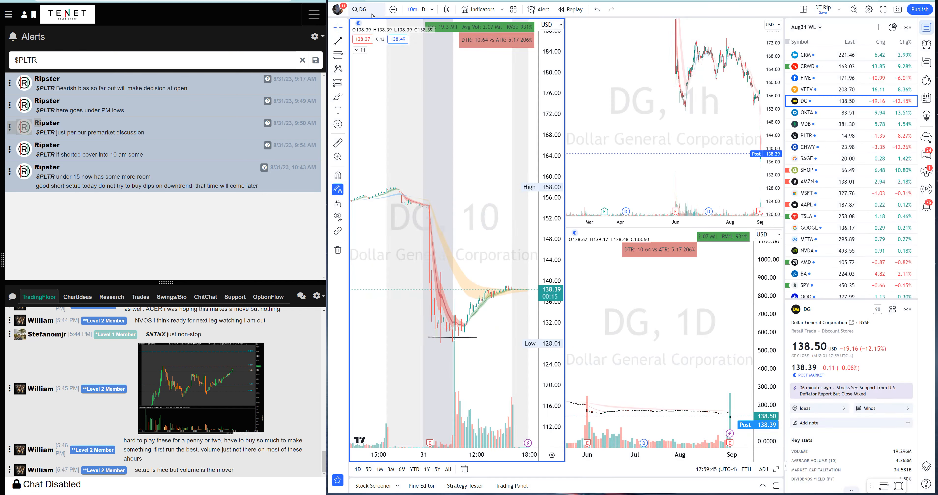
Load Palantir into the charts and clear the $PLTR alert filter
{"action": "left_click", "coordinate": [803, 135]}
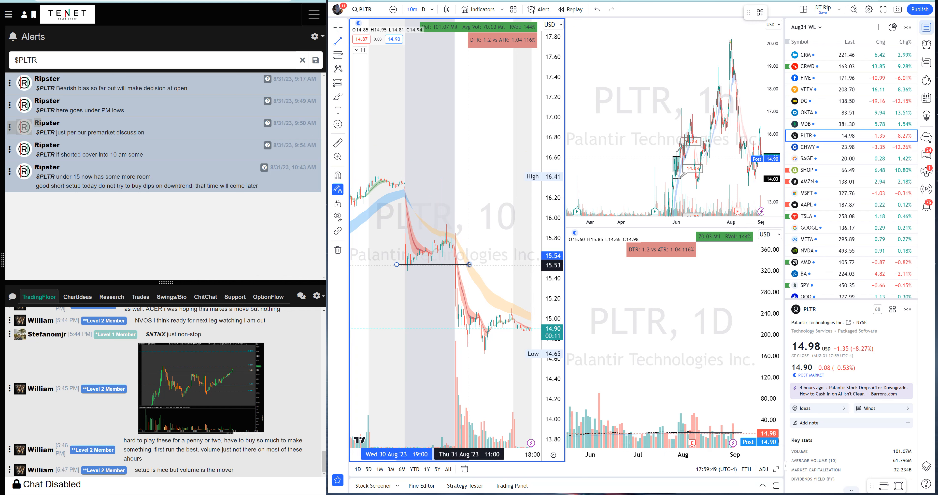
{"action": "mouse_move", "coordinate": [467, 288]}
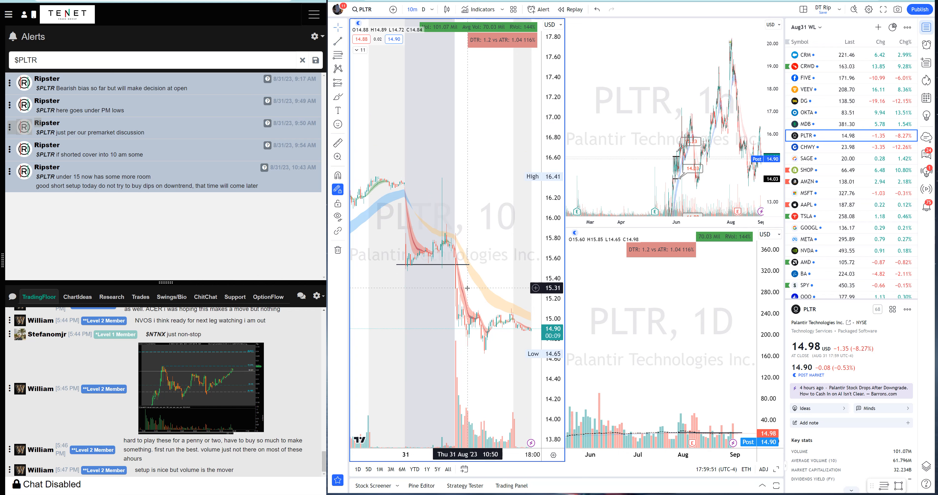
{"action": "mouse_move", "coordinate": [467, 288]}
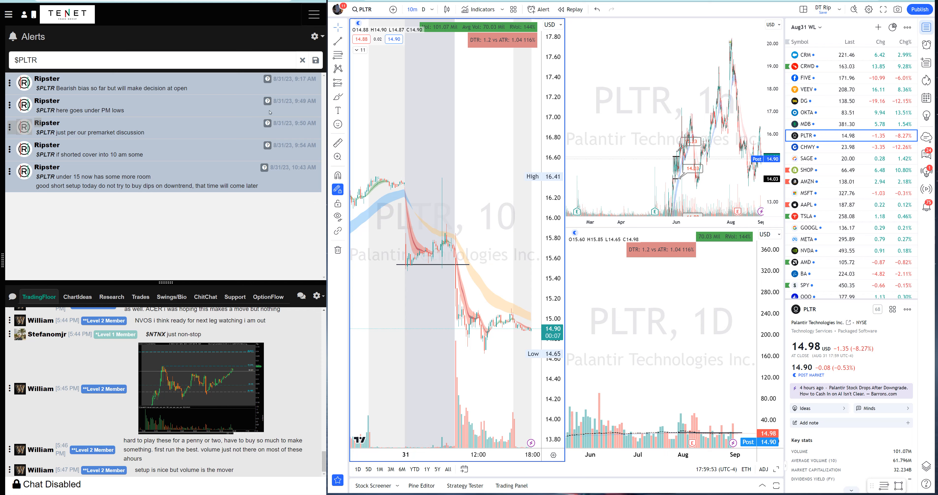
{"action": "mouse_move", "coordinate": [468, 296]}
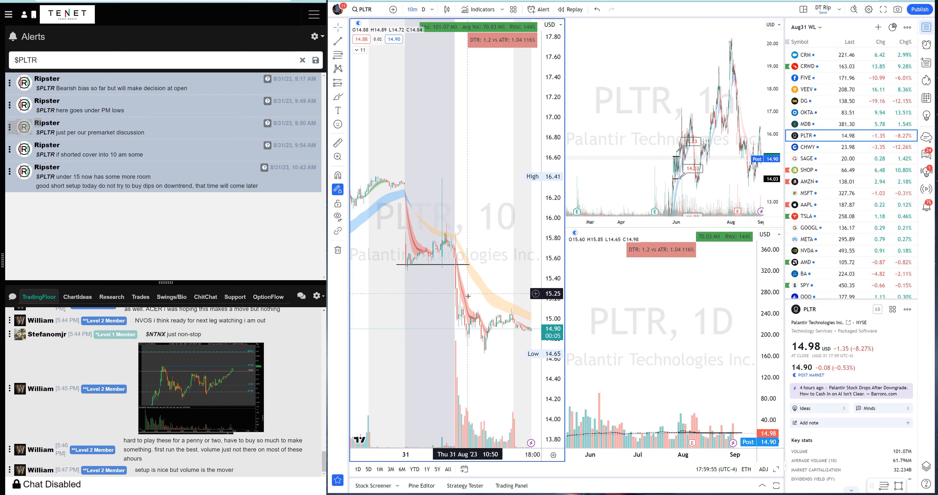
{"action": "mouse_move", "coordinate": [467, 348]}
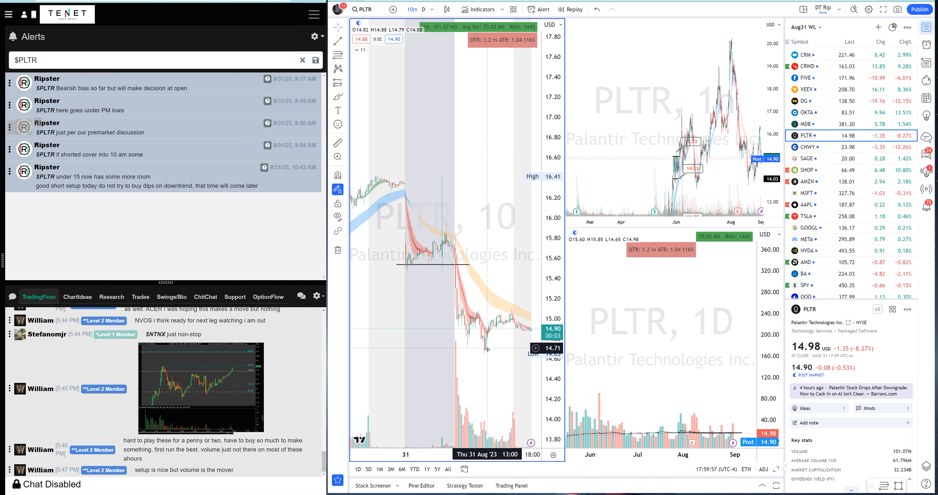
{"action": "mouse_move", "coordinate": [488, 349]}
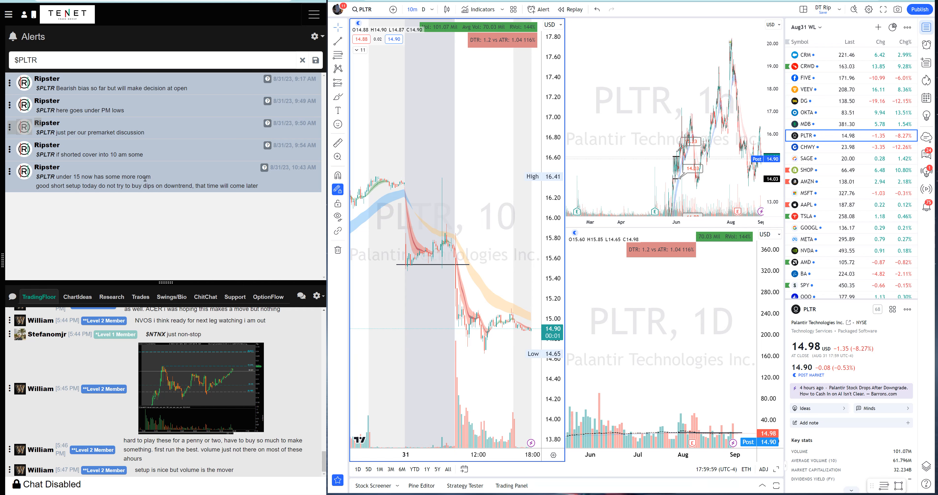
{"action": "mouse_move", "coordinate": [410, 291]}
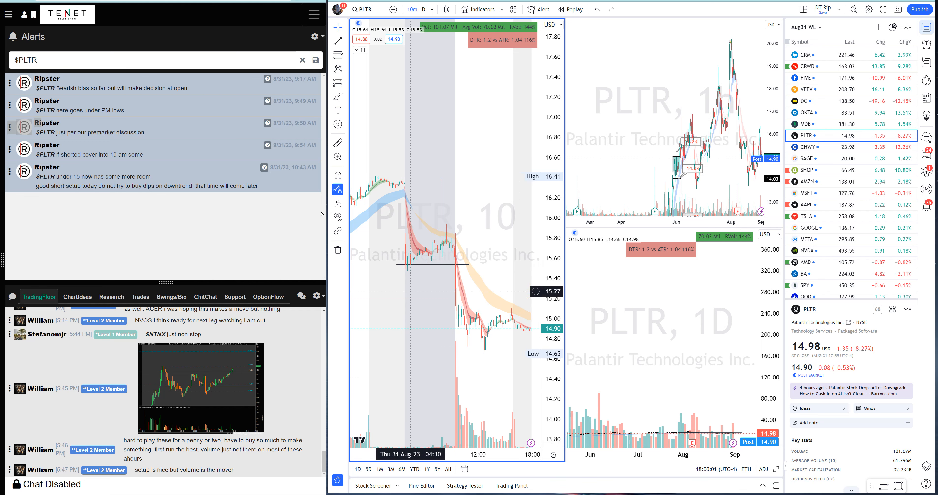
{"action": "left_click", "coordinate": [303, 60]}
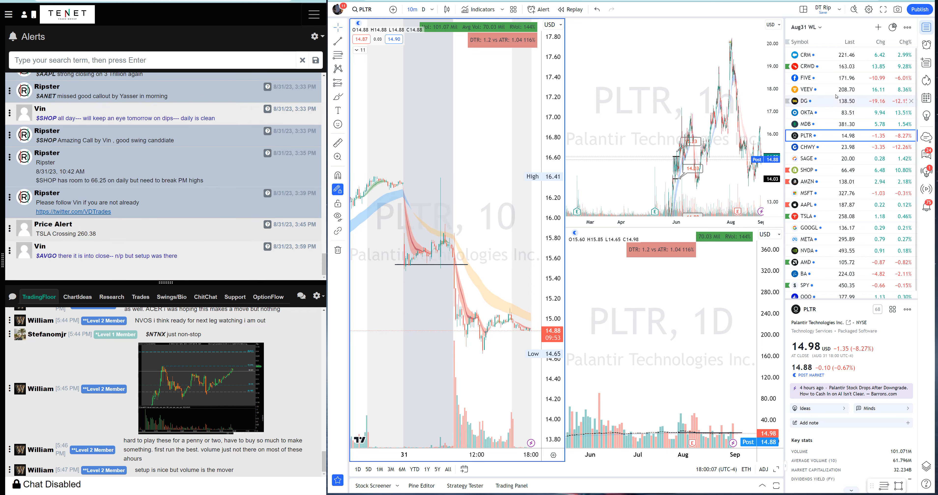
Switch the charts to FIVE then TSLA, scrolling the alert feed back to late-morning notes
{"action": "left_click", "coordinate": [804, 78]}
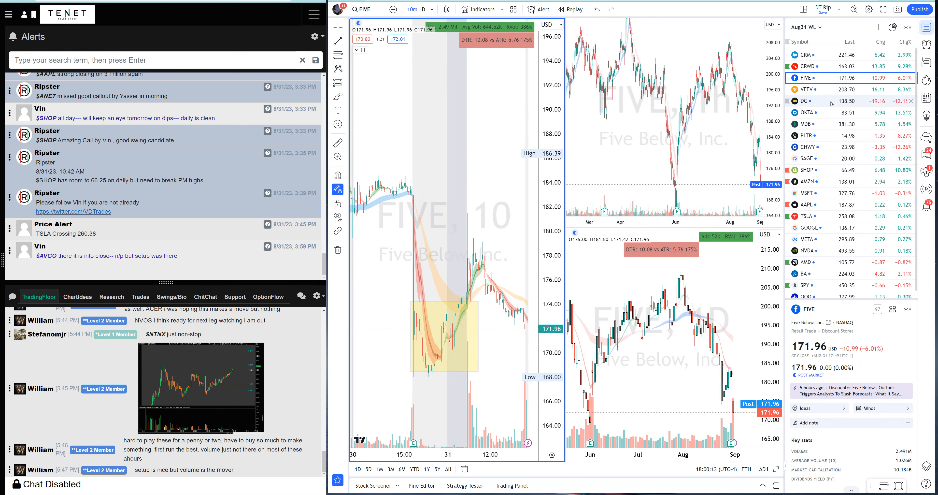
{"action": "mouse_move", "coordinate": [825, 124]}
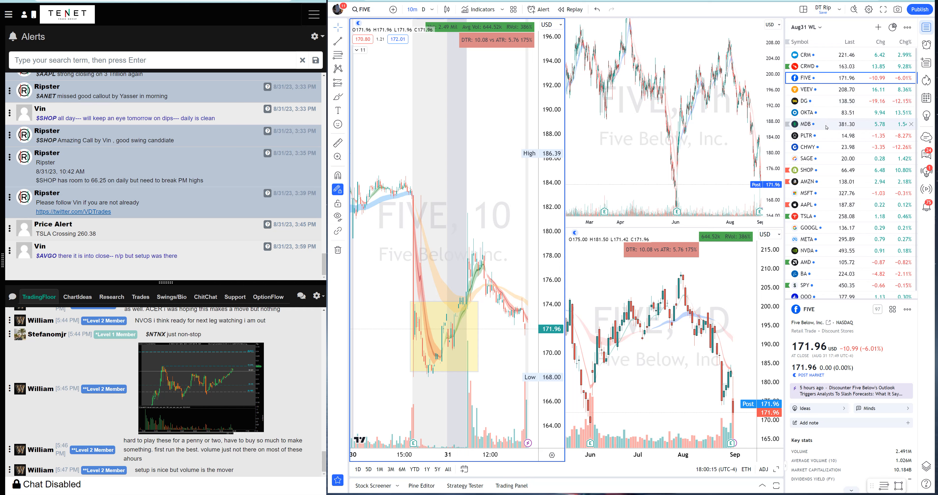
{"action": "mouse_move", "coordinate": [822, 181]}
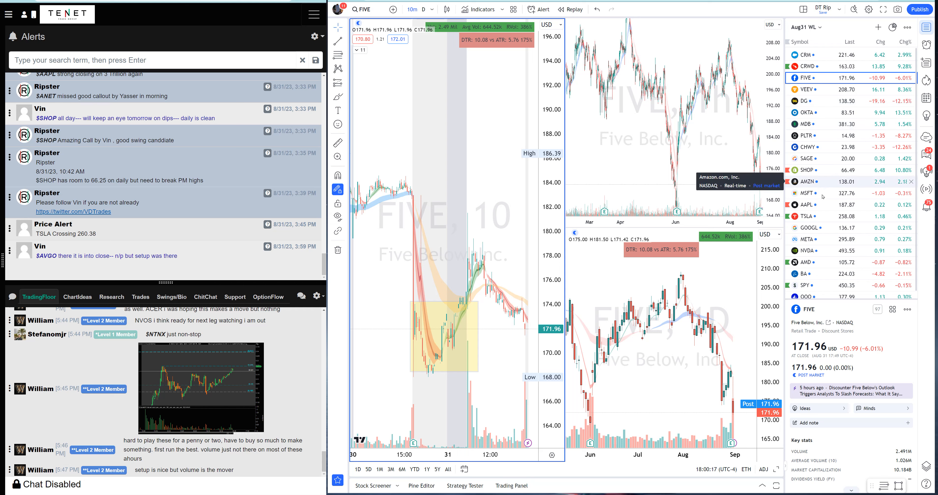
{"action": "left_click", "coordinate": [804, 216]}
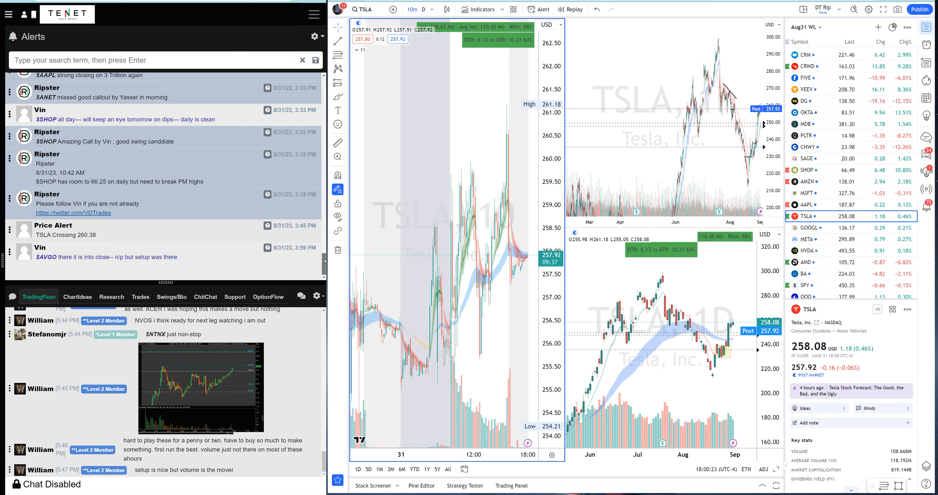
{"action": "scroll", "scroll_direction": "up", "scroll_amount": 3}
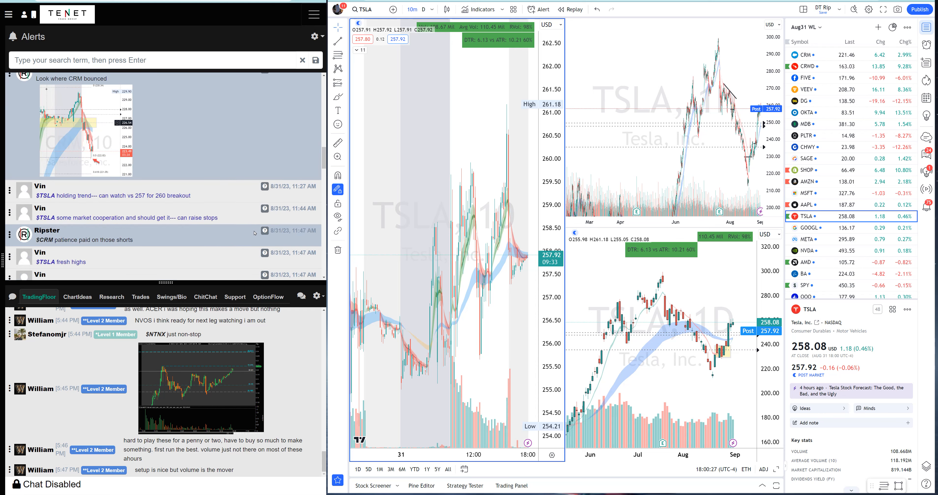
{"action": "scroll", "scroll_direction": "up", "scroll_amount": 3}
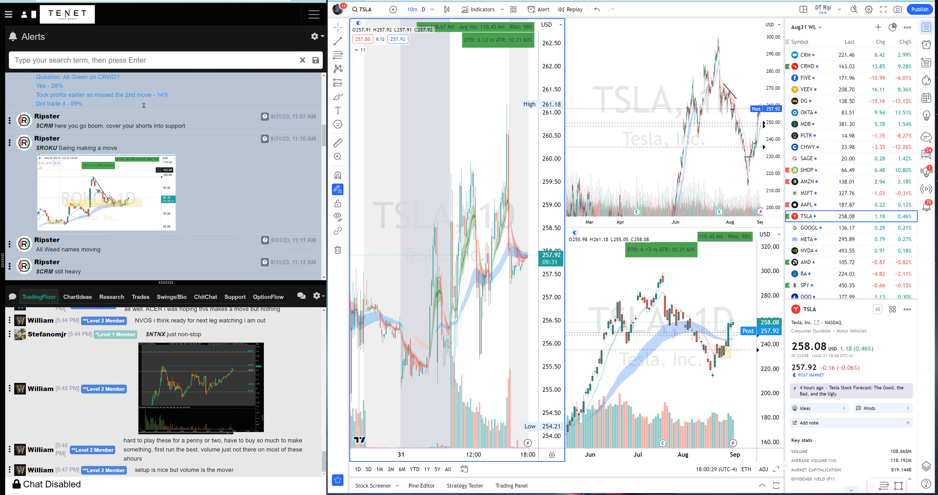
Filter alerts to $QQQ for the four-chart layout, then clear the filter to the unfiltered feed
{"action": "type", "text": "$QQQ"}
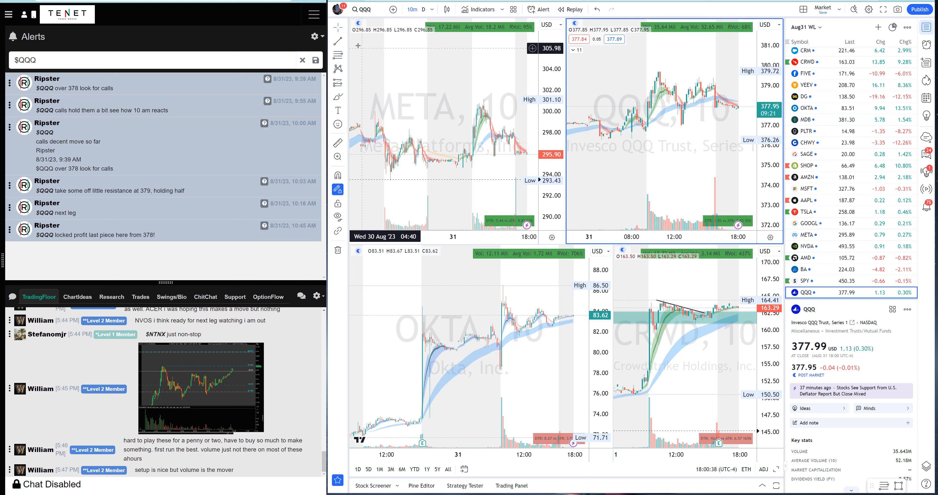
{"action": "mouse_move", "coordinate": [641, 110]}
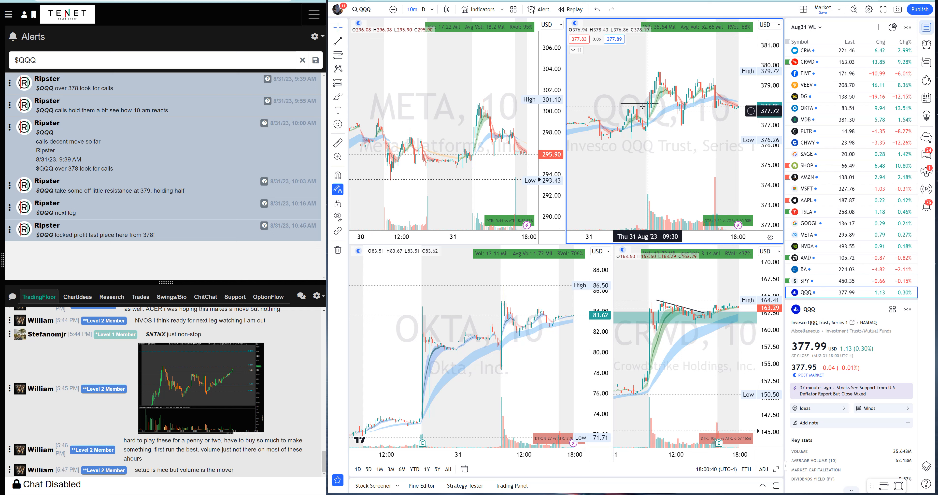
{"action": "mouse_move", "coordinate": [648, 124]}
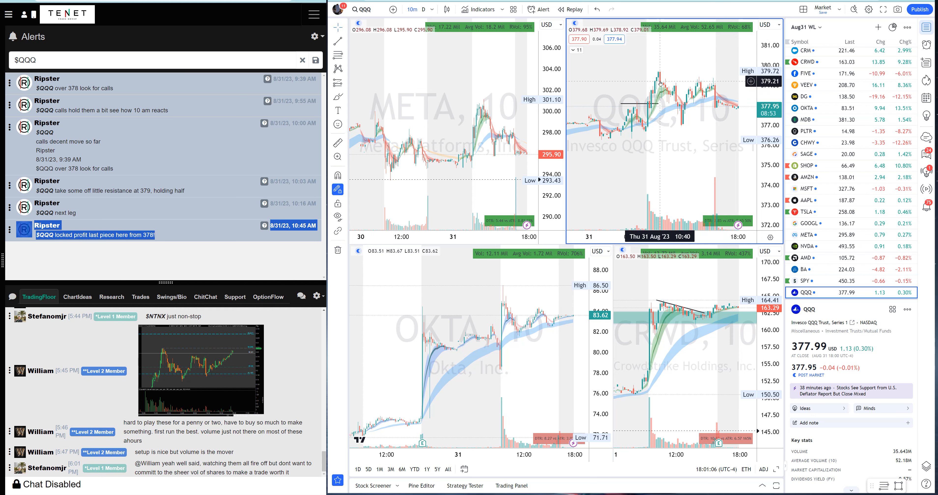
{"action": "mouse_move", "coordinate": [657, 83]}
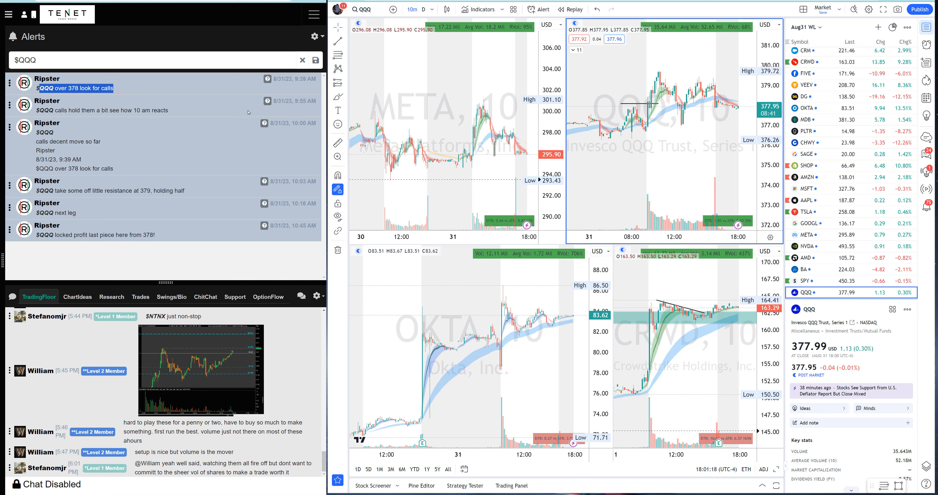
{"action": "left_click", "coordinate": [303, 59]}
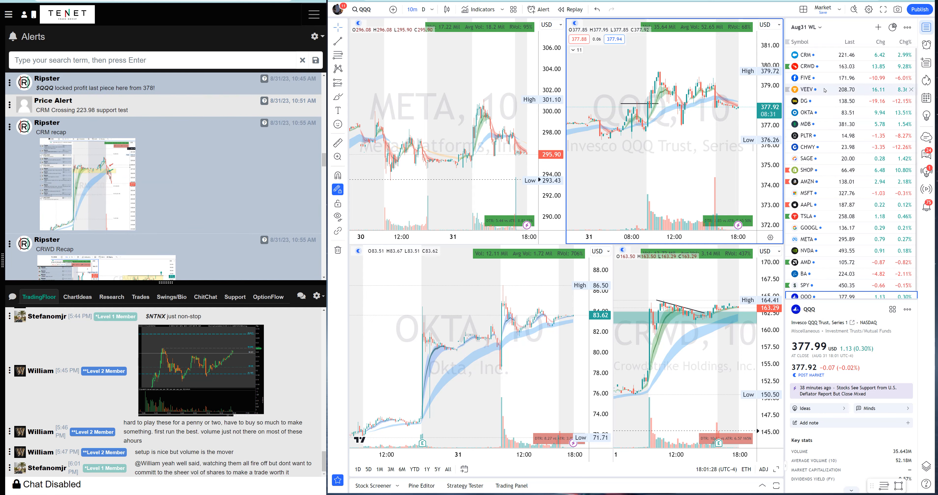
{"action": "mouse_move", "coordinate": [817, 147]}
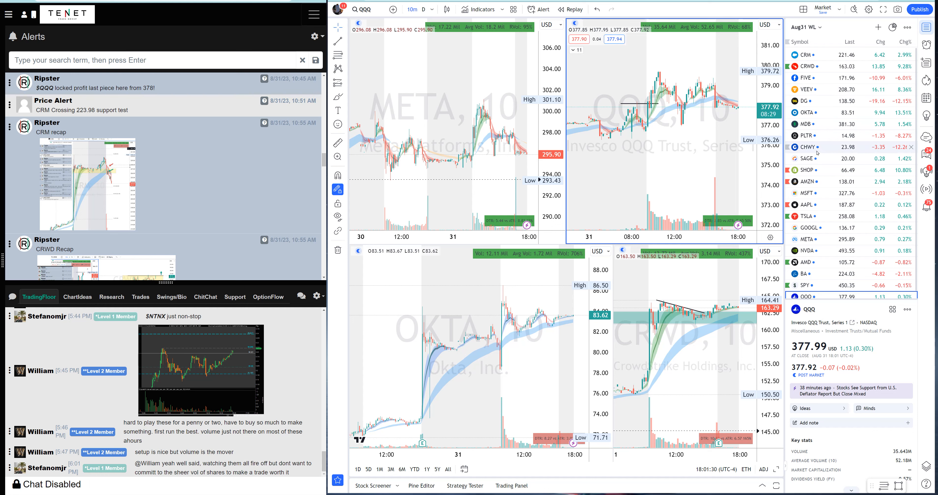
Load CHWY with alerts filtered to $CHWY, then load AMZN into the active chart
{"action": "left_click", "coordinate": [808, 146]}
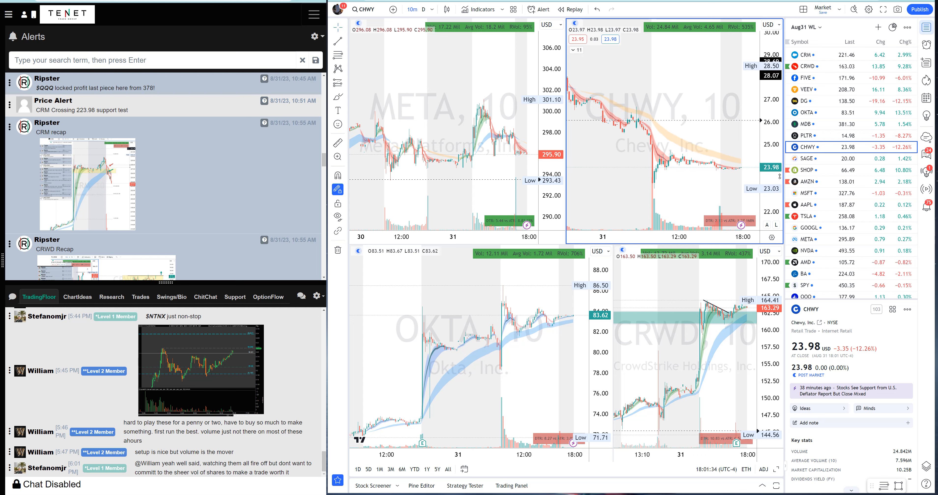
{"action": "type", "text": "$CHWY"}
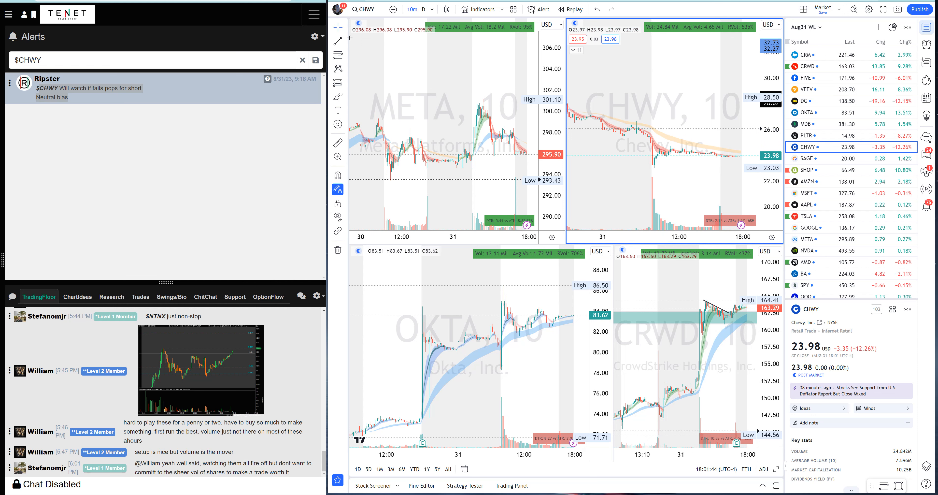
{"action": "mouse_move", "coordinate": [651, 169]}
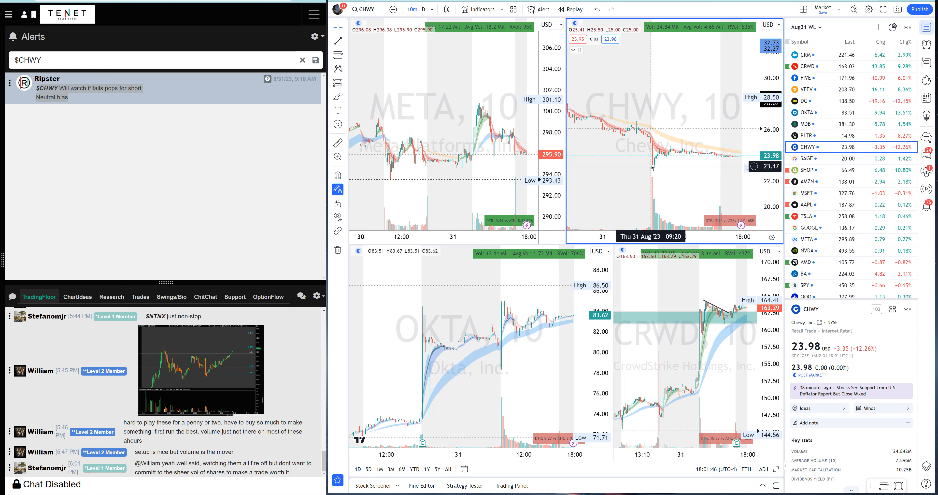
{"action": "mouse_move", "coordinate": [642, 160]}
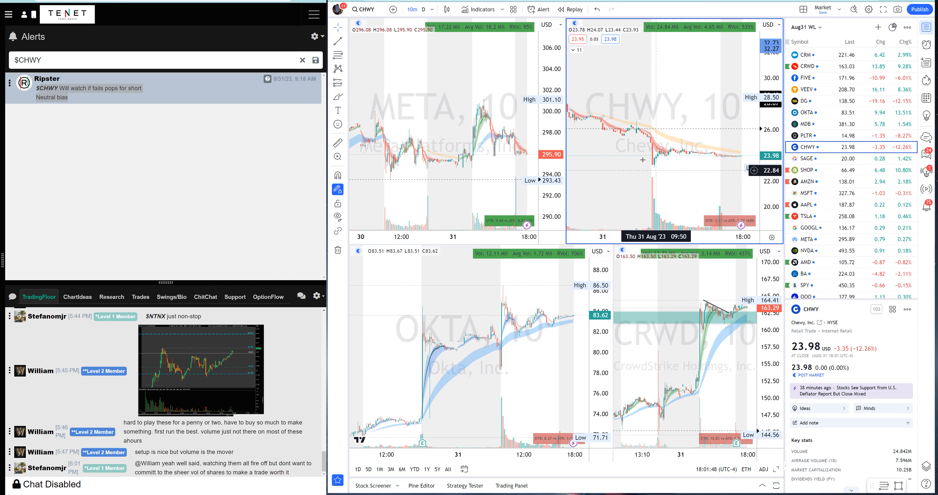
{"action": "mouse_move", "coordinate": [640, 165]}
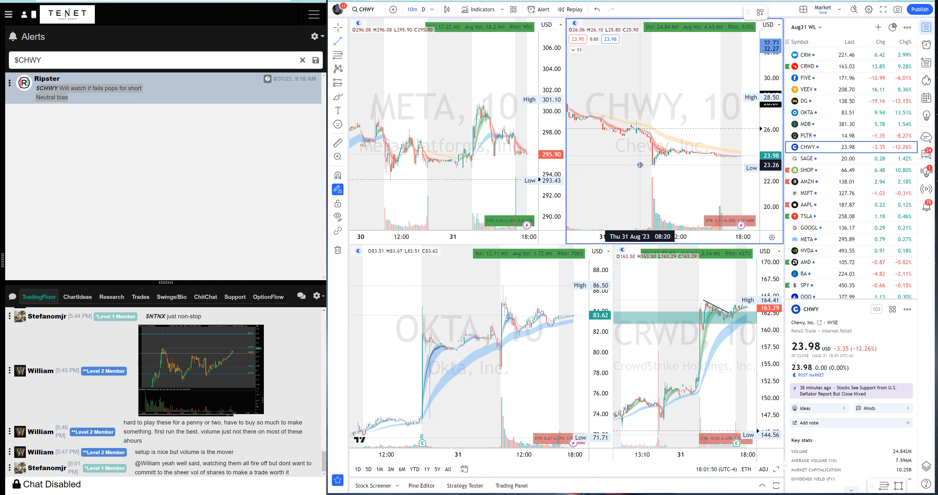
{"action": "mouse_move", "coordinate": [673, 167]}
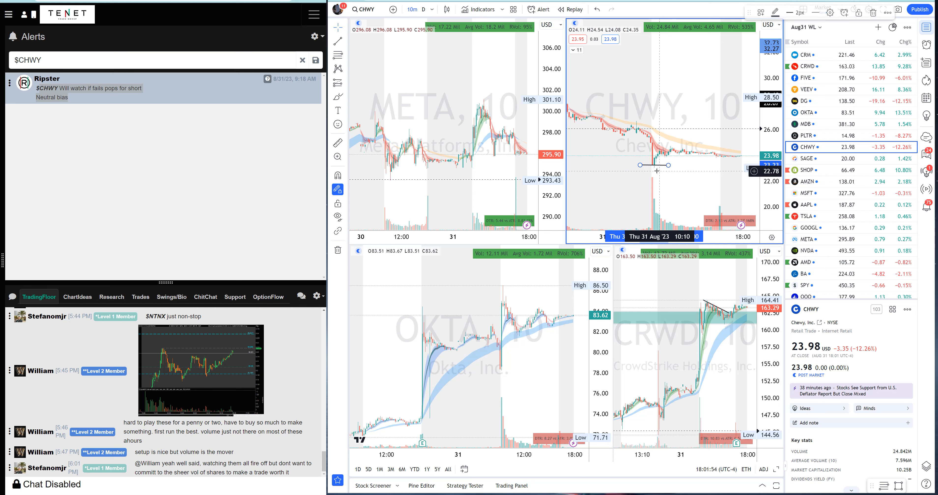
{"action": "mouse_move", "coordinate": [730, 156]}
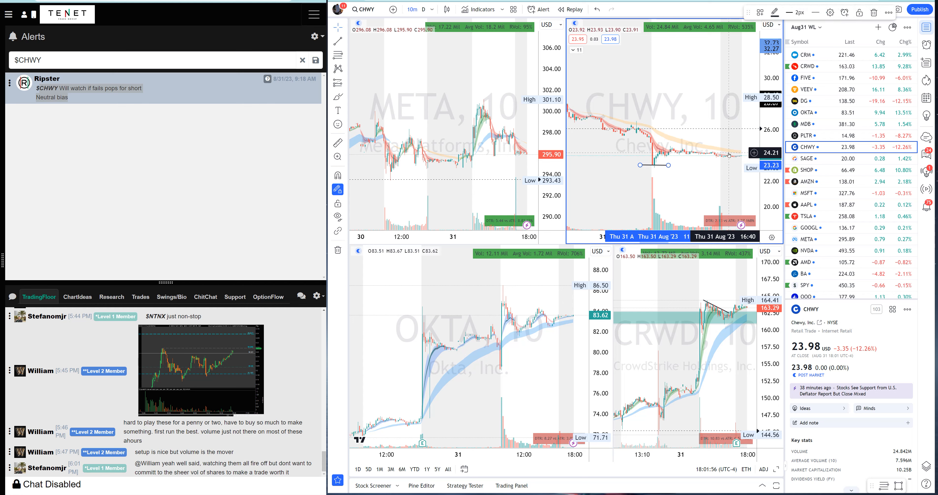
{"action": "mouse_move", "coordinate": [729, 154]}
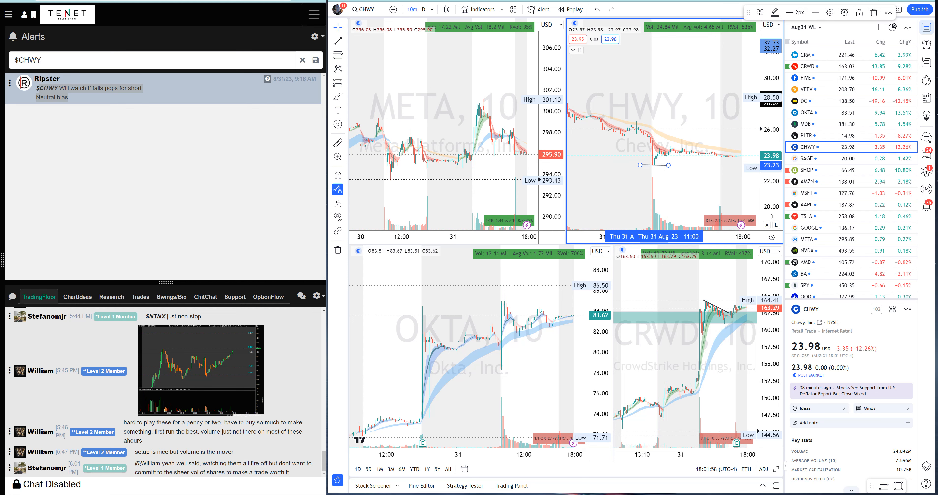
{"action": "scroll", "scroll_direction": "down", "scroll_amount": 3}
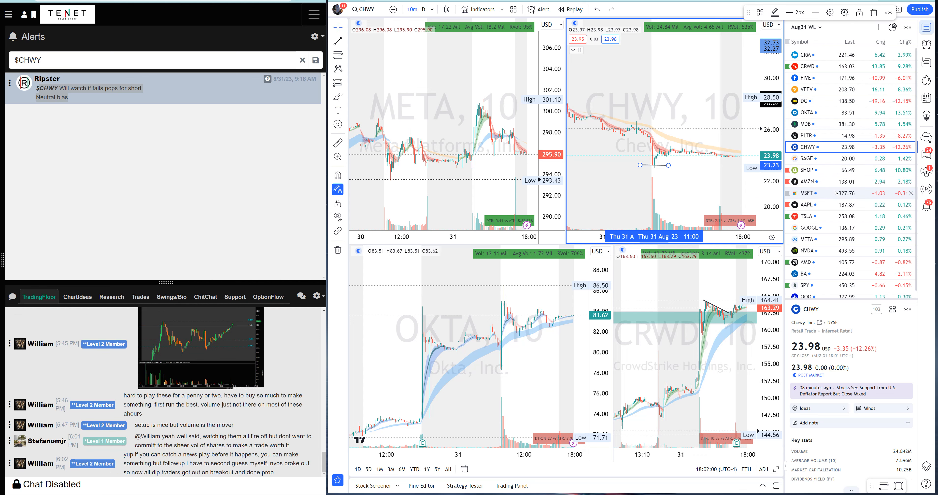
{"action": "left_click", "coordinate": [806, 182]}
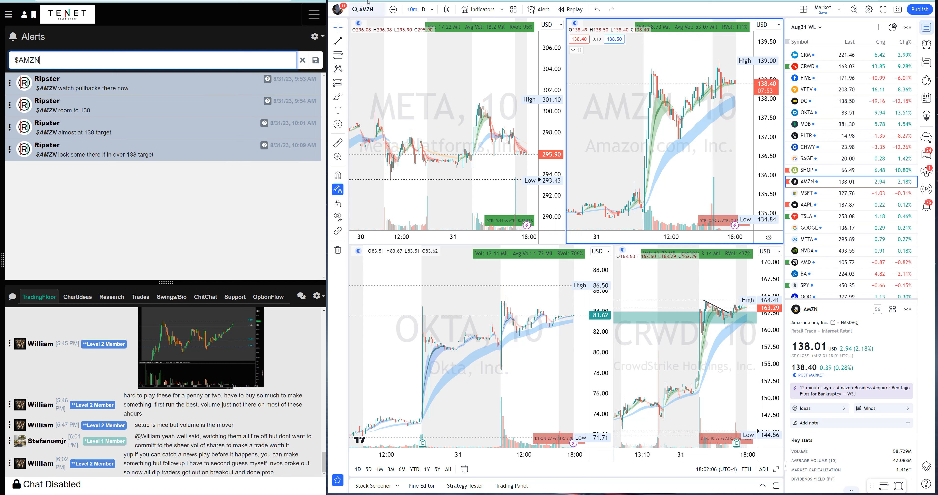
Switch to the single-stock layout on AMZN and highlight the 138 target alert
{"action": "left_click", "coordinate": [807, 216]}
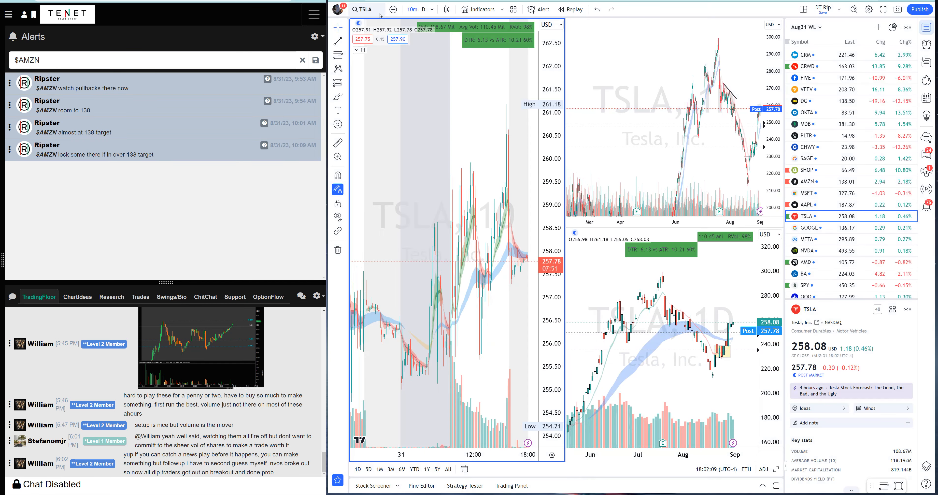
{"action": "left_click", "coordinate": [806, 181]}
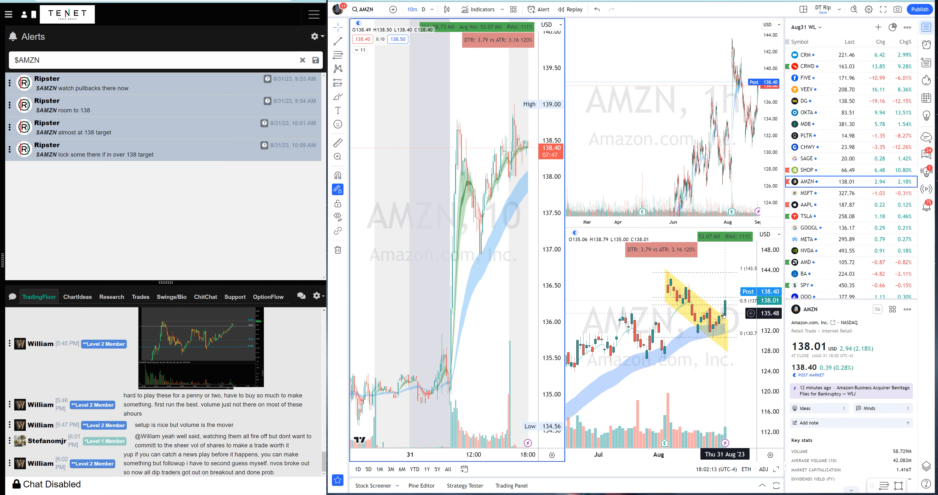
{"action": "mouse_move", "coordinate": [723, 371]}
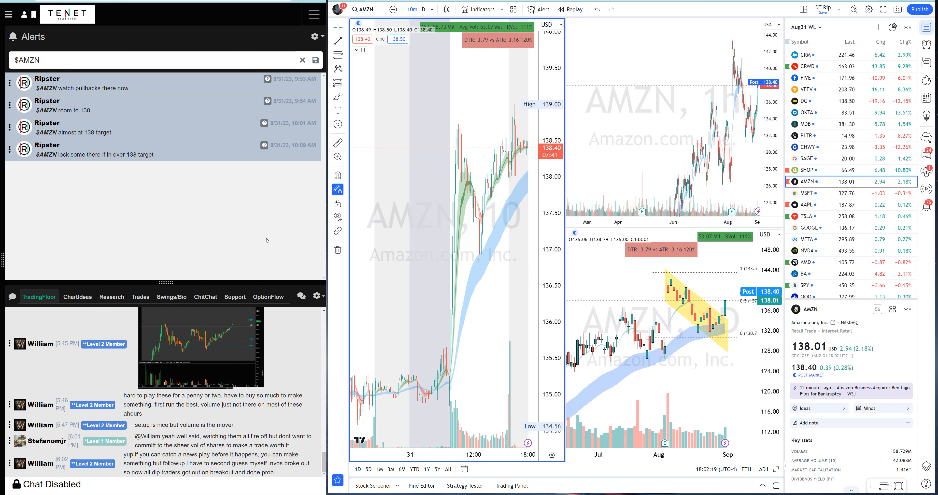
{"action": "double_click", "coordinate": [66, 111]}
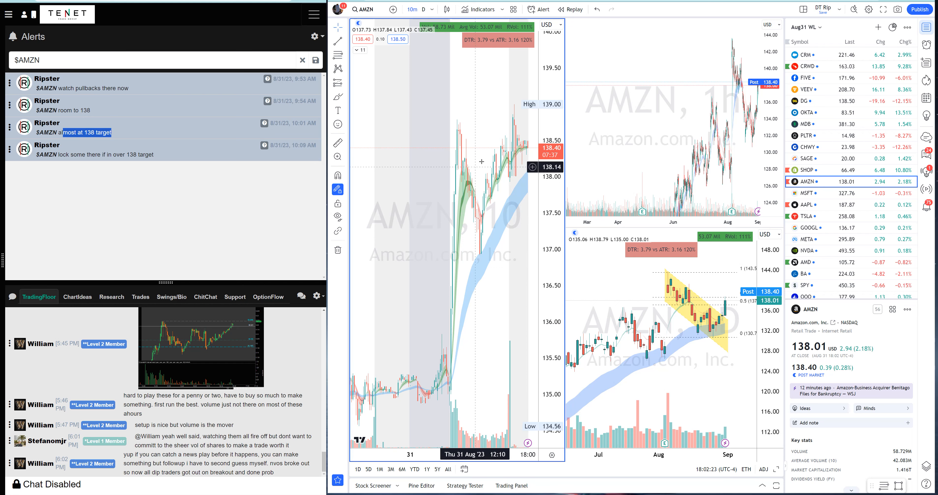
{"action": "mouse_move", "coordinate": [686, 340]}
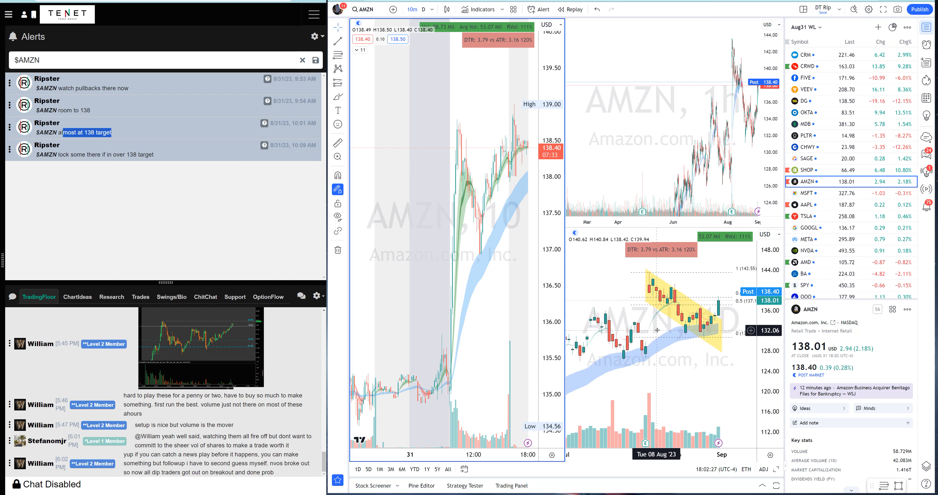
{"action": "mouse_move", "coordinate": [666, 306]}
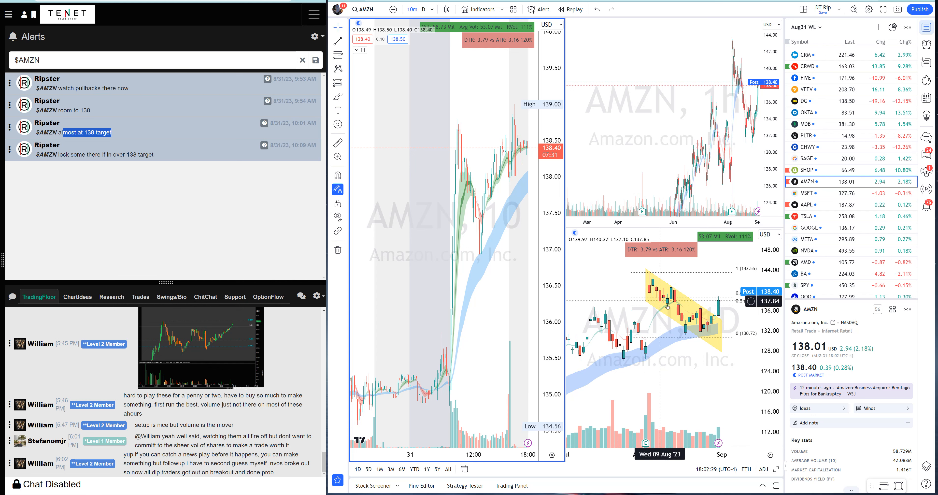
{"action": "mouse_move", "coordinate": [666, 307]}
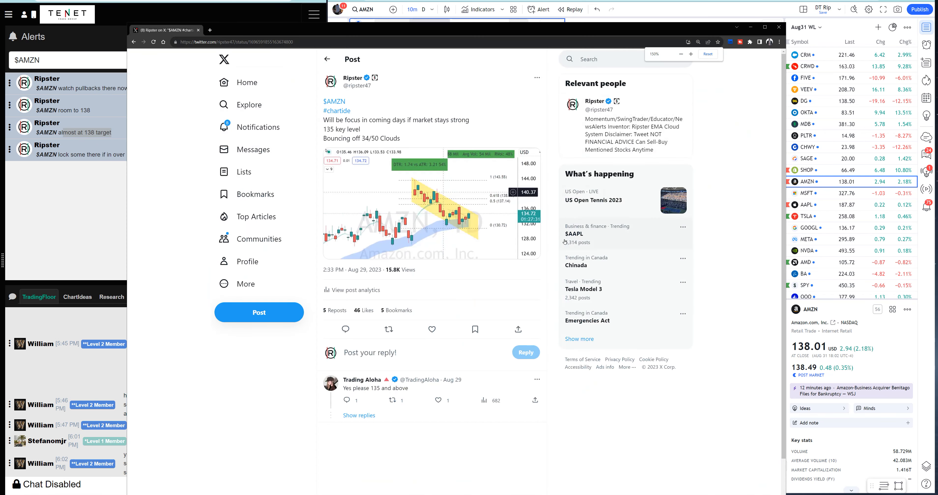
View Ripster's AMZN tweet calling 135 the key level, with its wedge chart image
{"action": "left_click", "coordinate": [690, 54]}
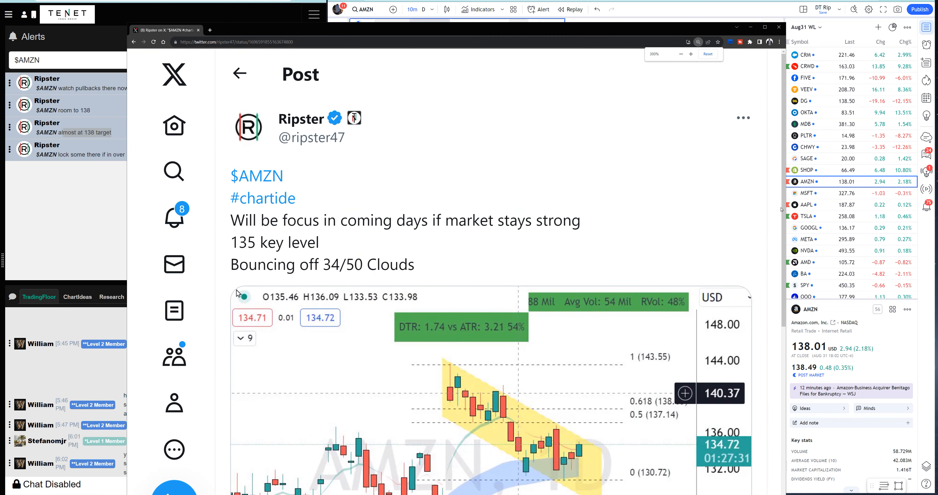
{"action": "scroll", "scroll_direction": "down", "scroll_amount": 3}
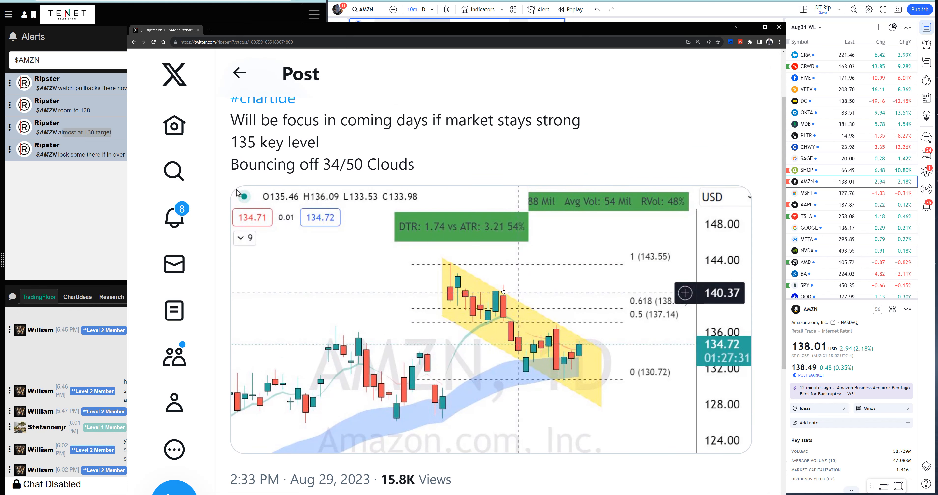
{"action": "mouse_move", "coordinate": [556, 36]}
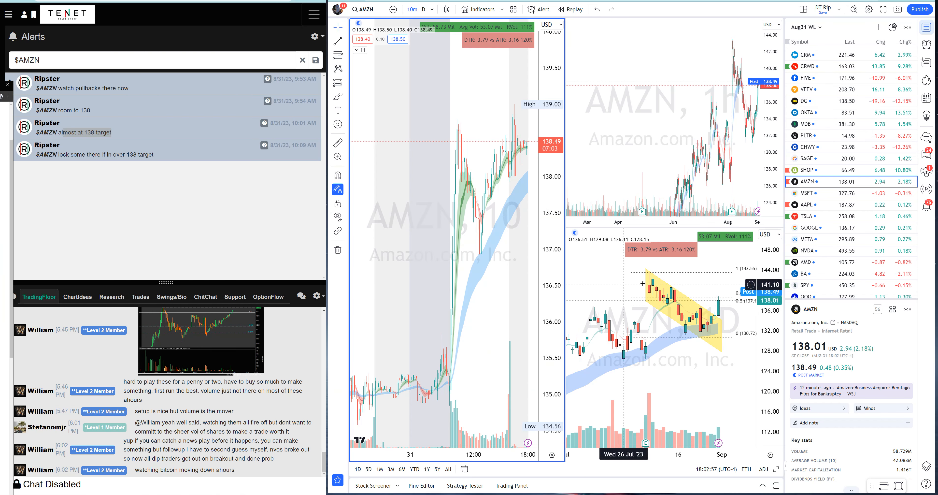
{"action": "mouse_move", "coordinate": [485, 344]}
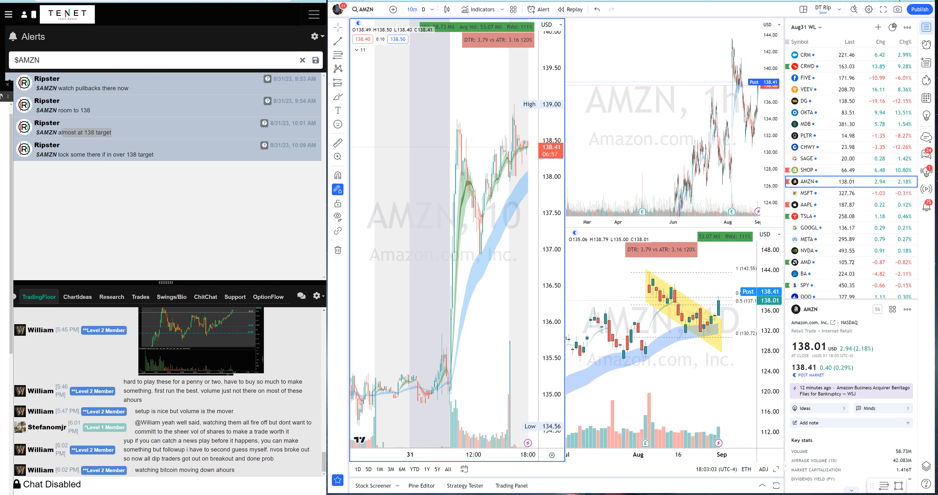
{"action": "mouse_move", "coordinate": [664, 306]}
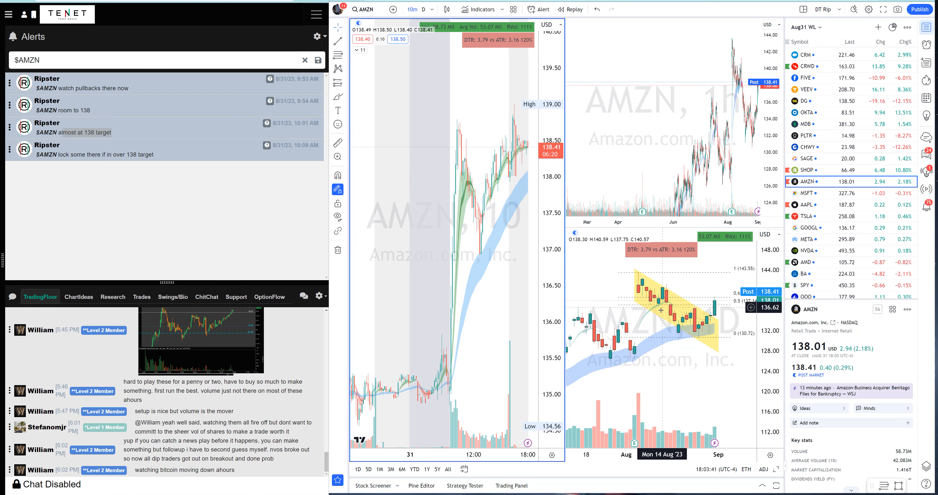
{"action": "mouse_move", "coordinate": [500, 335]}
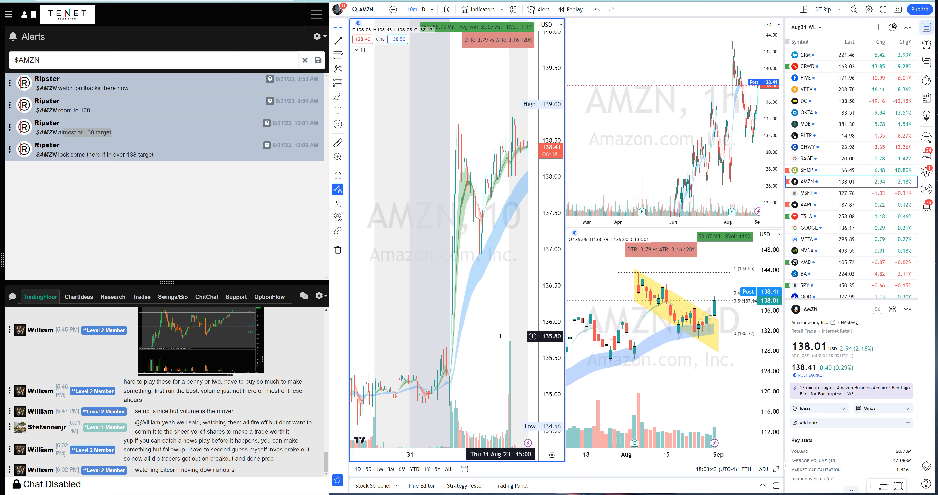
{"action": "mouse_move", "coordinate": [709, 339]}
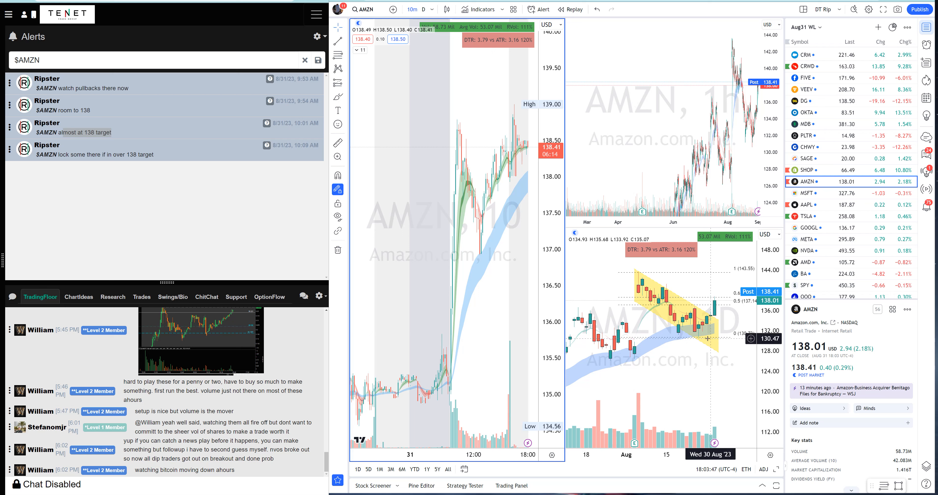
{"action": "mouse_move", "coordinate": [709, 339]}
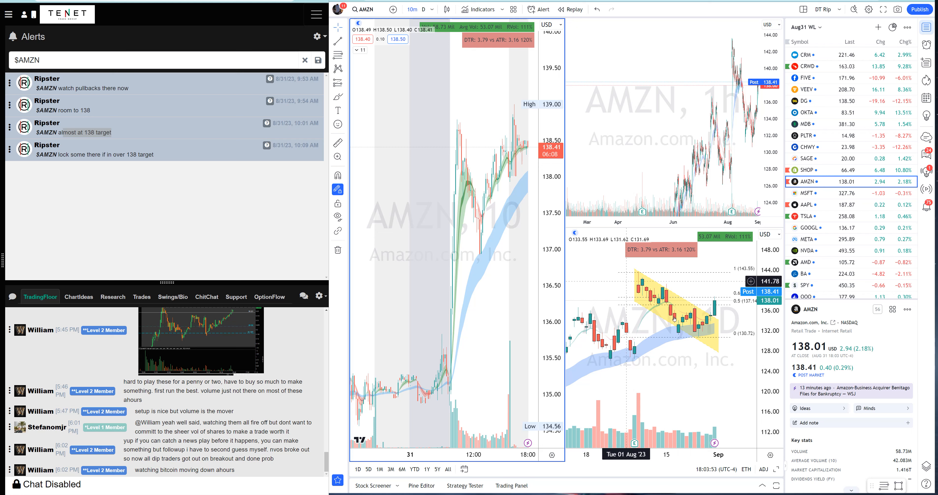
{"action": "mouse_move", "coordinate": [672, 319]}
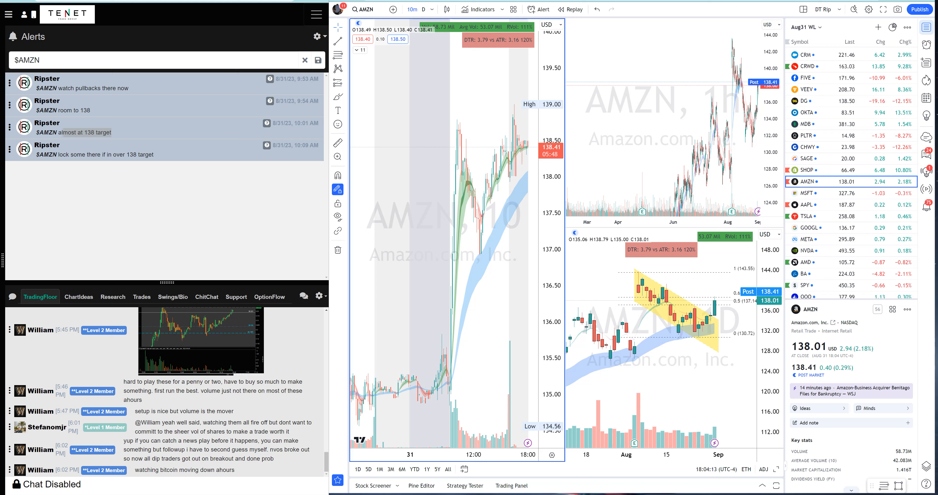
{"action": "mouse_move", "coordinate": [586, 125]}
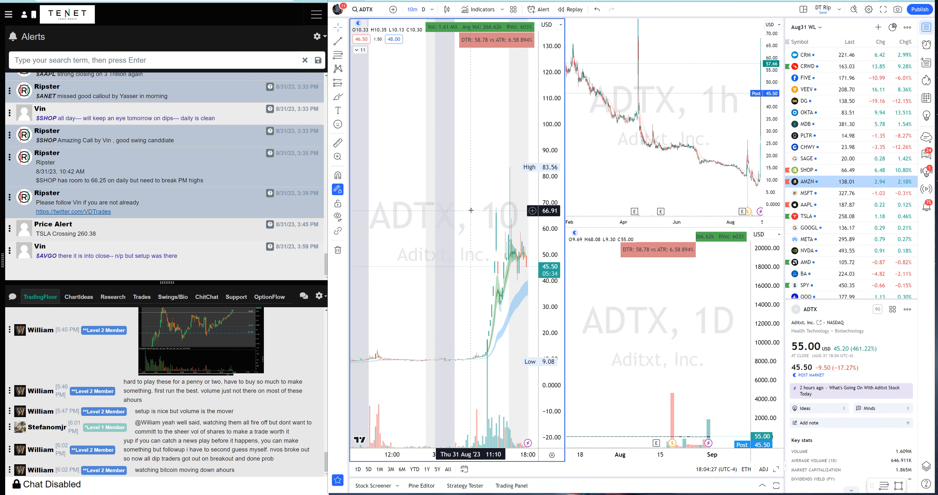
{"action": "mouse_move", "coordinate": [471, 210]}
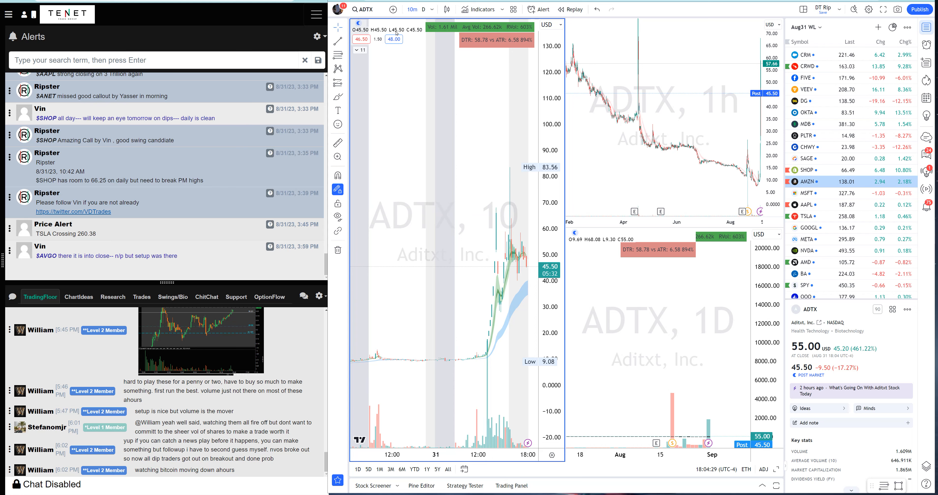
{"action": "mouse_move", "coordinate": [488, 354]}
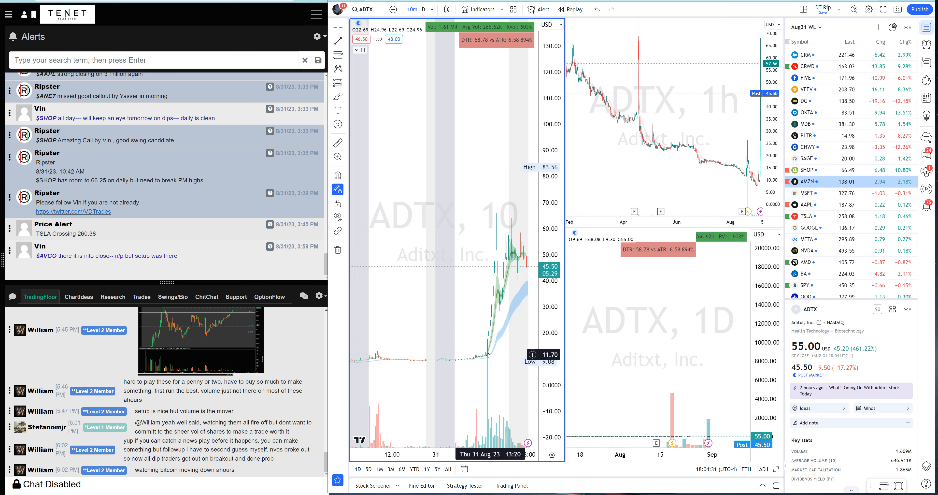
{"action": "mouse_move", "coordinate": [497, 307]}
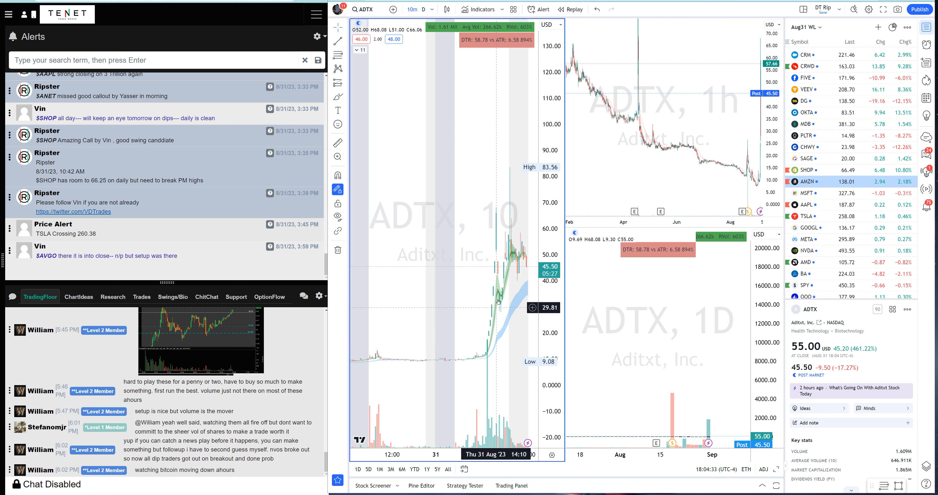
{"action": "mouse_move", "coordinate": [497, 204]}
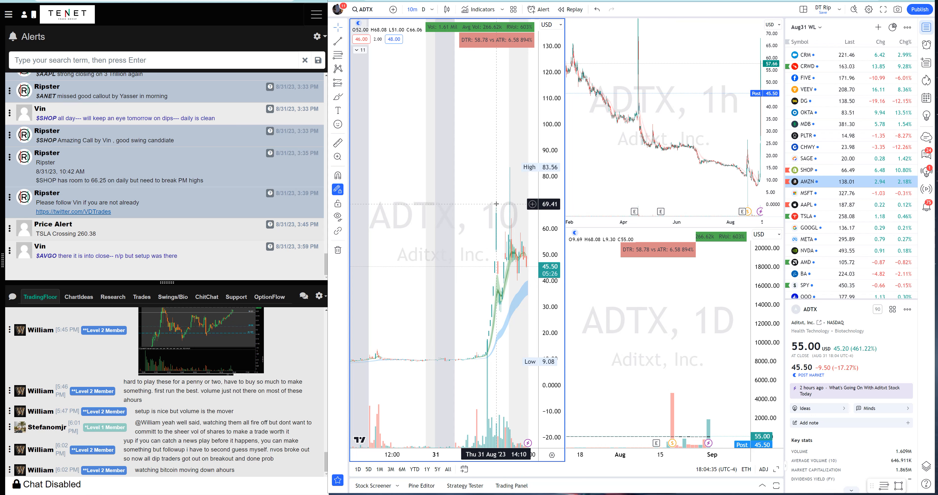
{"action": "mouse_move", "coordinate": [497, 326]}
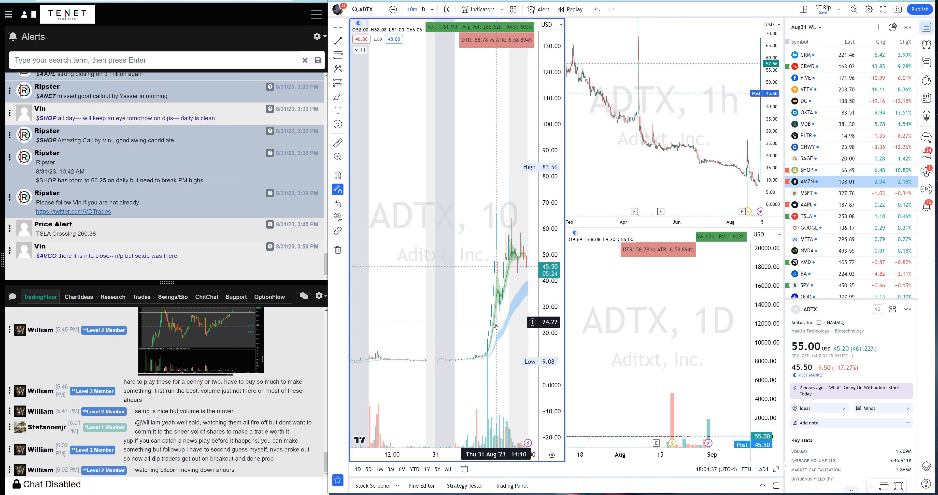
{"action": "mouse_move", "coordinate": [496, 337]}
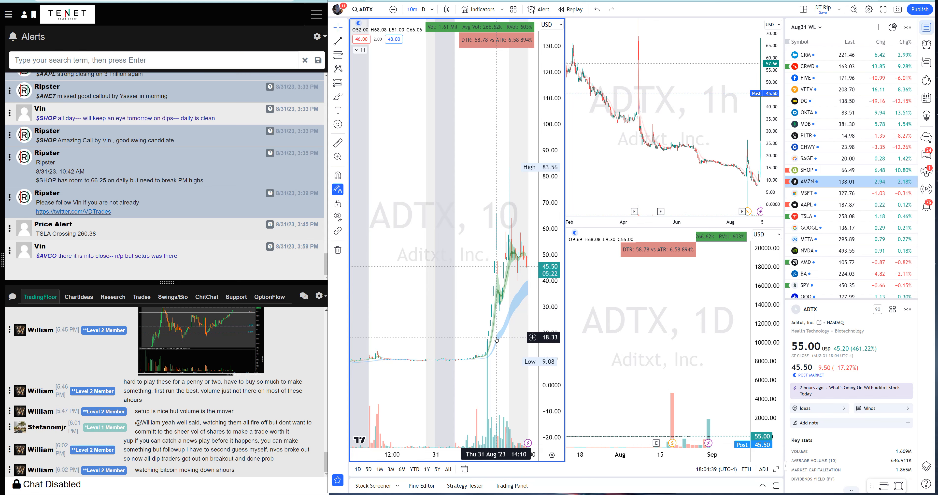
{"action": "left_click", "coordinate": [363, 9]}
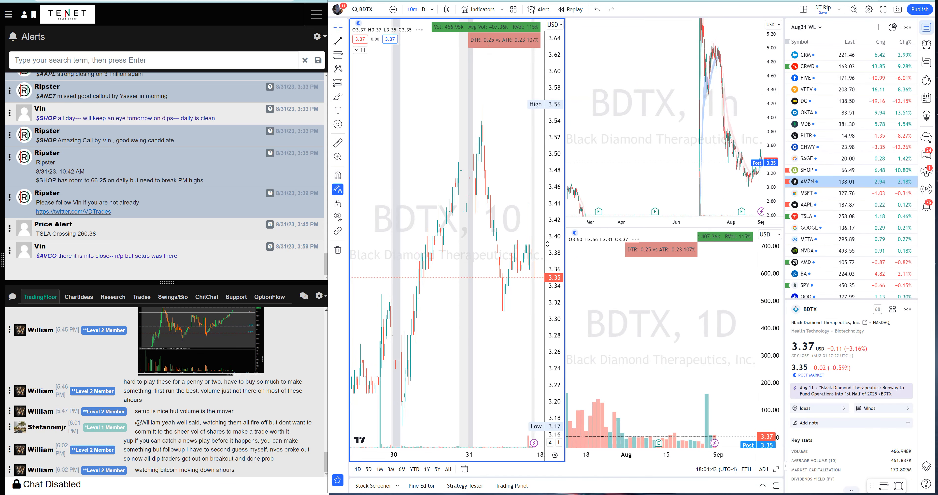
{"action": "left_click", "coordinate": [363, 8]}
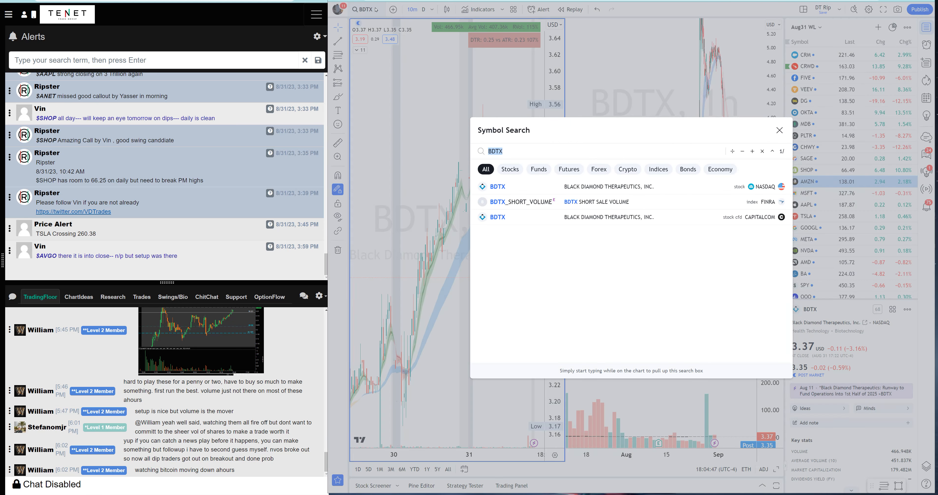
{"action": "left_click", "coordinate": [778, 130]}
{"action": "type", "text": "SQL"}
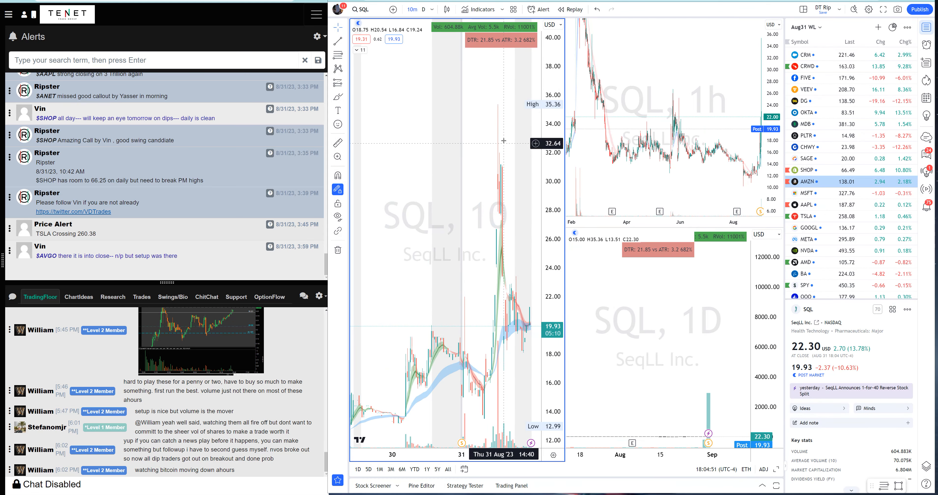
{"action": "mouse_move", "coordinate": [506, 264]}
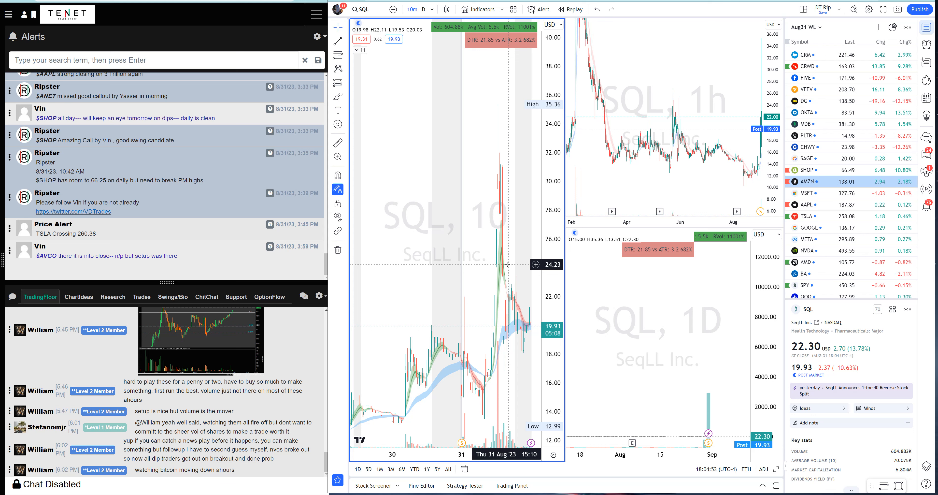
{"action": "mouse_move", "coordinate": [371, 29]}
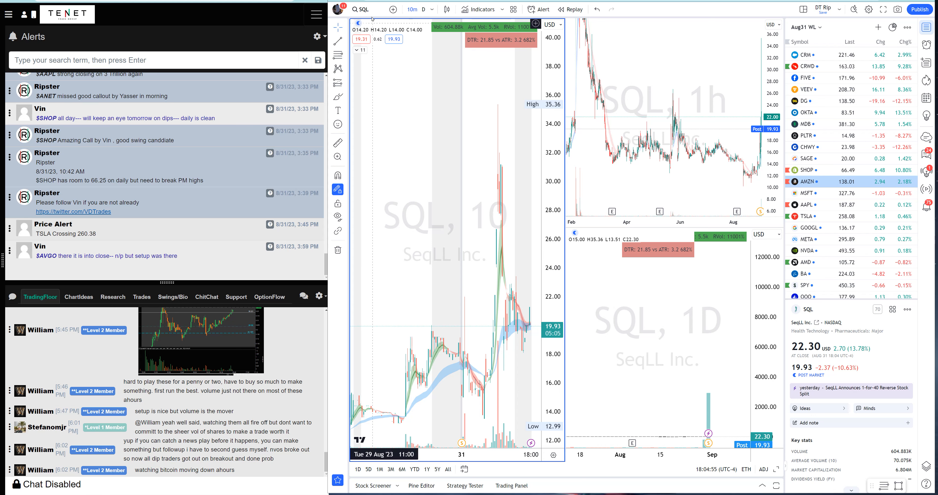
{"action": "mouse_move", "coordinate": [362, 9]}
{"action": "type", "text": "ADT"}
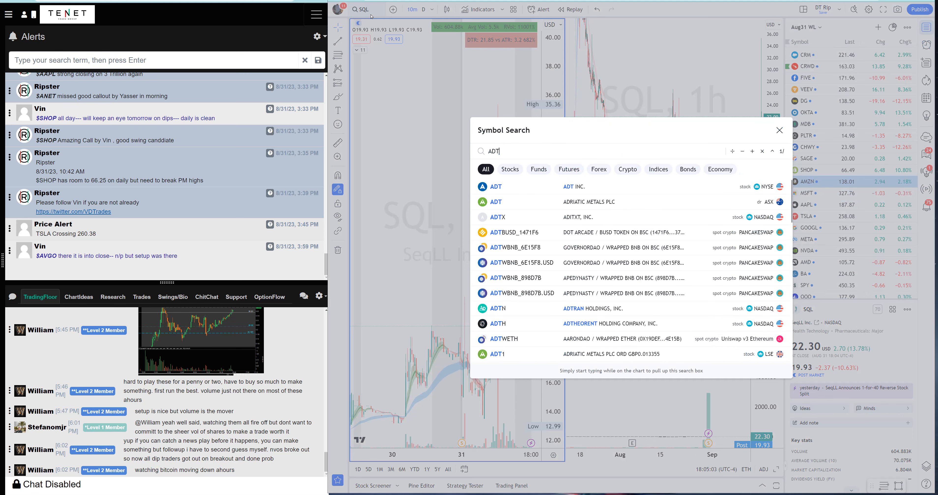
{"action": "left_click", "coordinate": [497, 217]}
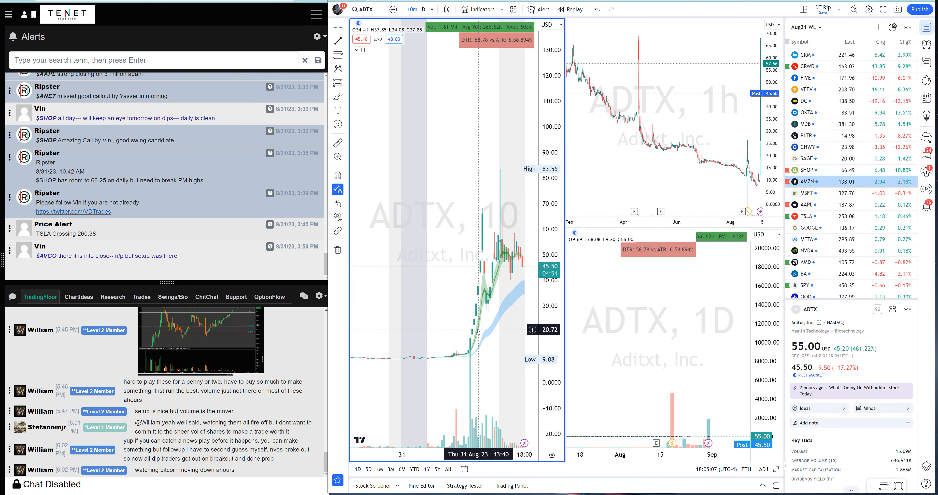
{"action": "mouse_move", "coordinate": [471, 352]}
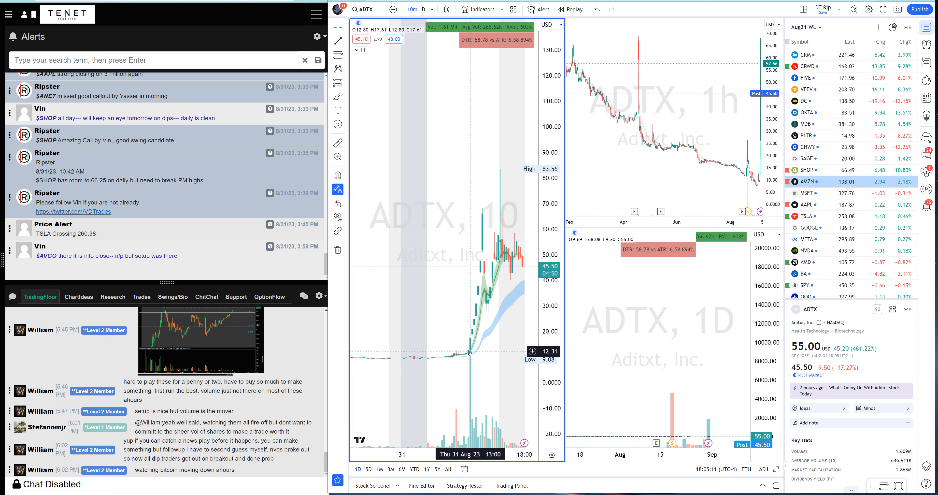
{"action": "mouse_move", "coordinate": [479, 352]}
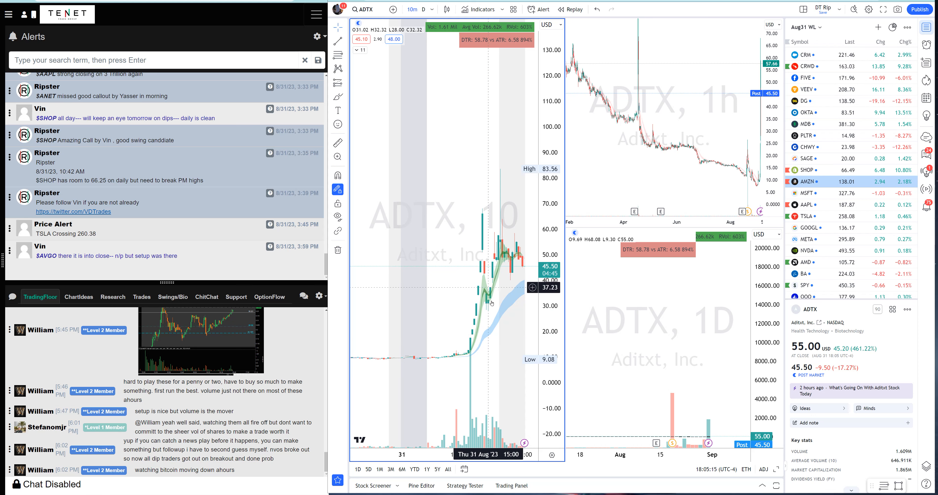
{"action": "mouse_move", "coordinate": [492, 355]}
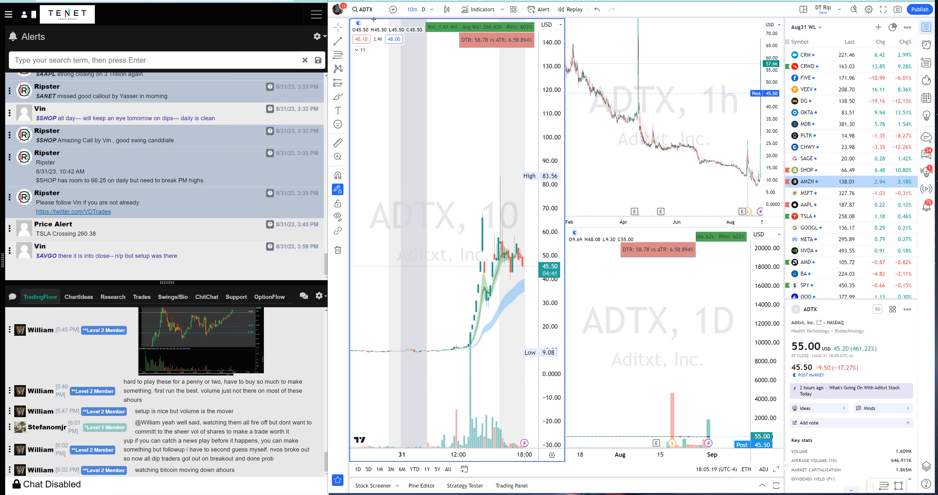
Filter alerts to $ADTX while reviewing the BDRX breakout box, then move to AVGO
{"action": "type", "text": "$AD"}
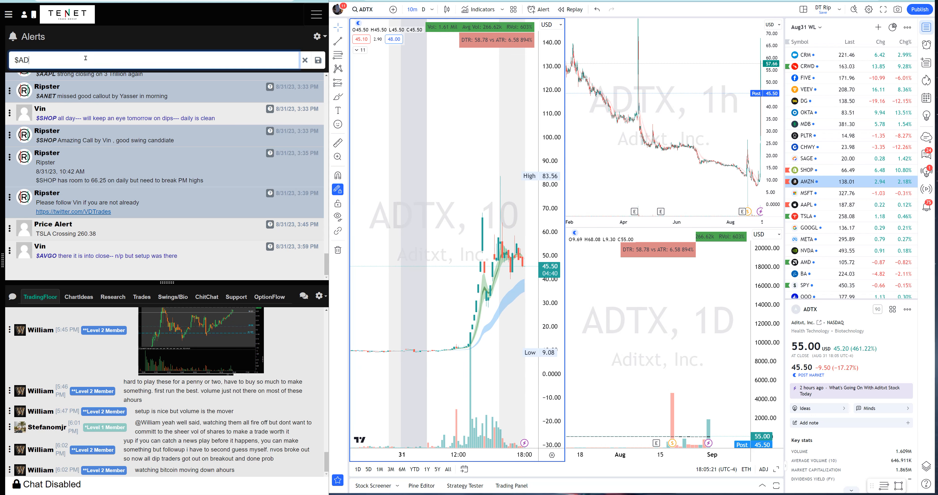
{"action": "type", "text": "TX"}
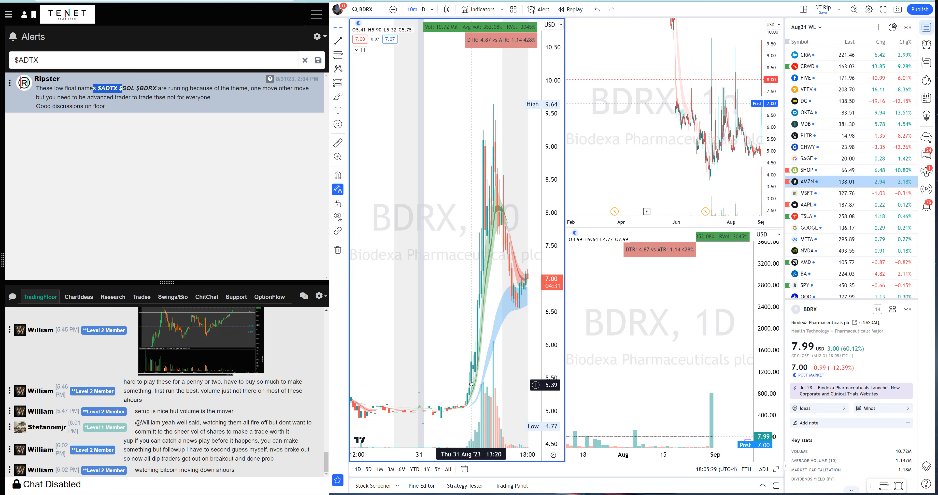
{"action": "mouse_move", "coordinate": [472, 412]}
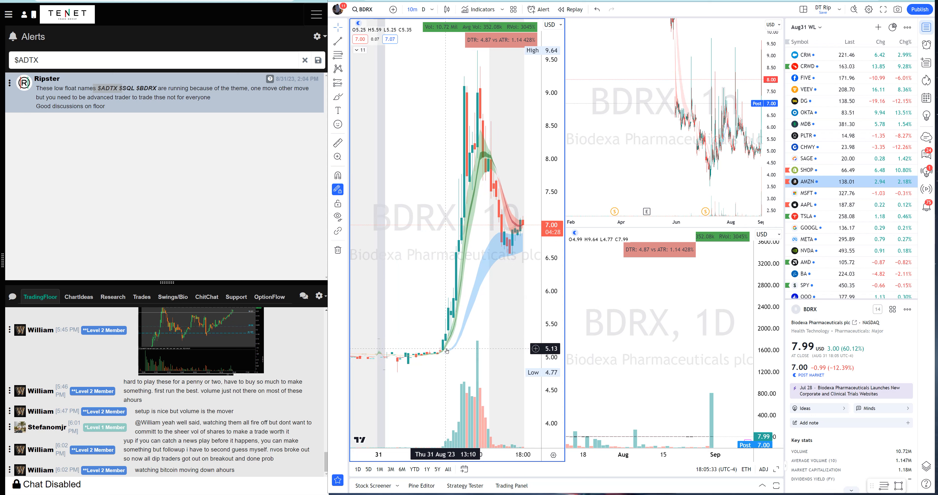
{"action": "mouse_move", "coordinate": [433, 91]}
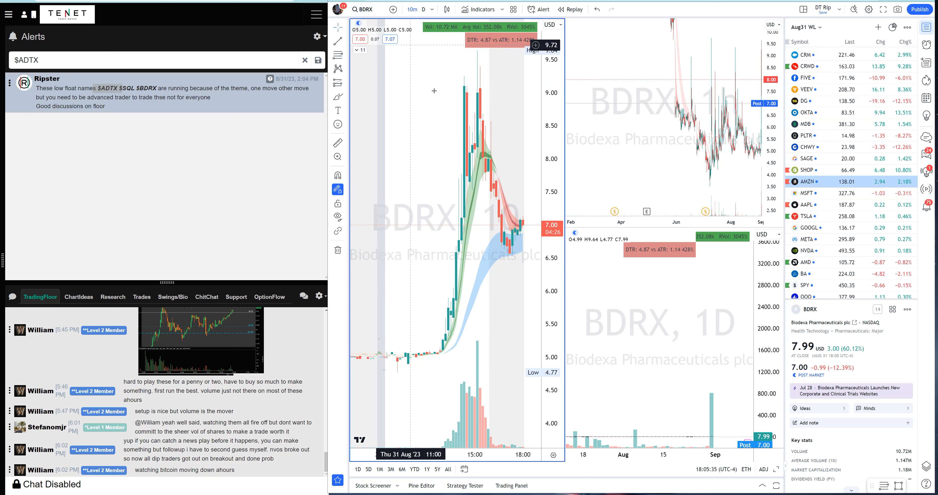
{"action": "mouse_move", "coordinate": [464, 257]}
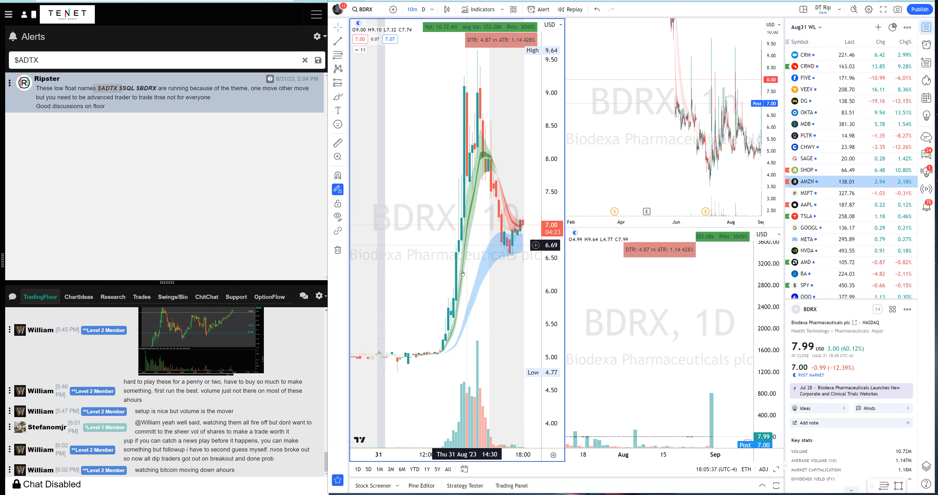
{"action": "mouse_move", "coordinate": [471, 347]}
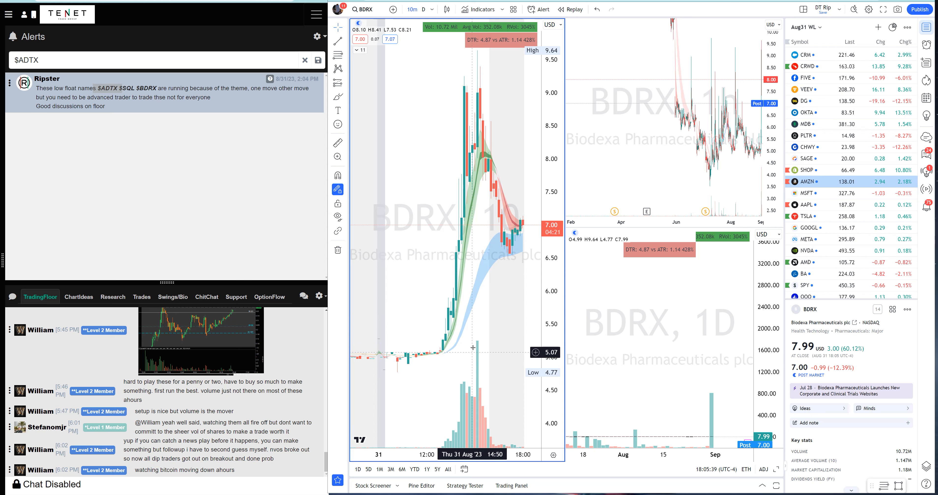
{"action": "mouse_move", "coordinate": [473, 347]}
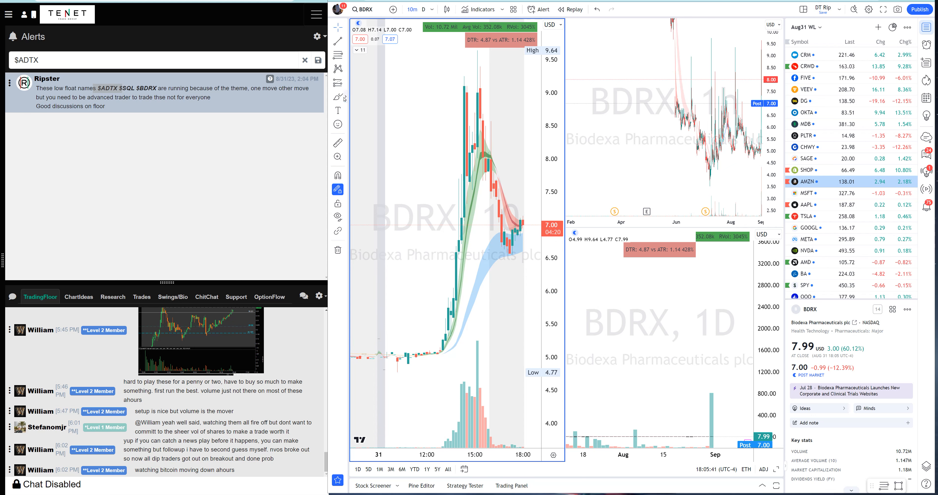
{"action": "mouse_move", "coordinate": [462, 300]}
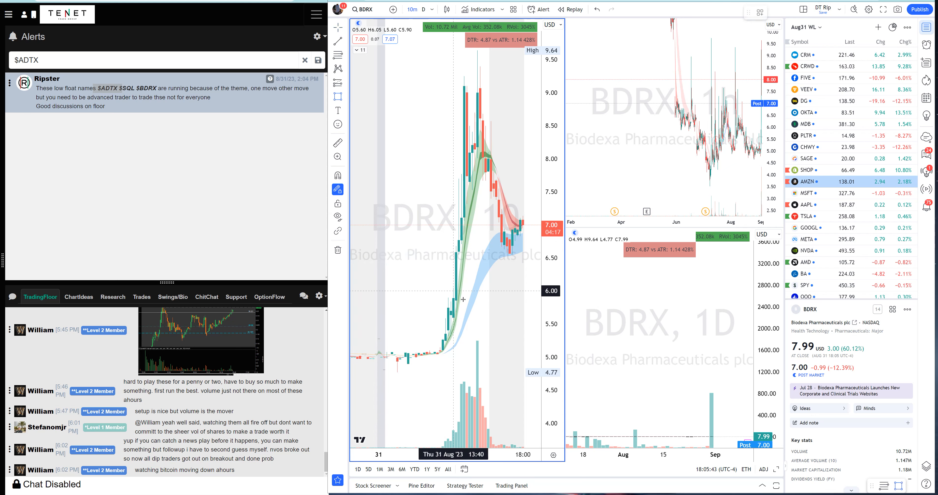
{"action": "mouse_move", "coordinate": [464, 332]}
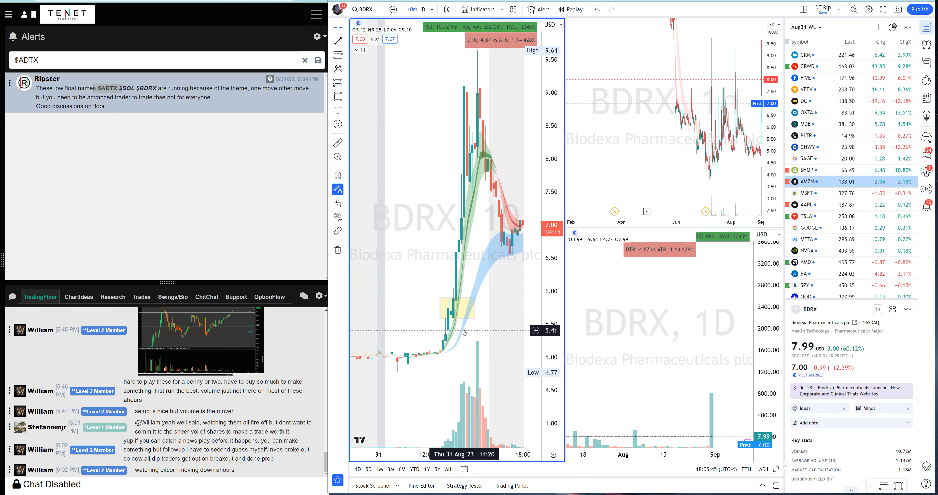
{"action": "mouse_move", "coordinate": [461, 334]}
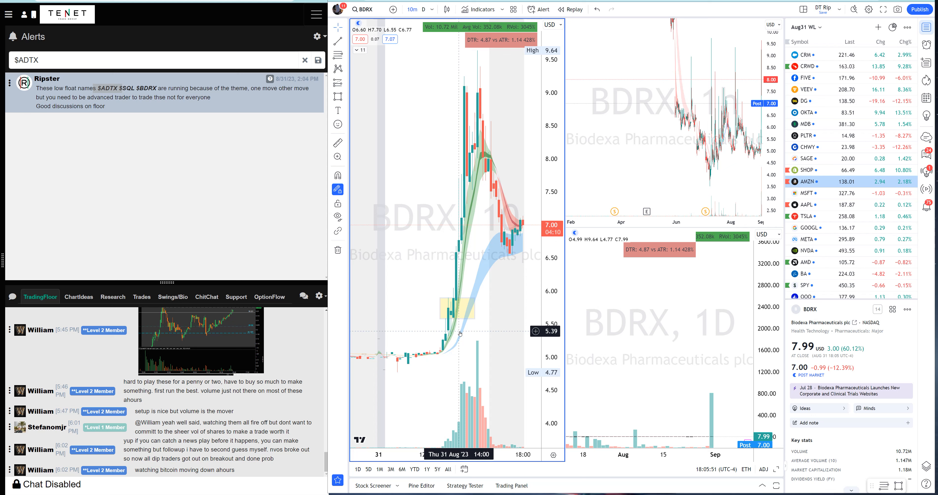
{"action": "mouse_move", "coordinate": [478, 280]}
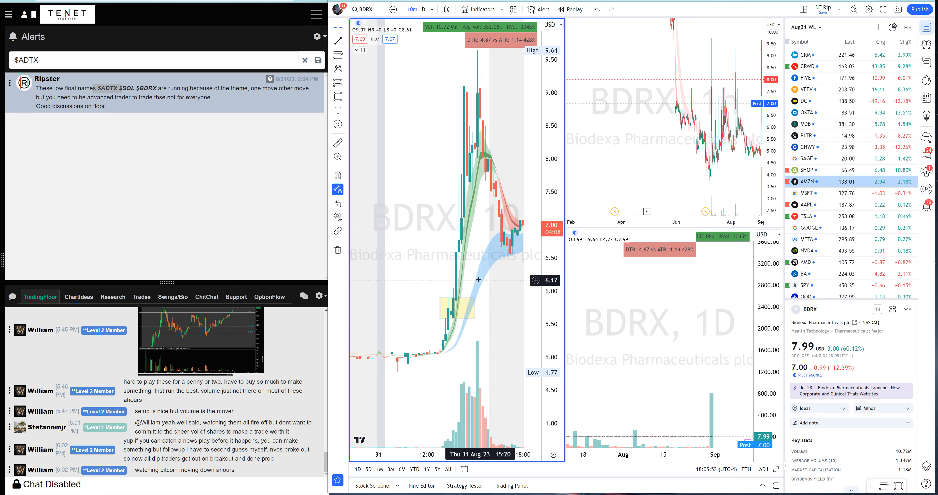
{"action": "mouse_move", "coordinate": [461, 309]}
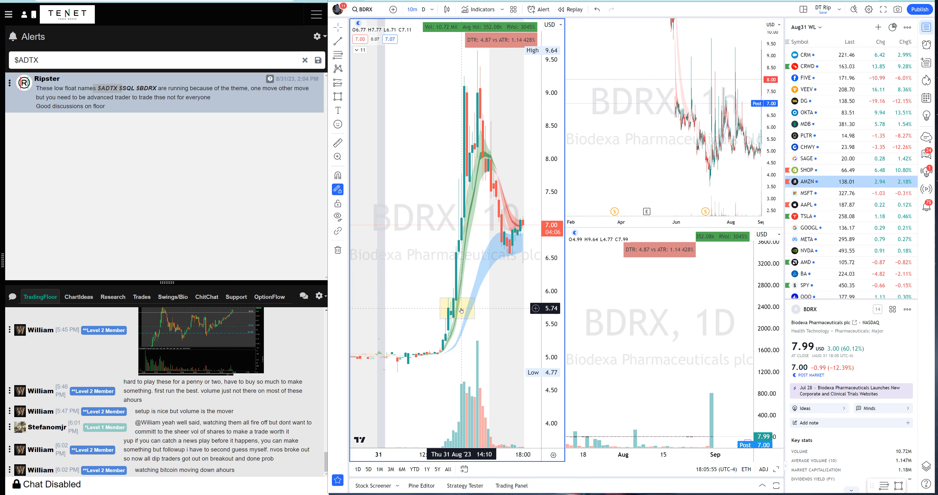
{"action": "mouse_move", "coordinate": [463, 312]}
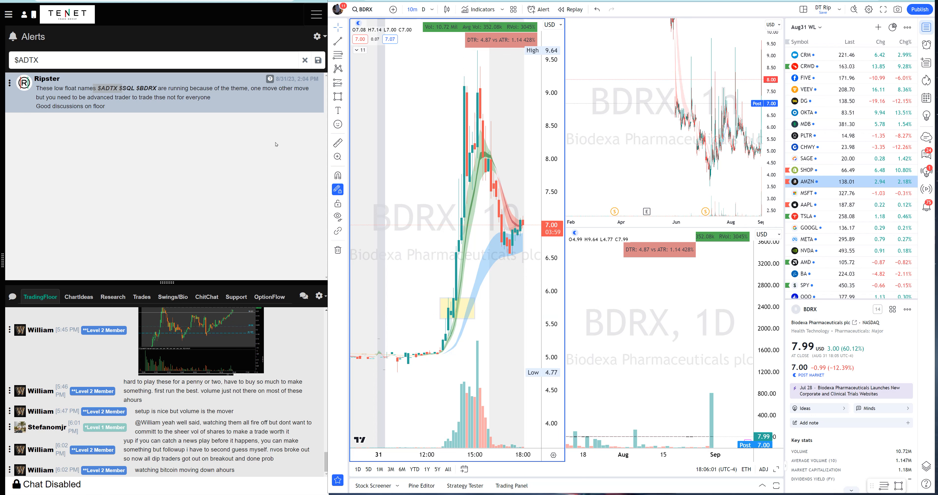
{"action": "mouse_move", "coordinate": [491, 286]}
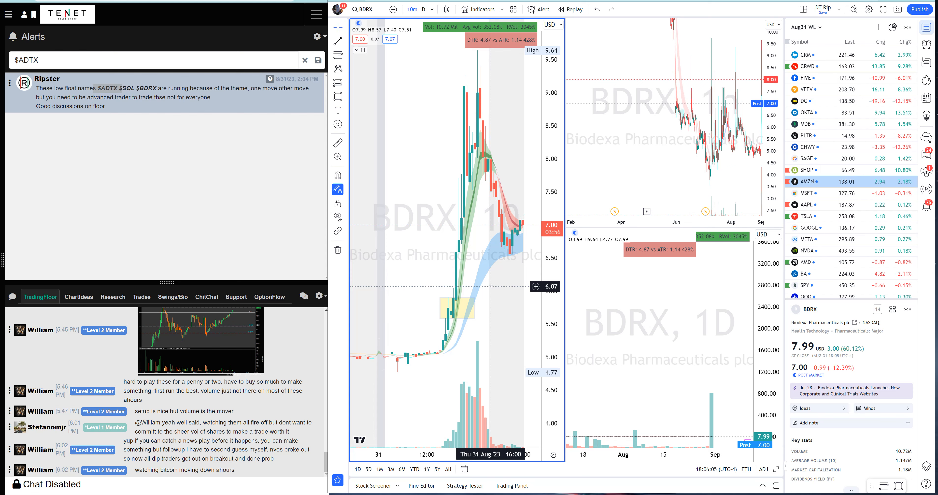
{"action": "scroll", "scroll_direction": "down", "scroll_amount": 3}
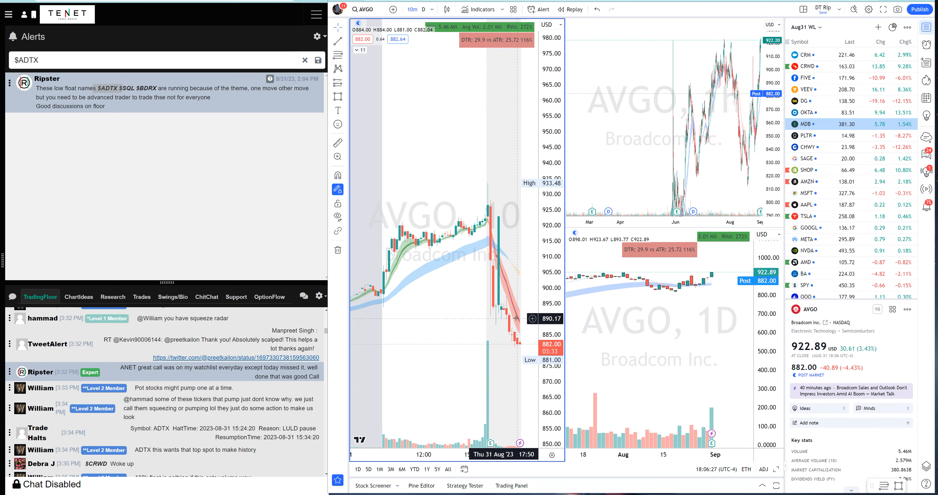
{"action": "mouse_move", "coordinate": [505, 245]}
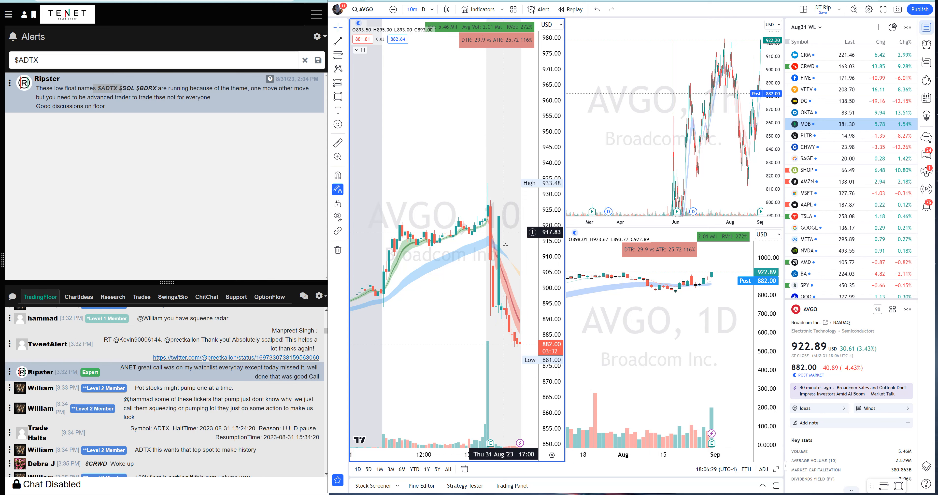
{"action": "mouse_move", "coordinate": [400, 309]}
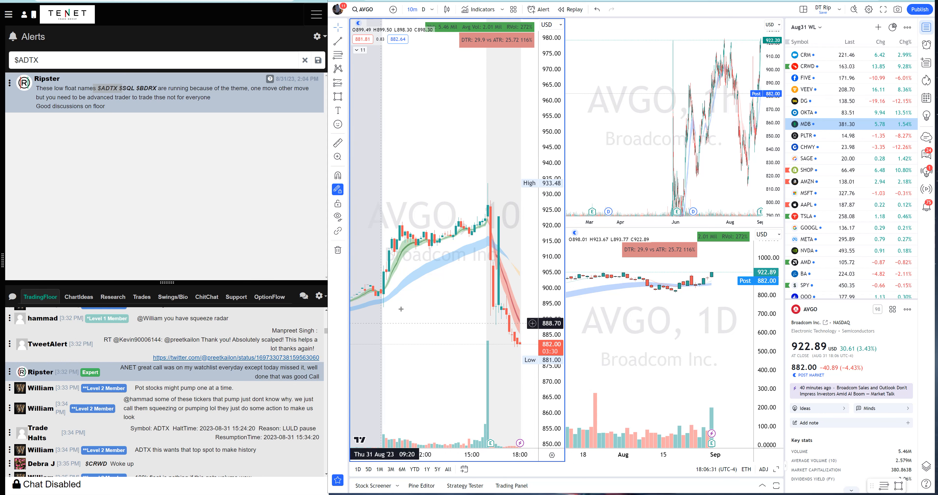
Review the PLTR charts briefly, then load ROKU via symbol search
{"action": "left_click", "coordinate": [804, 135]}
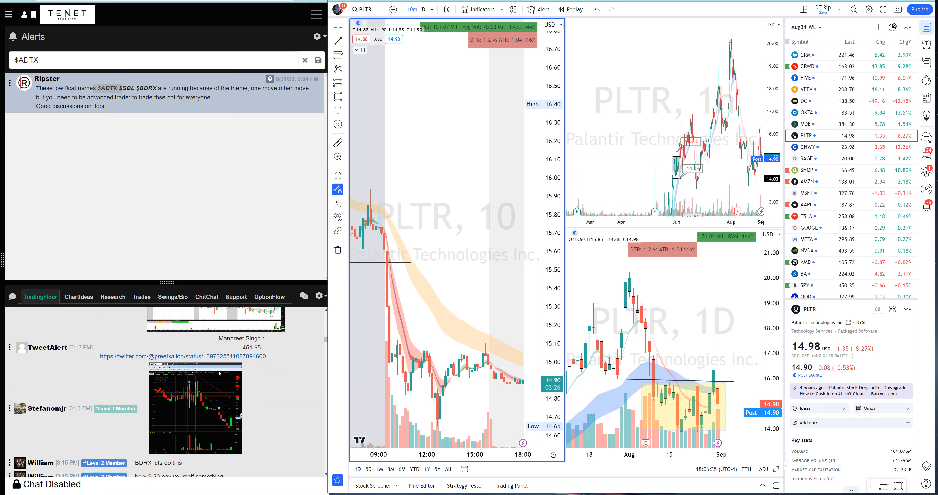
{"action": "scroll", "scroll_direction": "down", "scroll_amount": 3}
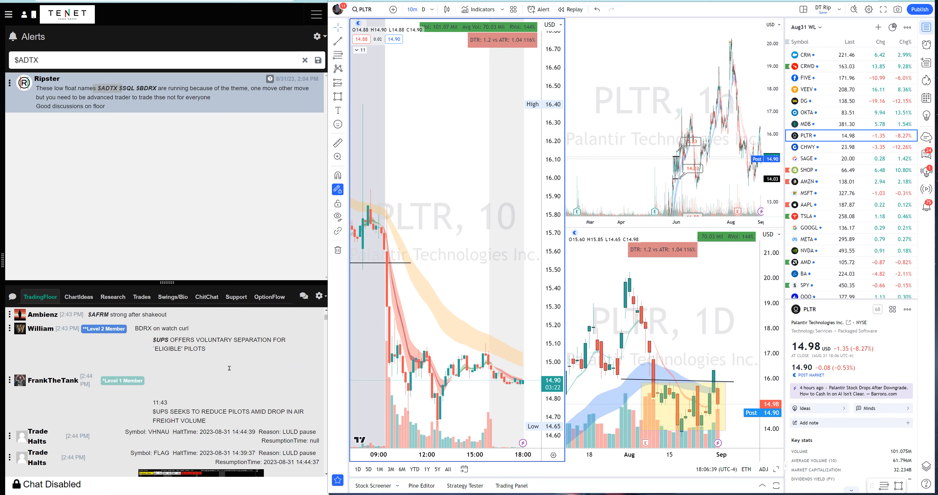
{"action": "left_click", "coordinate": [362, 9]}
{"action": "type", "text": "ROKU"}
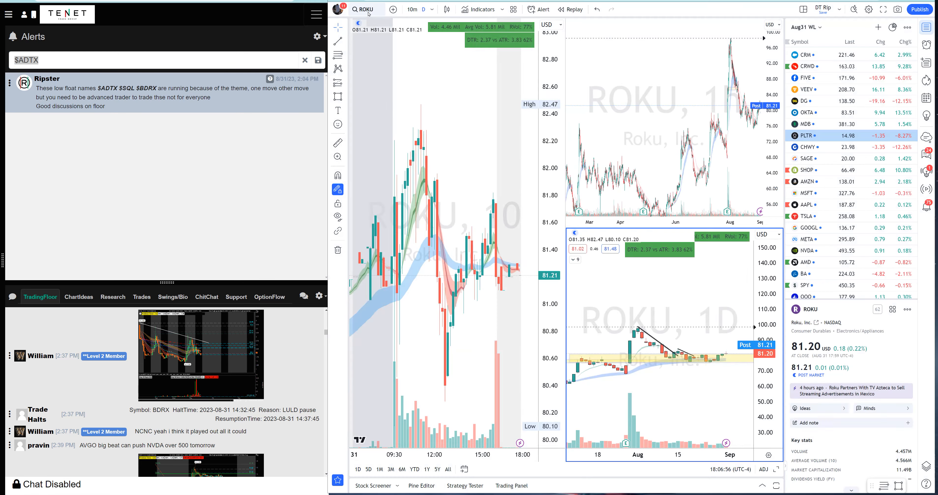
Change the chart symbol from ROKU to COIN via symbol search
{"action": "left_click", "coordinate": [365, 8]}
{"action": "type", "text": "COIN"}
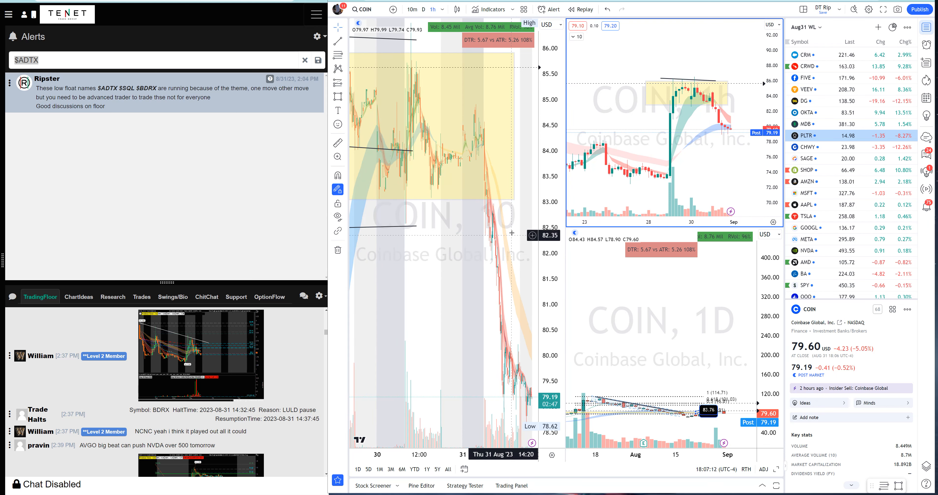
{"action": "mouse_move", "coordinate": [531, 199]}
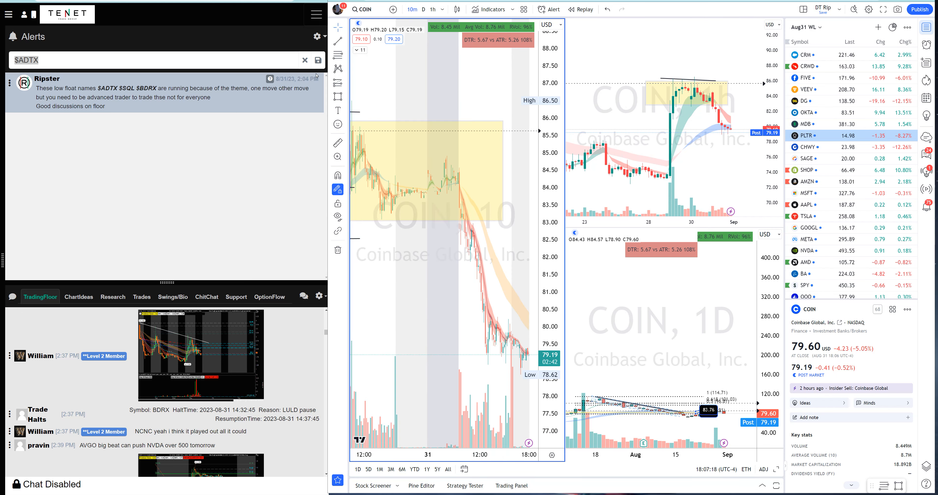
{"action": "left_click", "coordinate": [305, 60]}
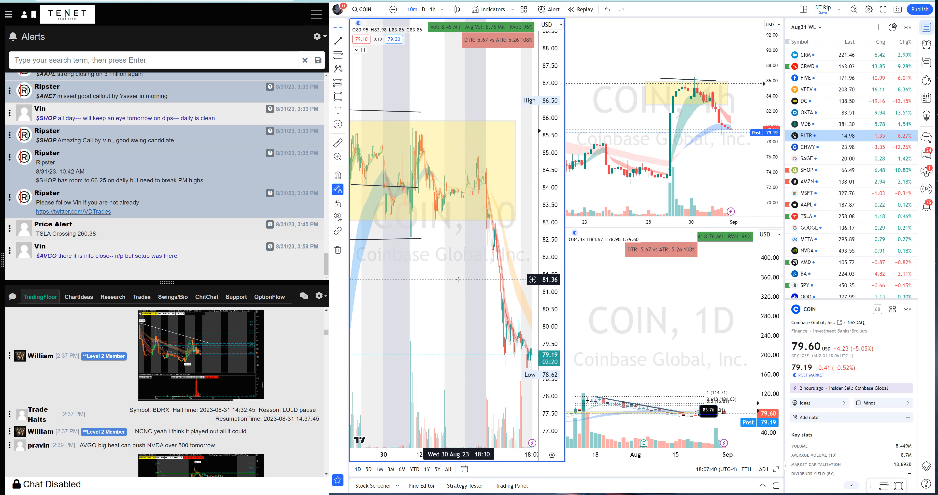
{"action": "mouse_move", "coordinate": [455, 278]}
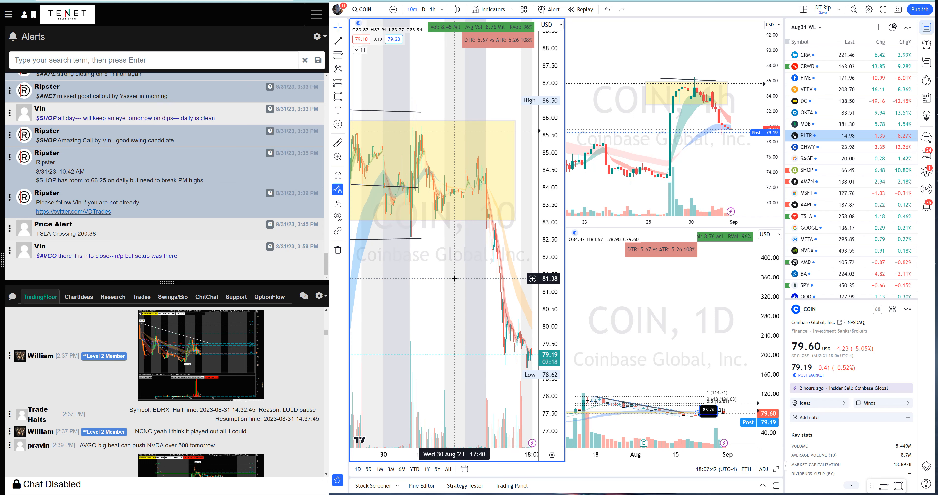
{"action": "mouse_move", "coordinate": [503, 261]}
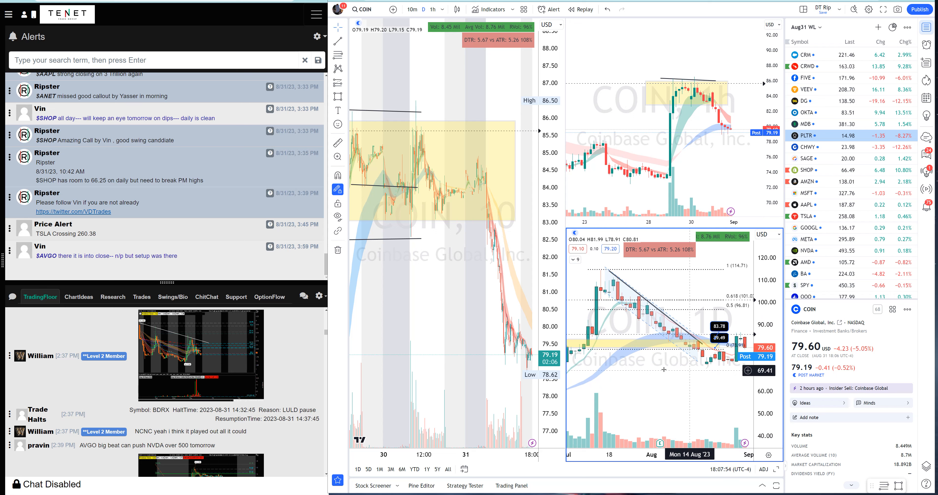
{"action": "mouse_move", "coordinate": [646, 370]}
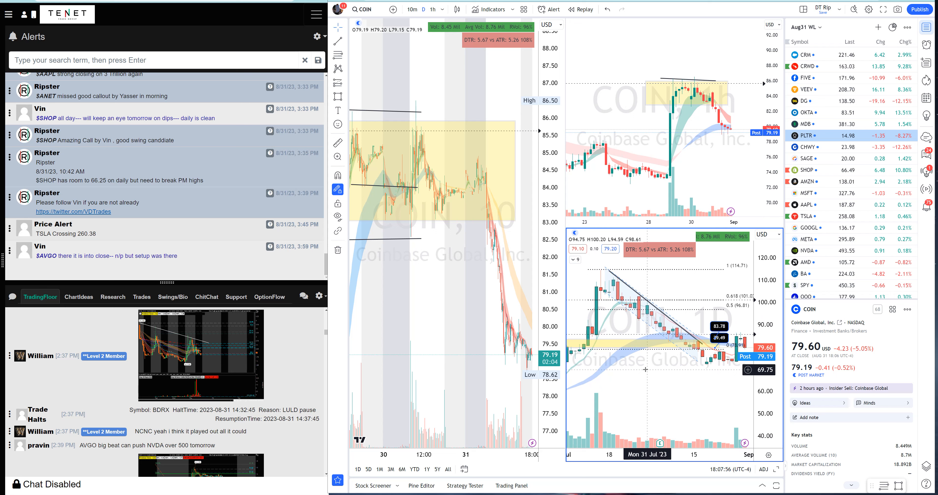
{"action": "mouse_move", "coordinate": [501, 296]}
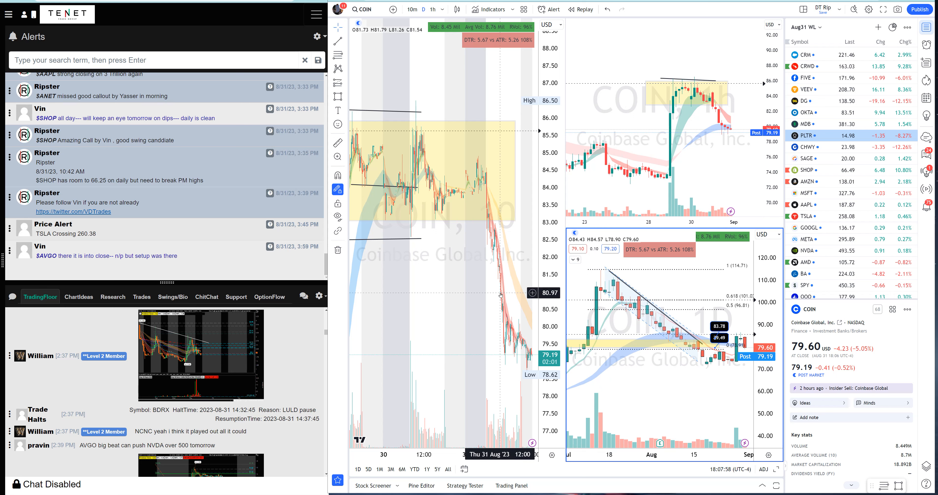
{"action": "mouse_move", "coordinate": [515, 325]}
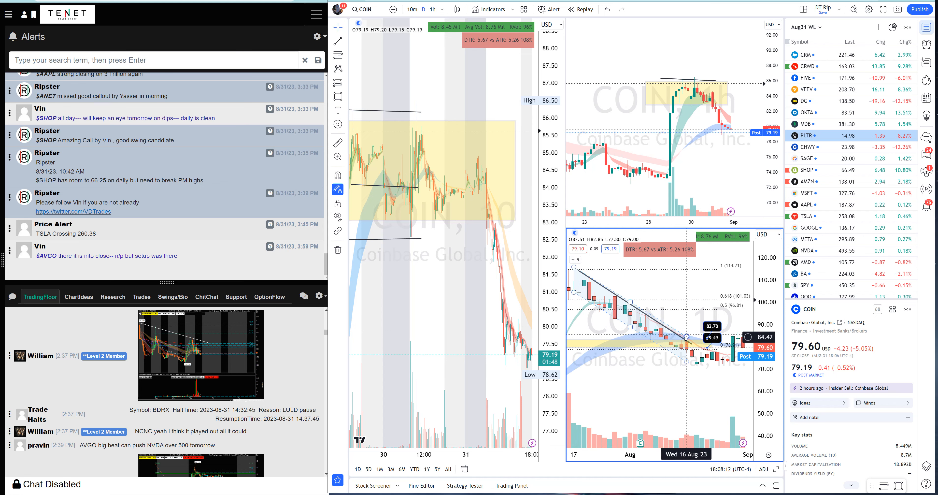
{"action": "mouse_move", "coordinate": [701, 382]}
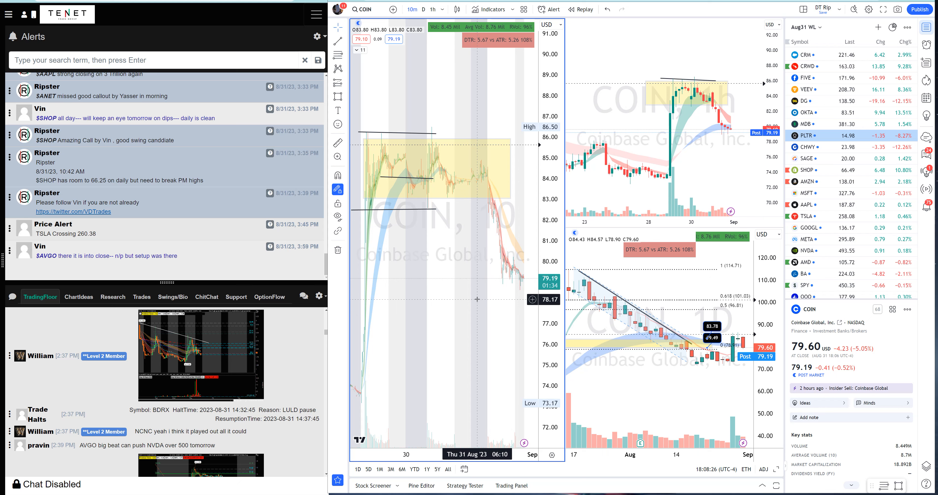
{"action": "mouse_move", "coordinate": [478, 300]}
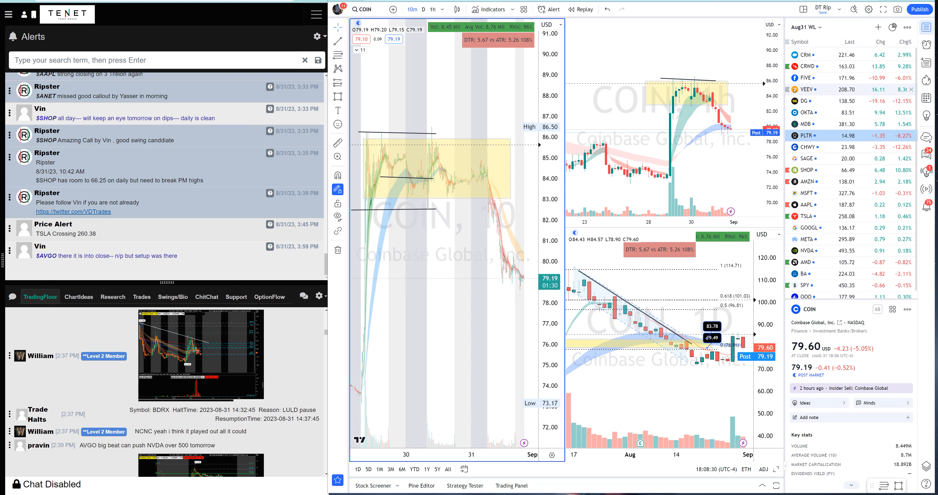